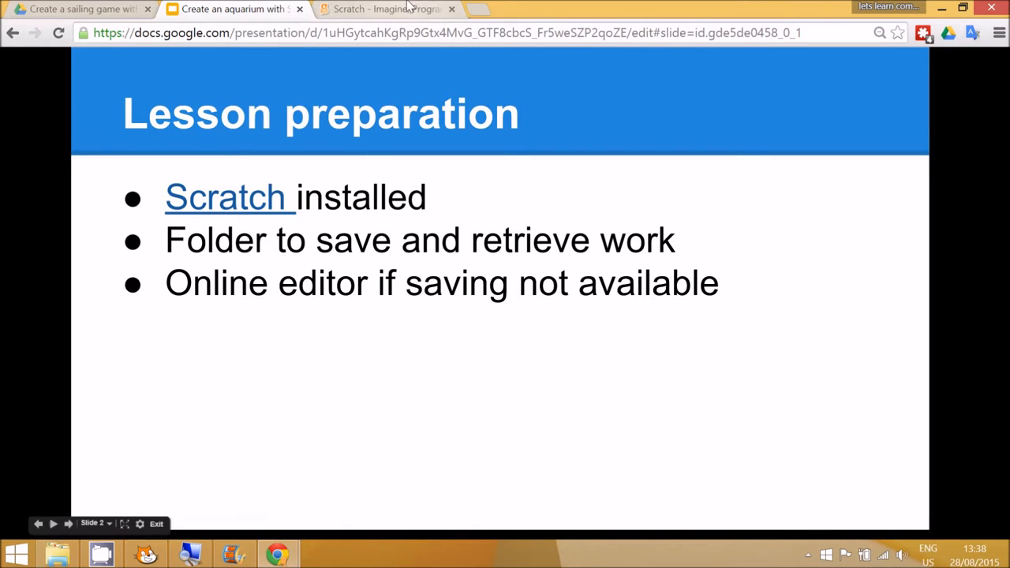
- Create a new untitled project in the online editor on scratch.mit.edu
click(386, 9)
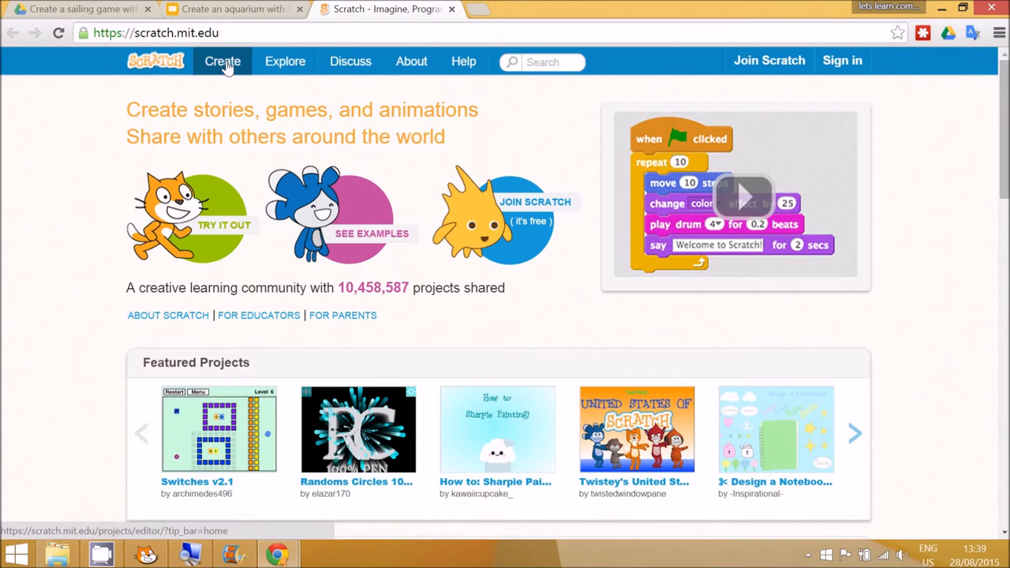
click(223, 61)
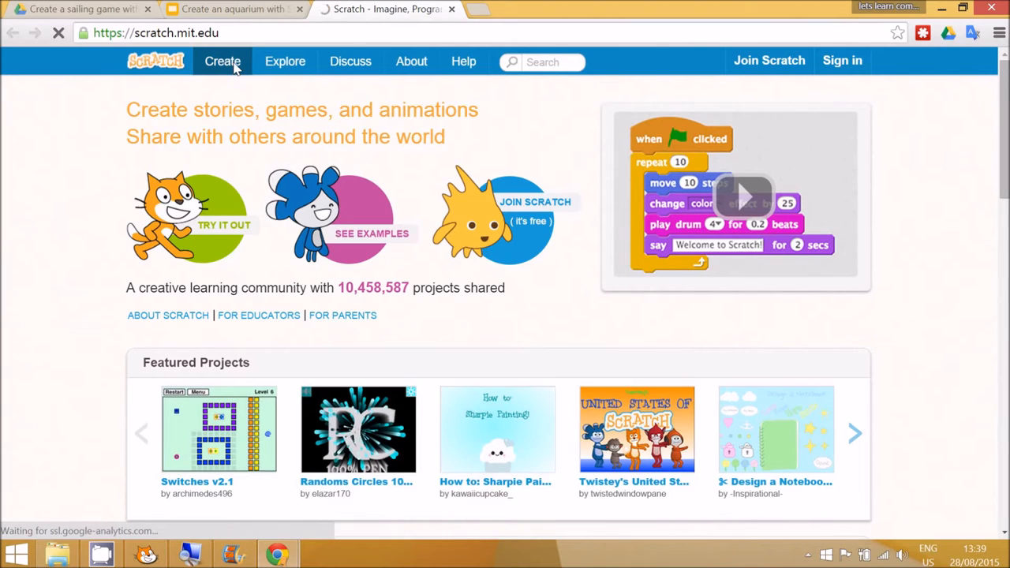
mouse_move(285, 61)
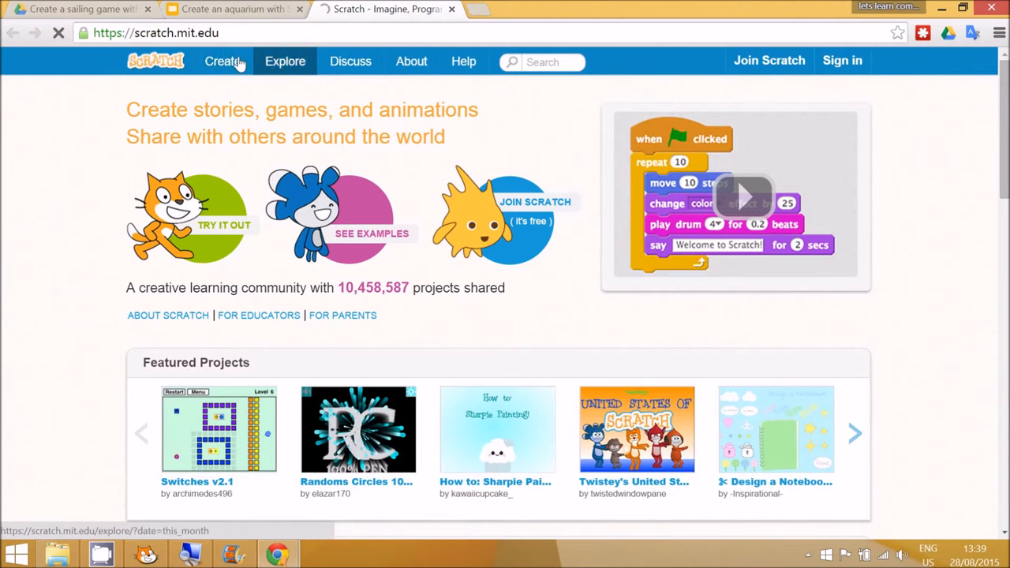
click(224, 61)
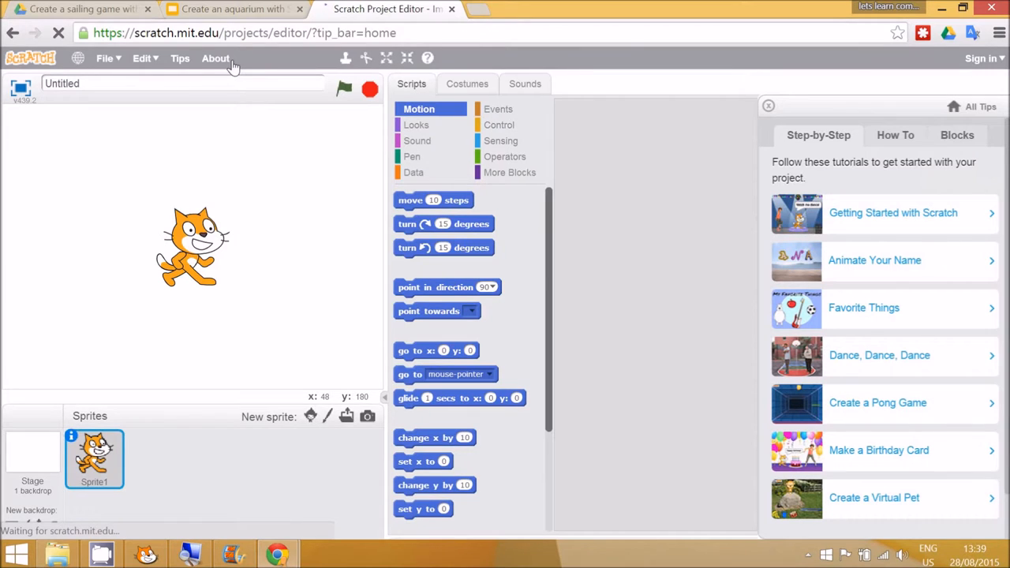
click(232, 9)
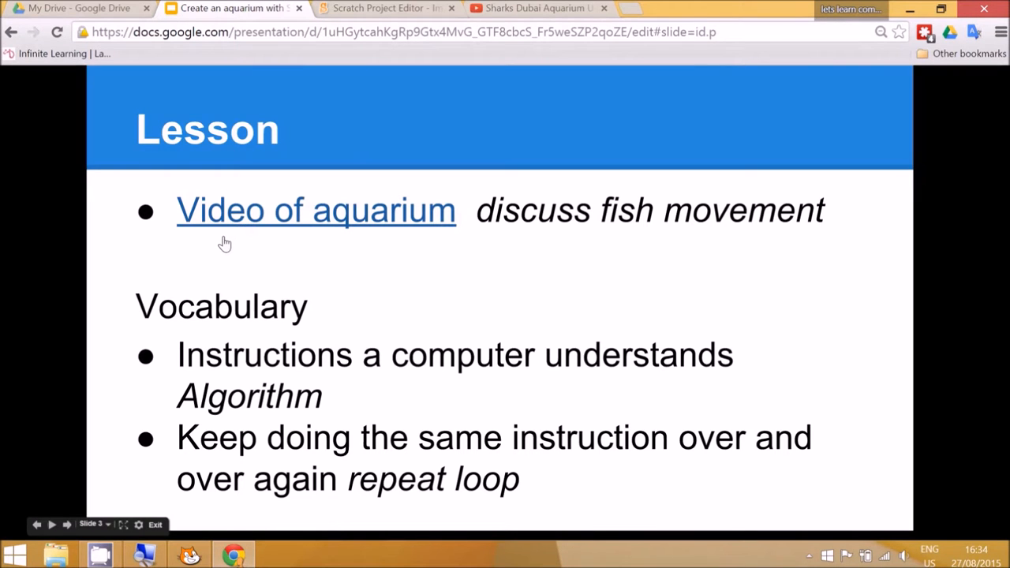
mouse_move(357, 81)
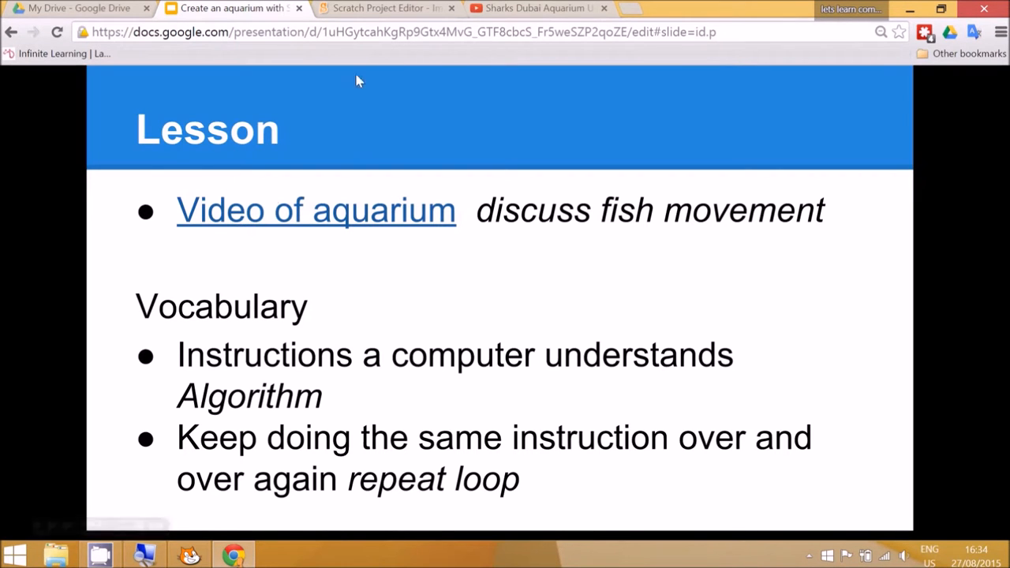
click(537, 9)
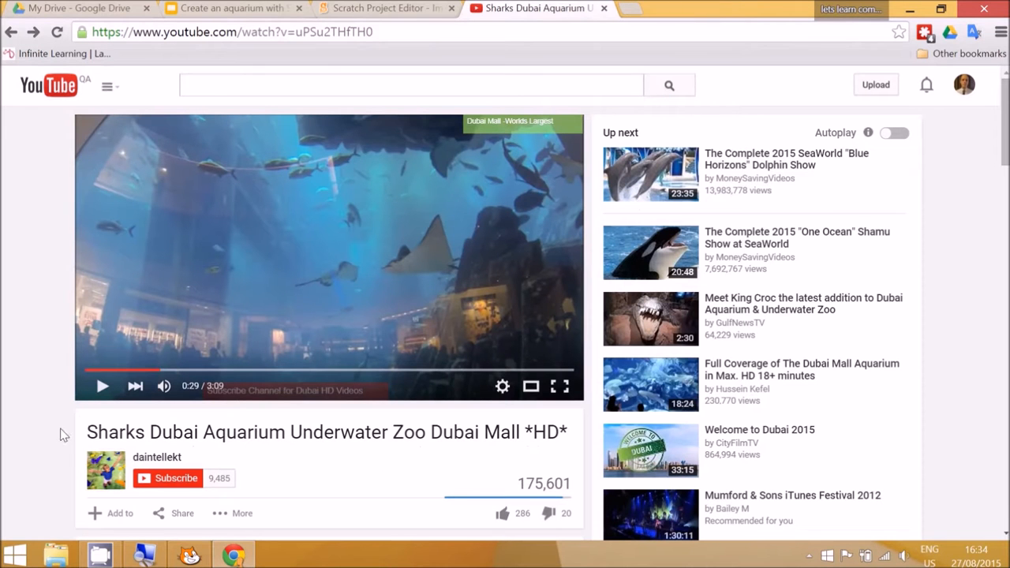
click(102, 386)
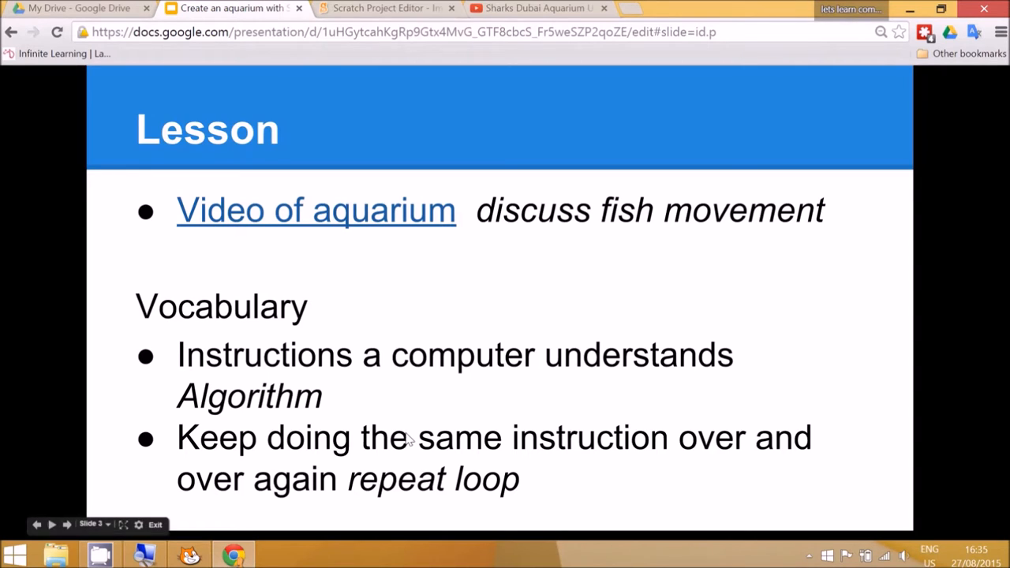
mouse_move(568, 465)
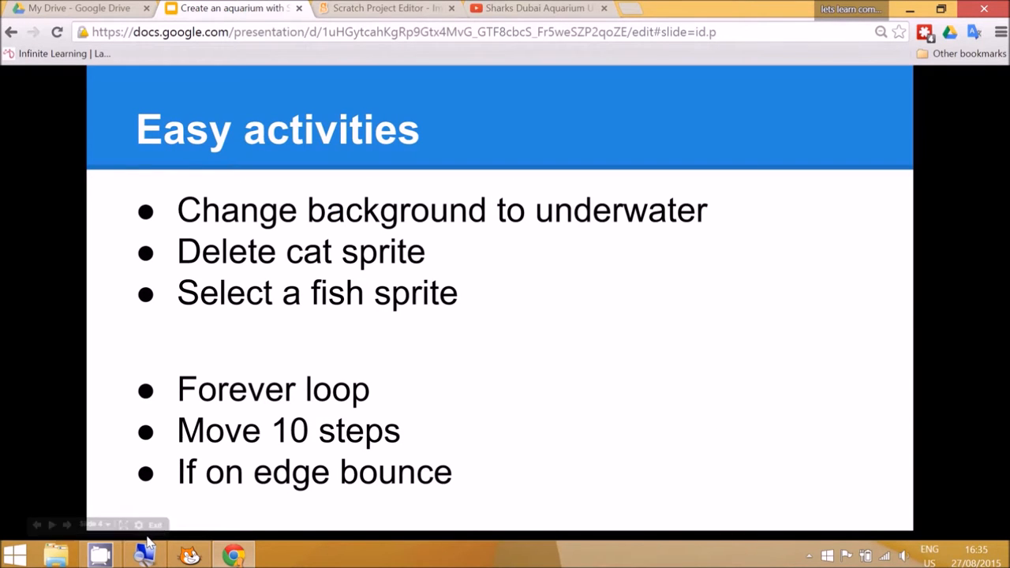
mouse_move(146, 541)
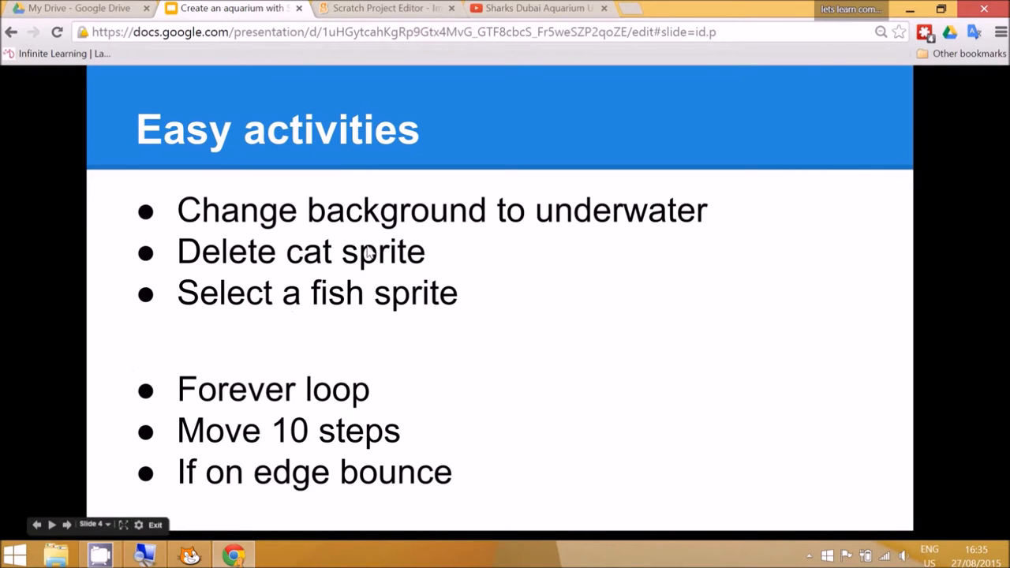
mouse_move(448, 266)
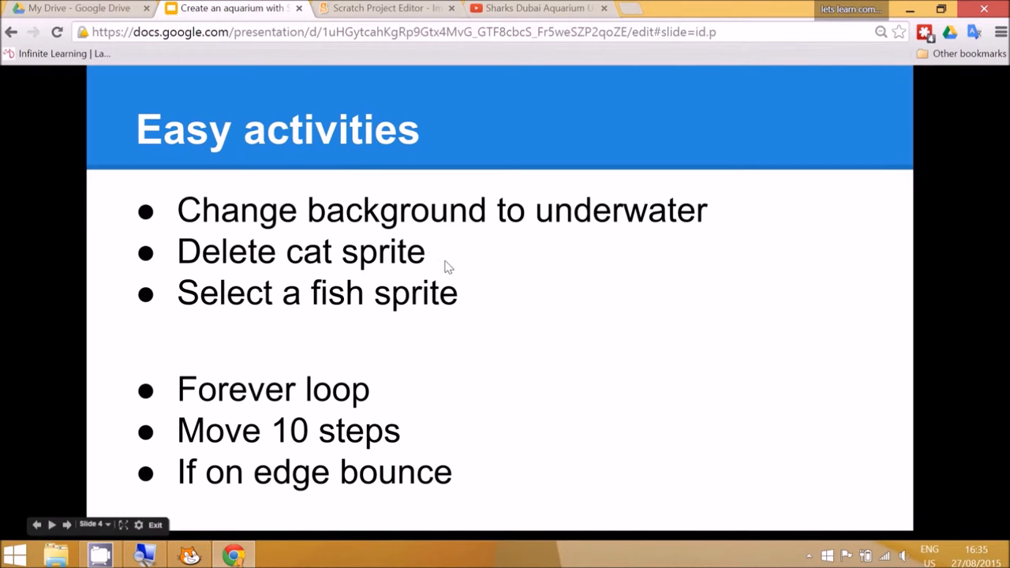
mouse_move(220, 424)
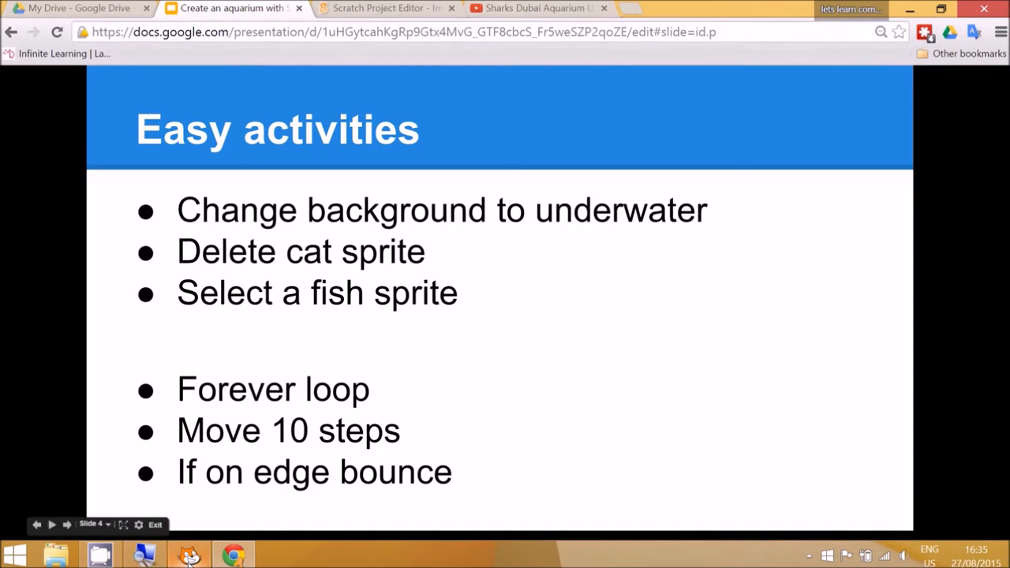
- Delete the default cat sprite in Scratch 2 Offline Editor
click(188, 555)
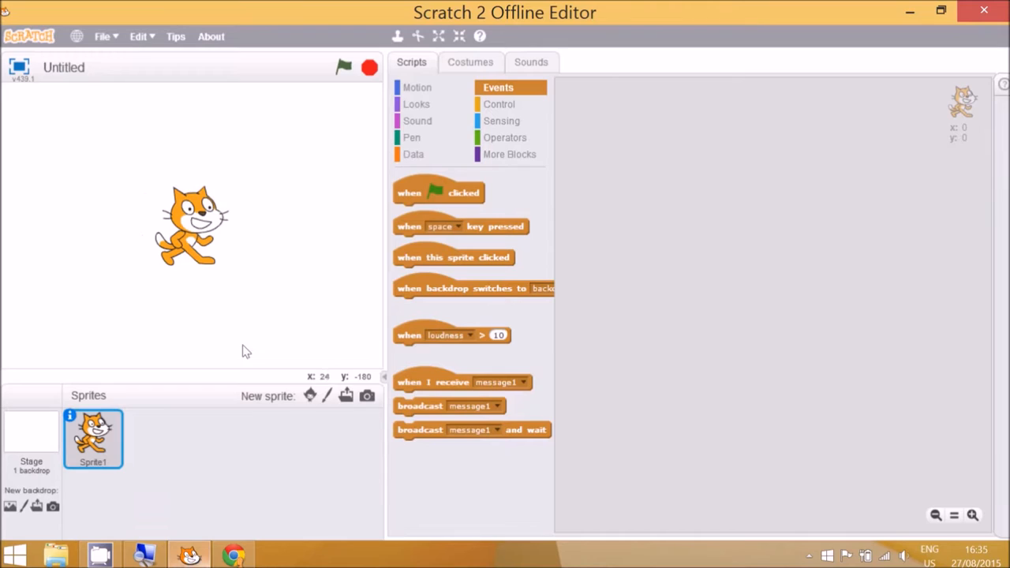
mouse_move(194, 278)
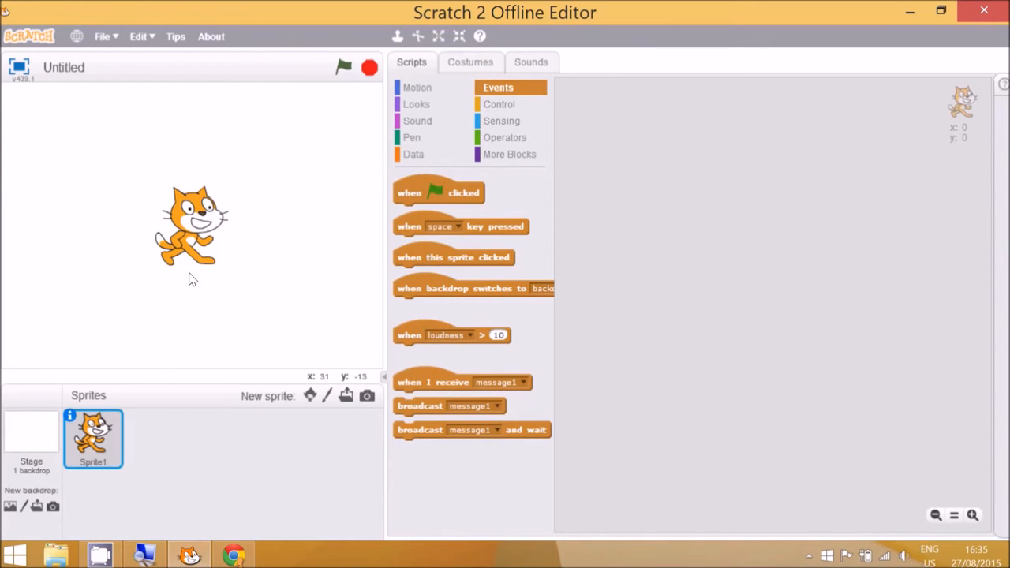
right_click(92, 438)
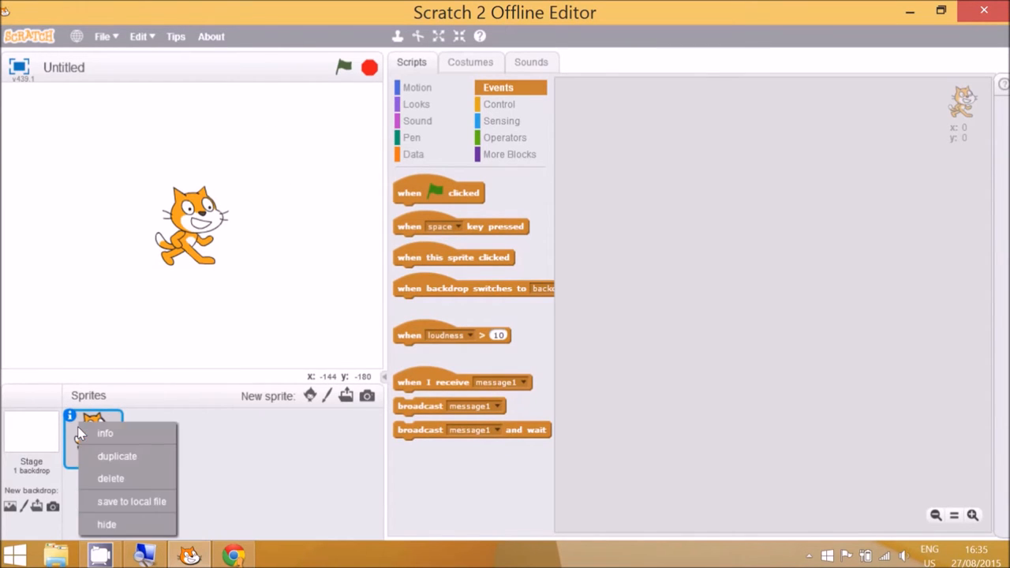
mouse_move(138, 482)
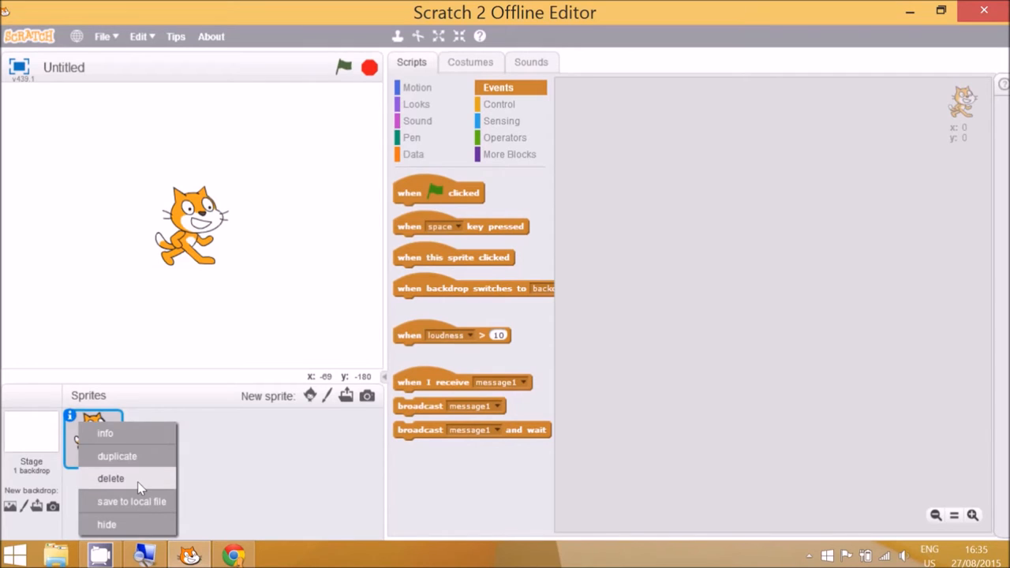
click(110, 478)
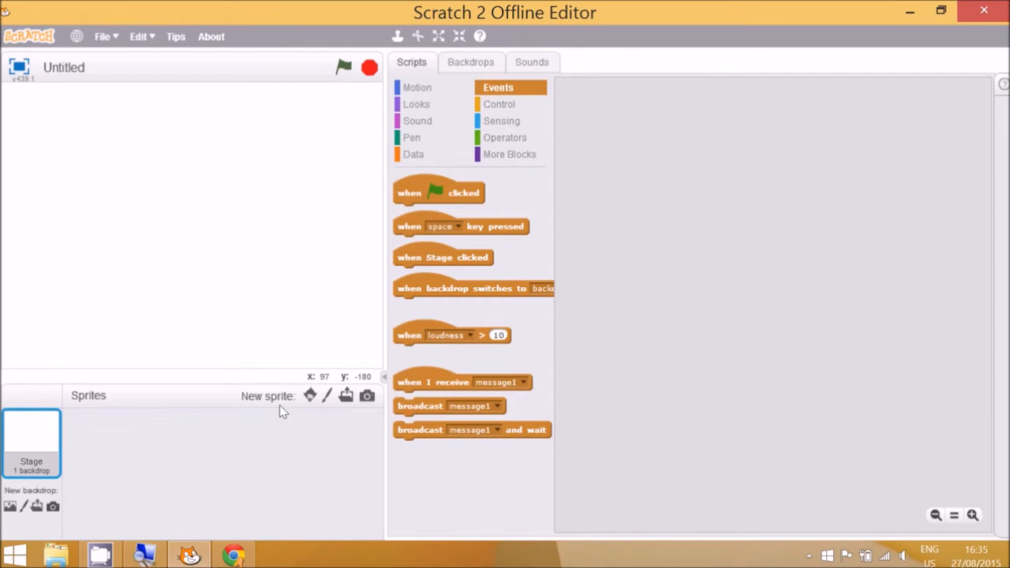
mouse_move(310, 395)
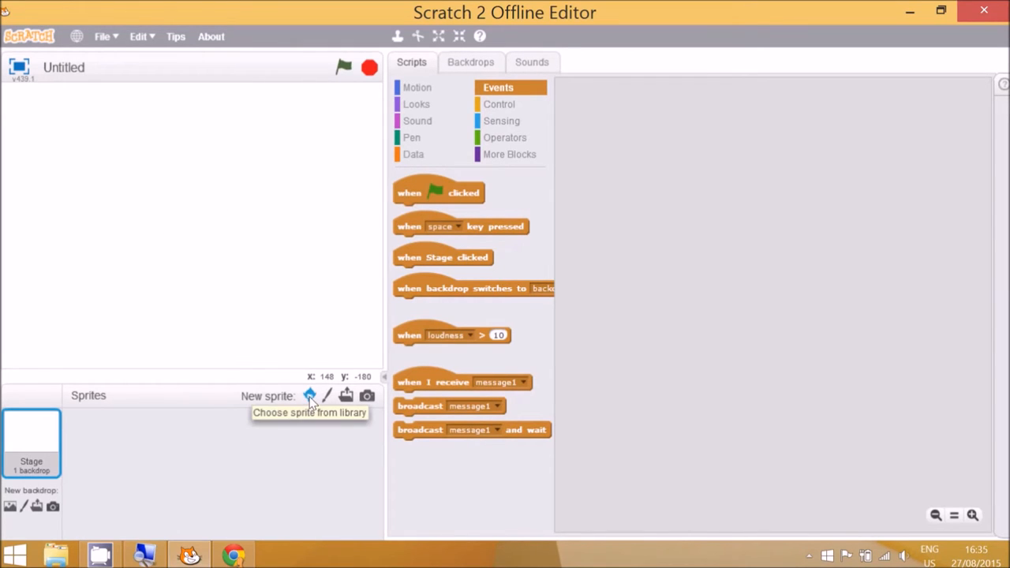
- Add the purple Fish1 sprite from the Animals sprite library
click(310, 395)
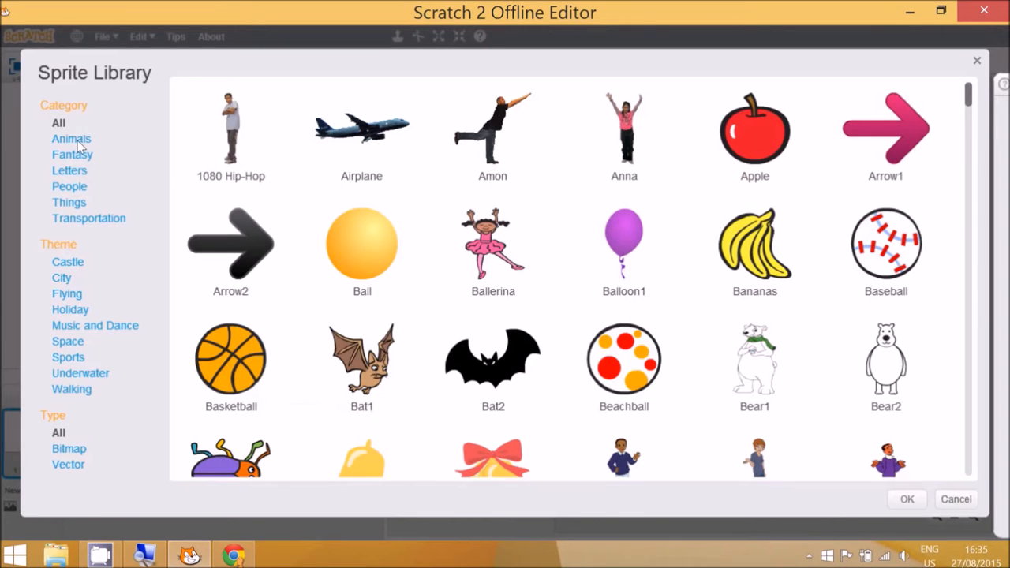
click(72, 139)
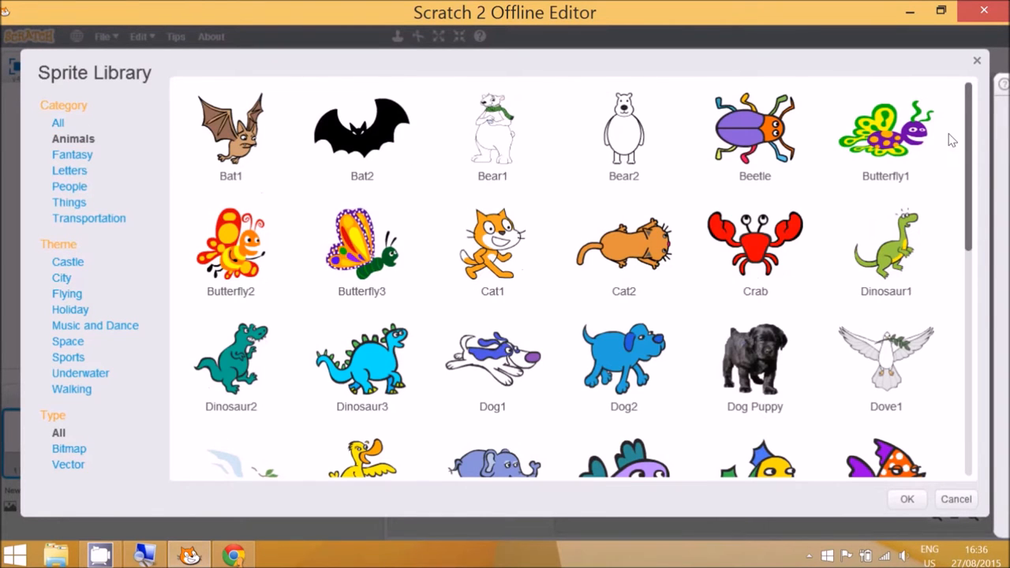
scroll(down, 3)
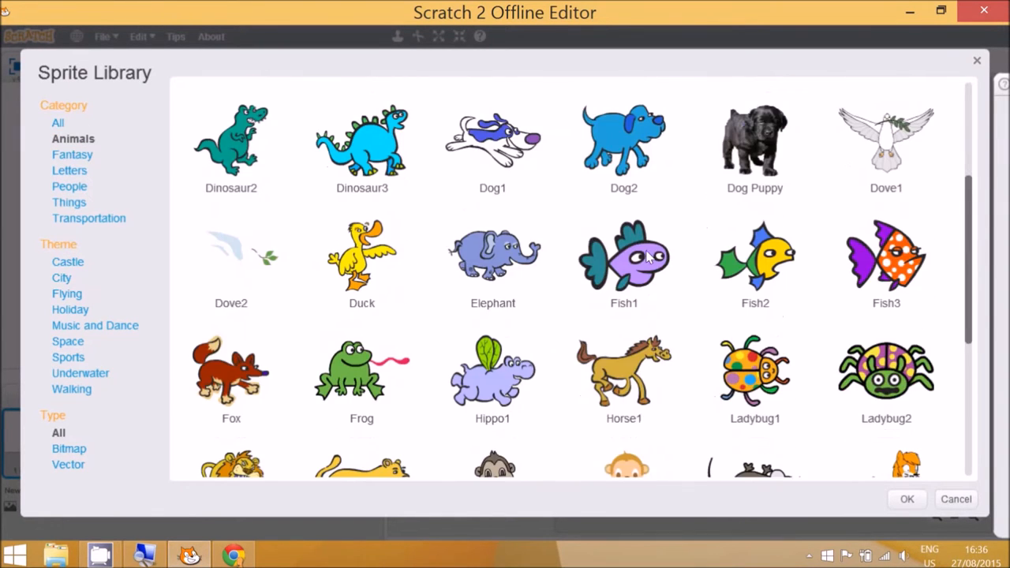
double_click(623, 256)
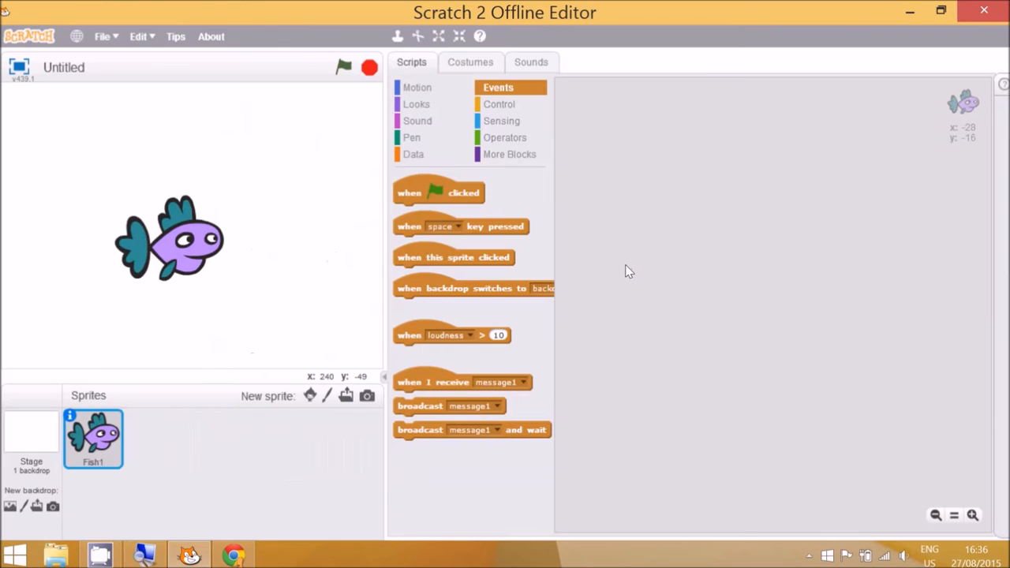
mouse_move(31, 438)
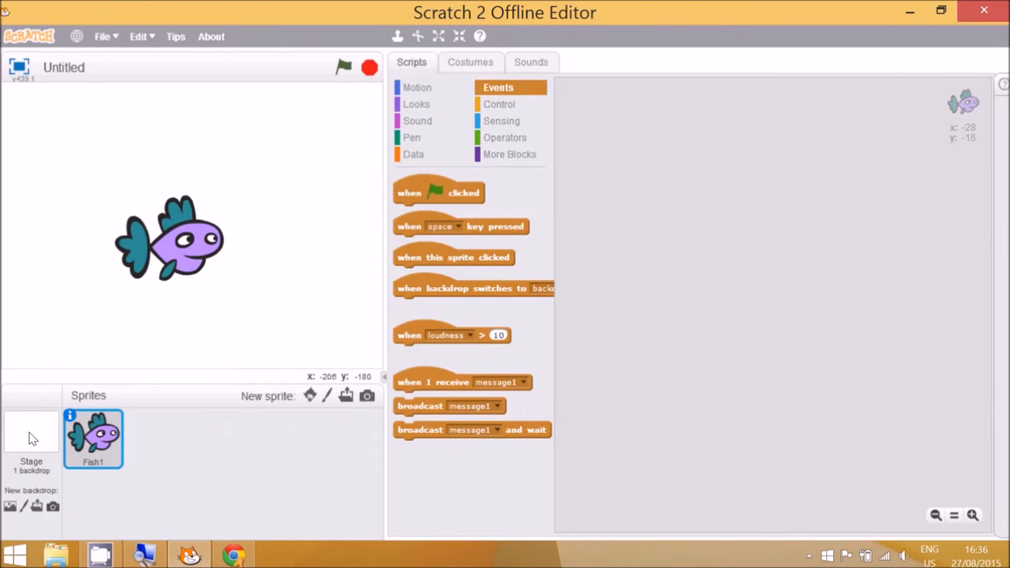
- Set the stage backdrop to underwater2 from the Nature backdrop library
click(31, 438)
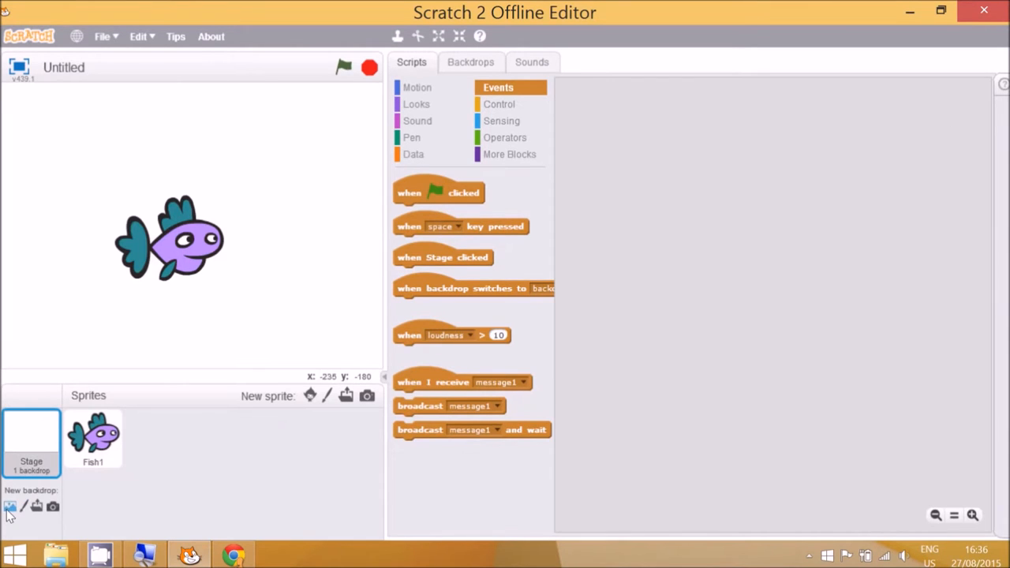
click(10, 507)
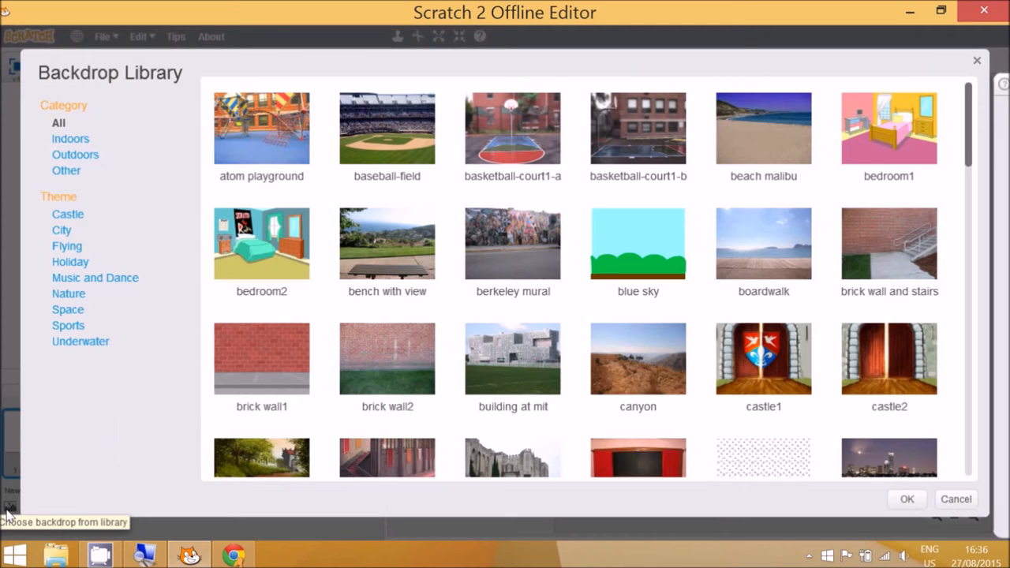
mouse_move(70, 146)
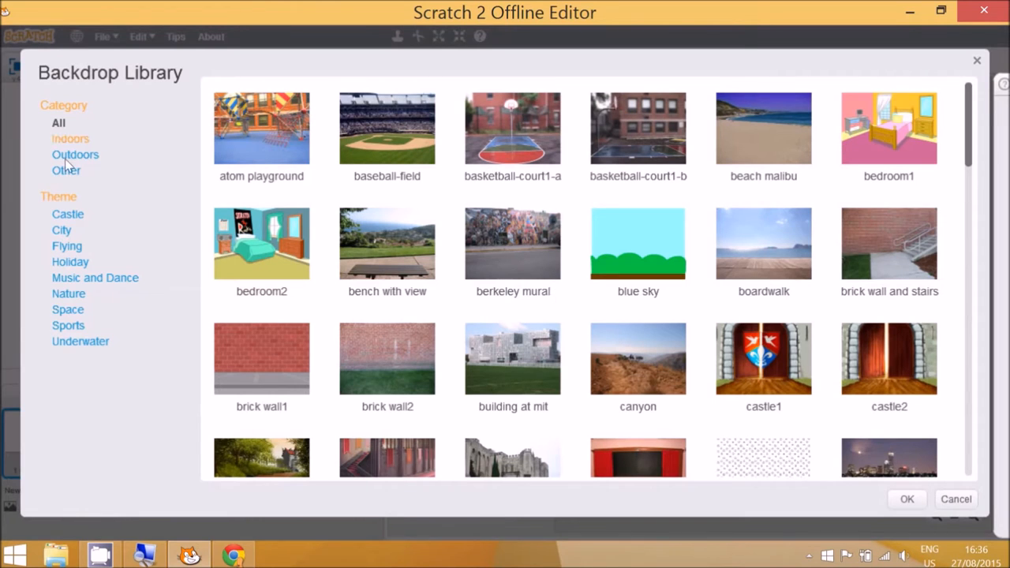
click(69, 293)
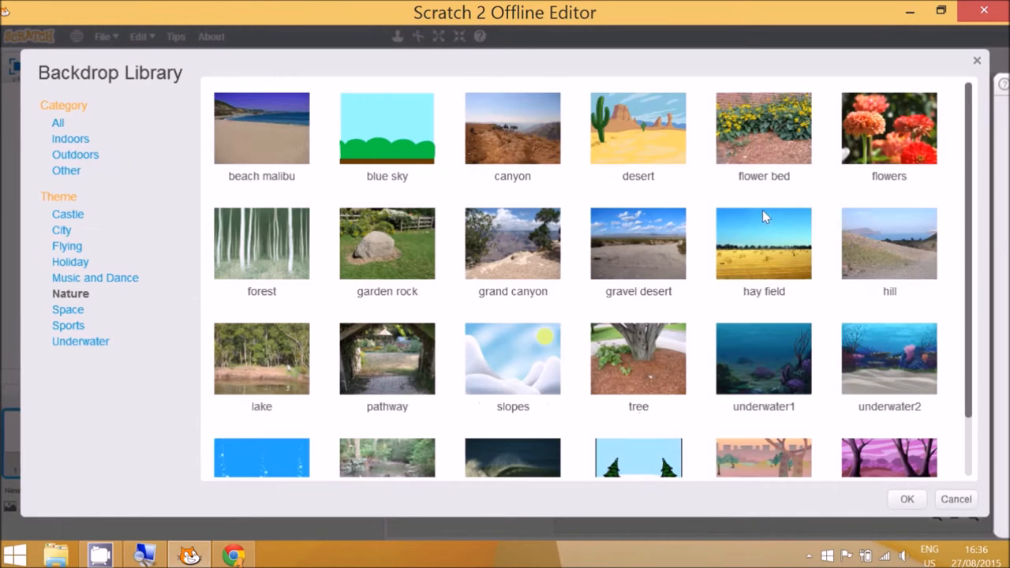
click(889, 359)
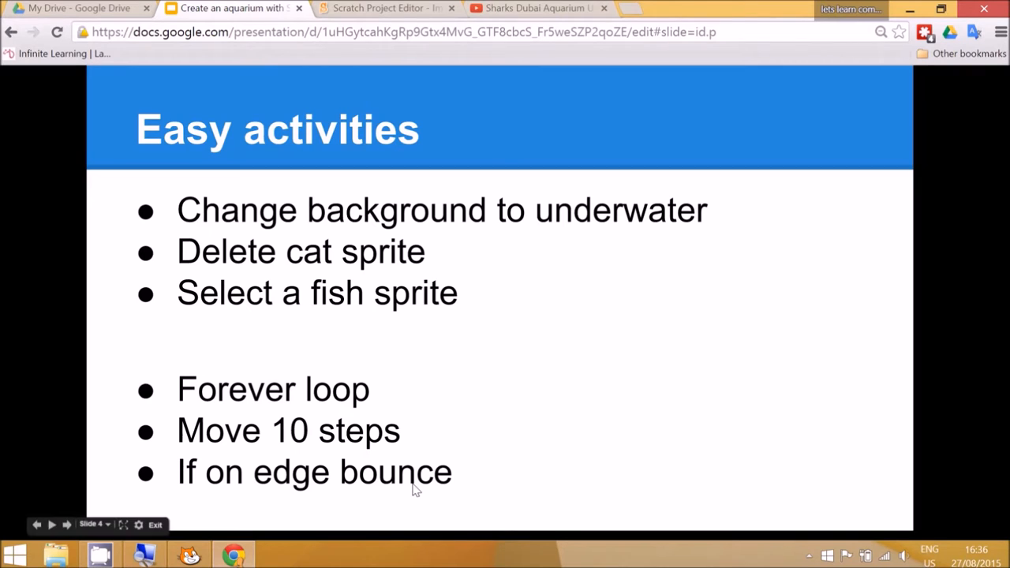
mouse_move(902, 324)
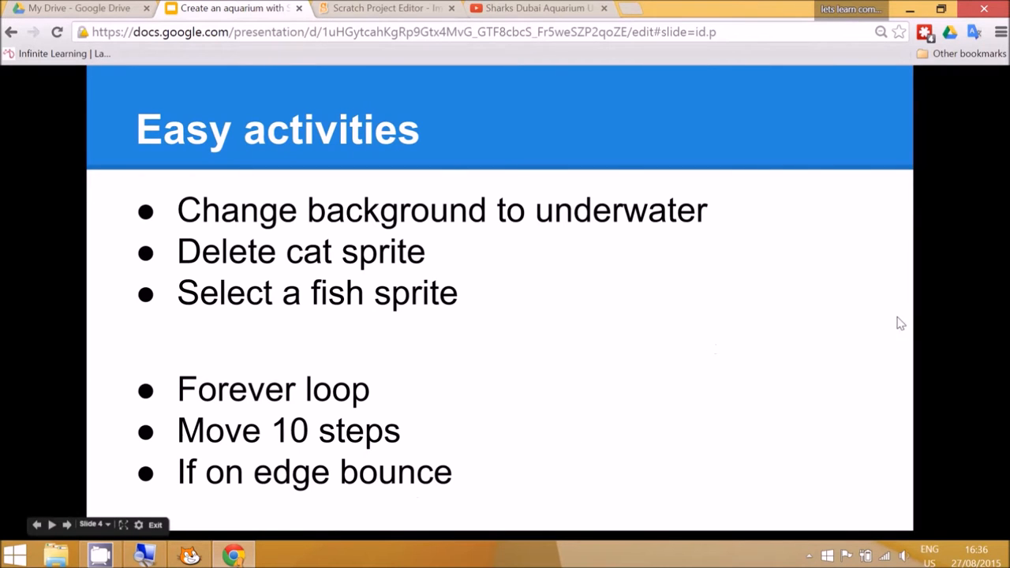
click(190, 555)
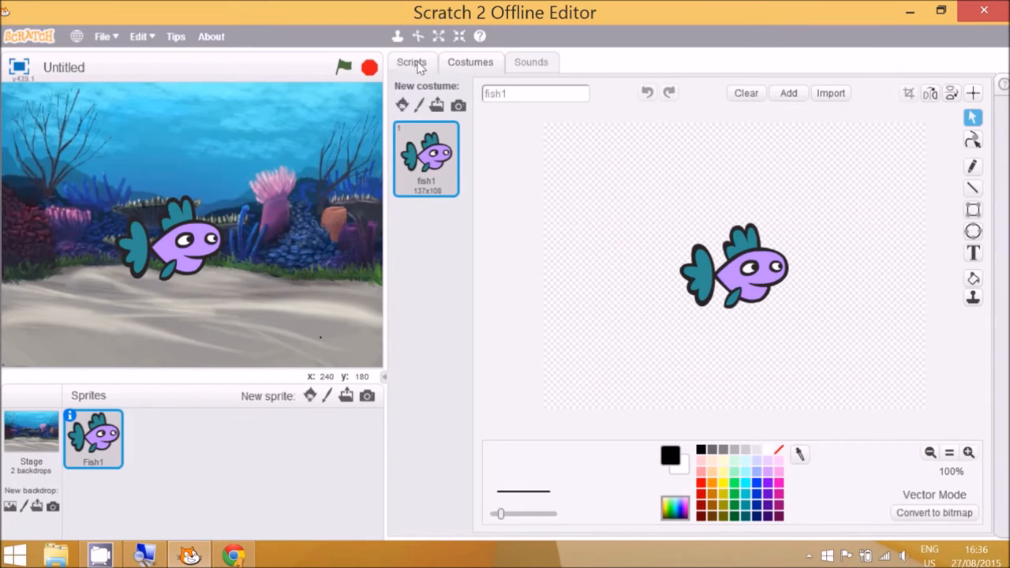
- Build Fish1's green-flag script with a forever loop moving 10 steps
click(412, 62)
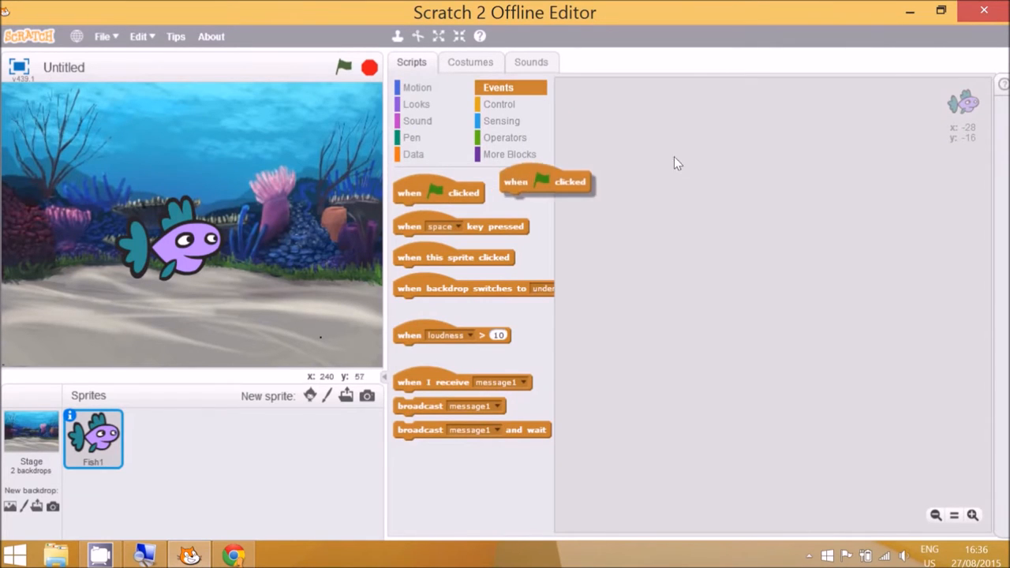
drag(547, 181, 742, 142)
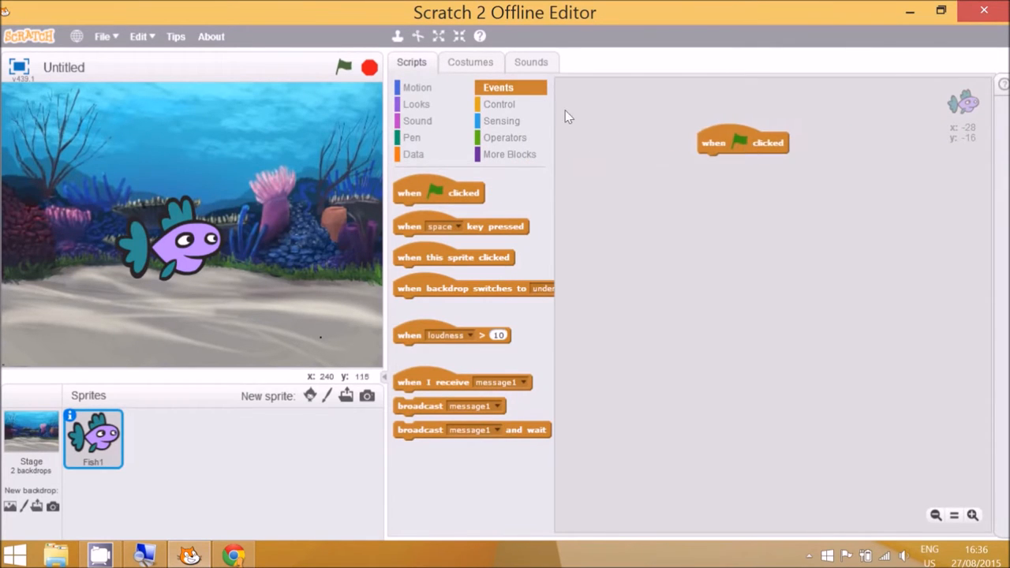
click(499, 104)
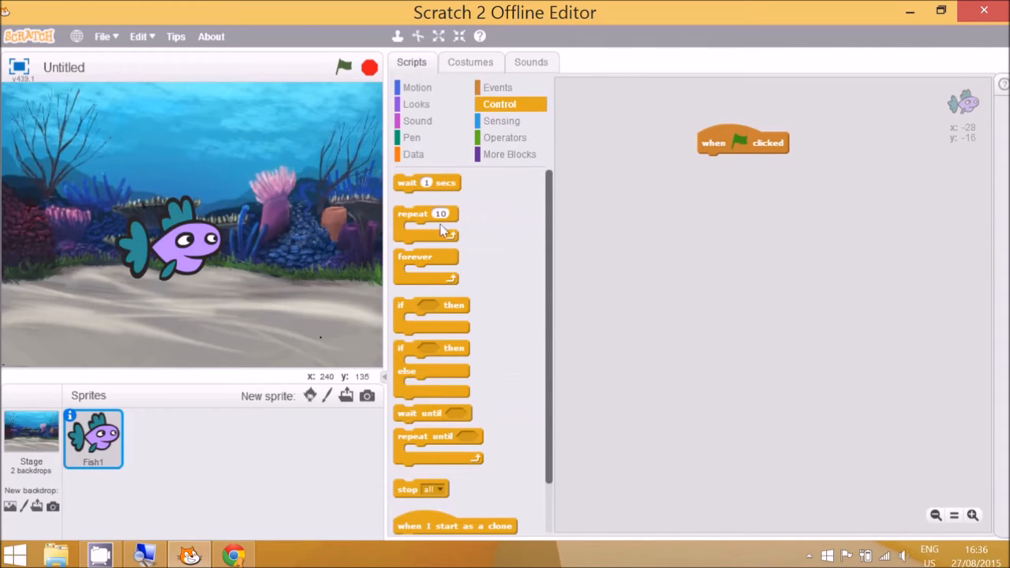
drag(426, 260, 641, 252)
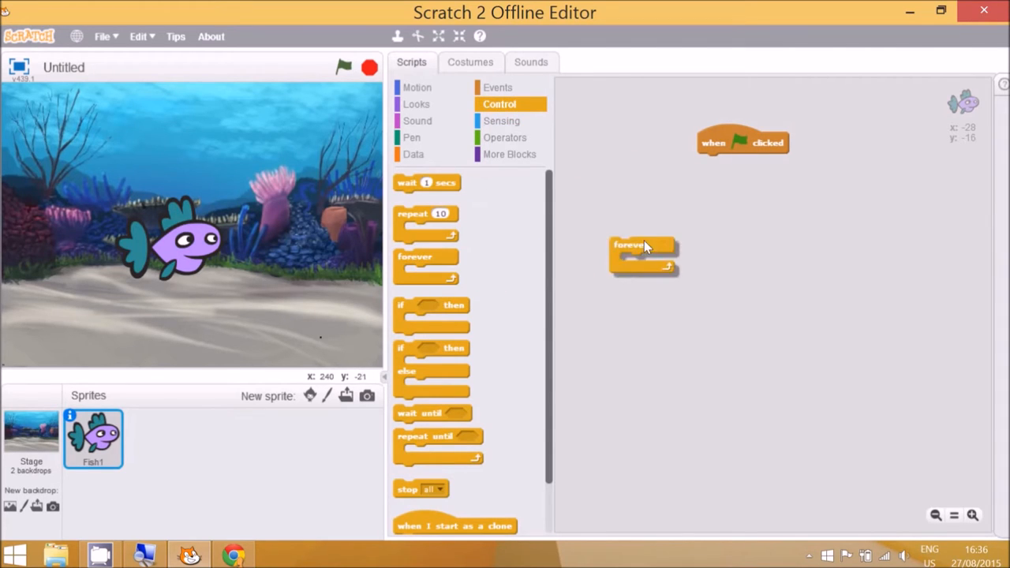
drag(643, 245, 718, 162)
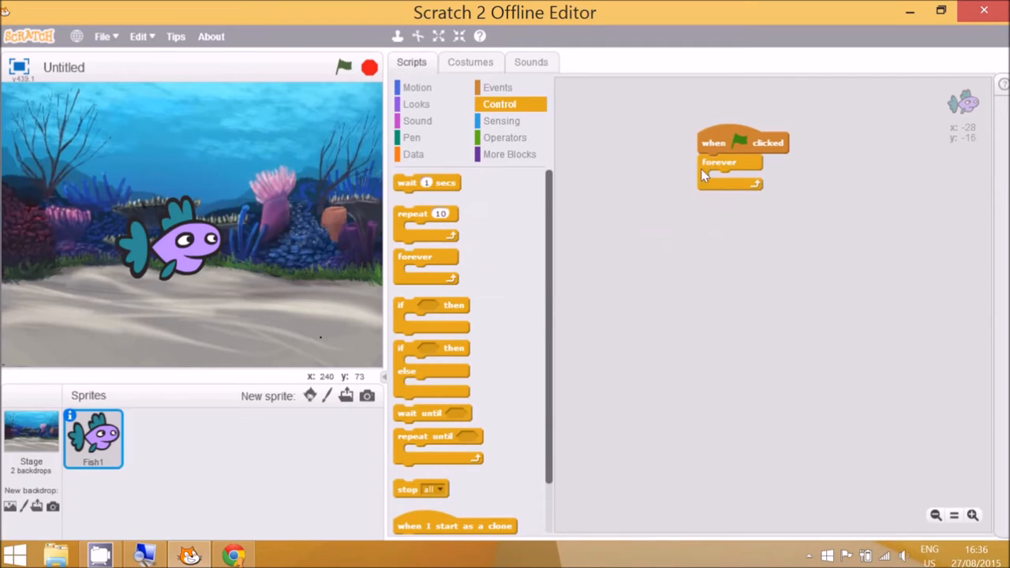
mouse_move(417, 86)
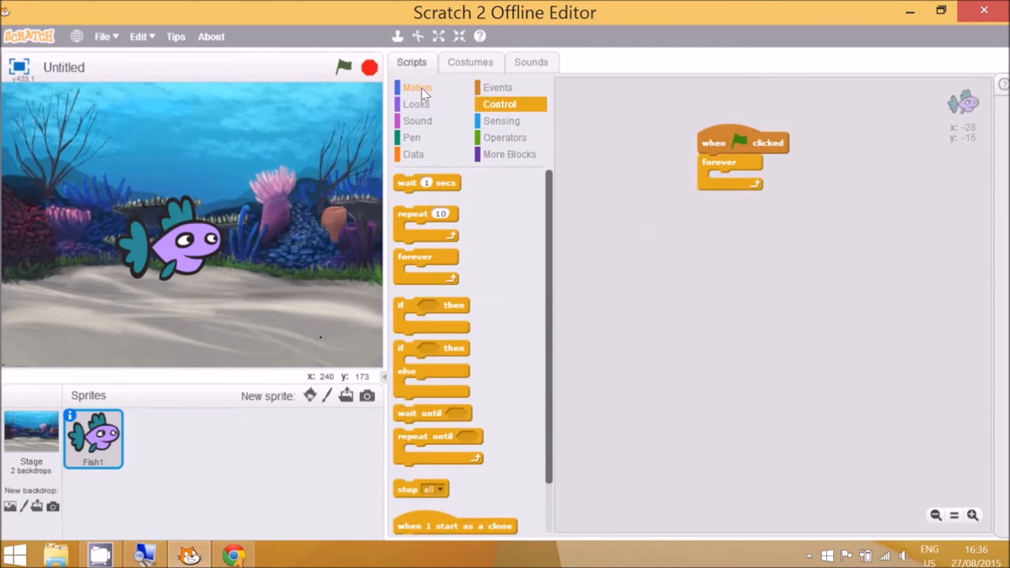
click(418, 87)
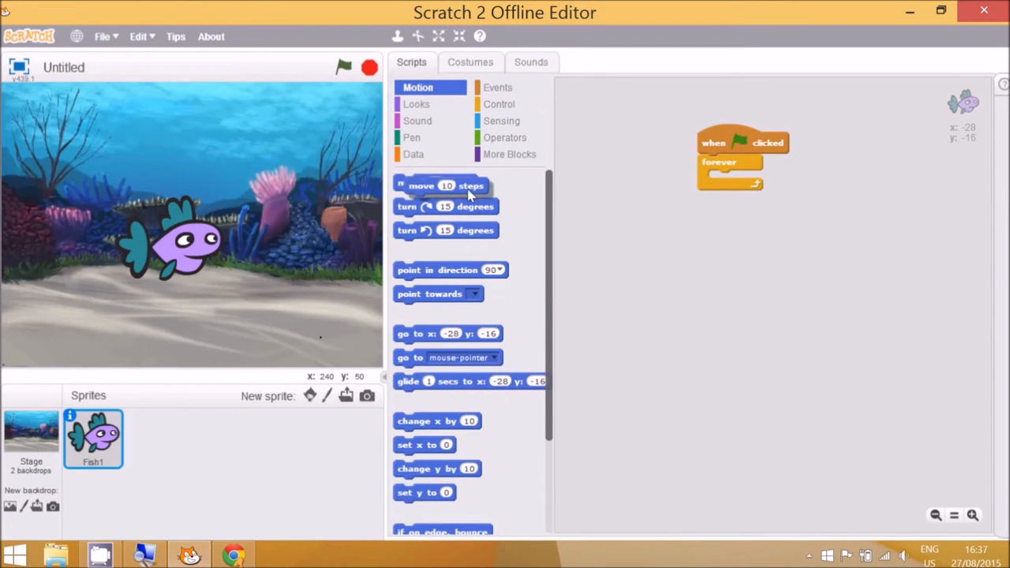
drag(442, 185, 737, 179)
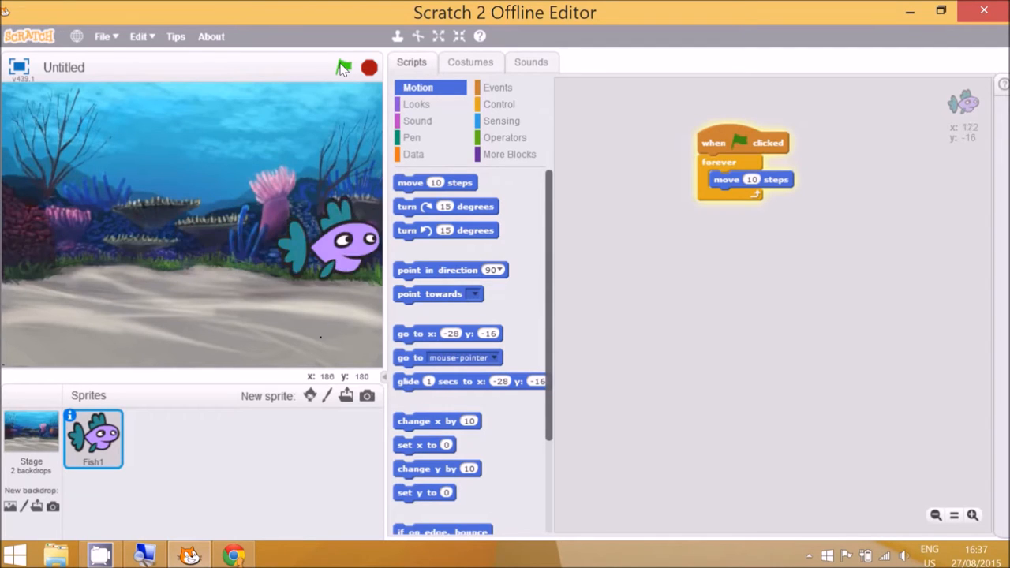
- Add 'if on edge, bounce' inside the loop and test the swimming fish
click(343, 67)
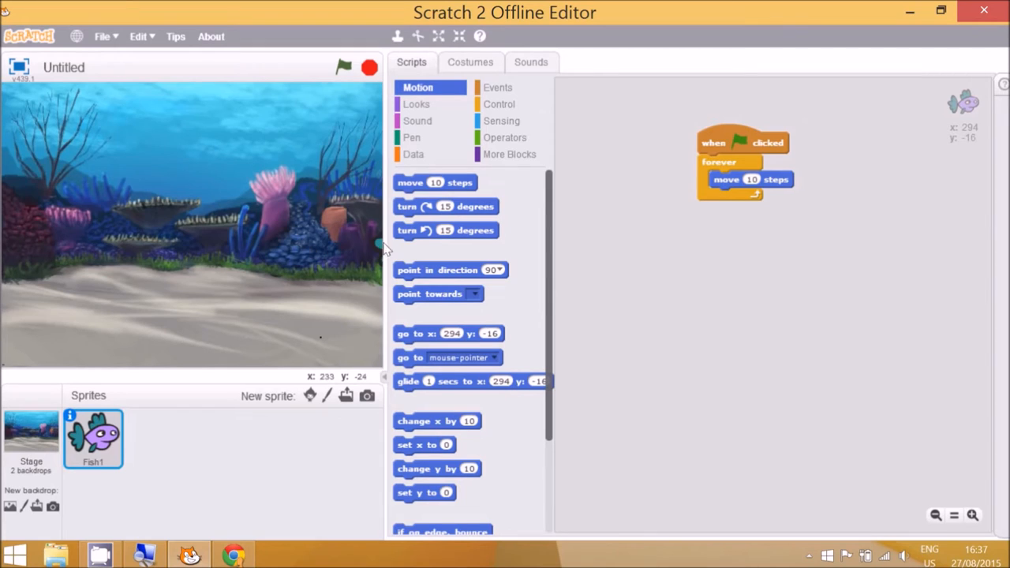
mouse_move(553, 319)
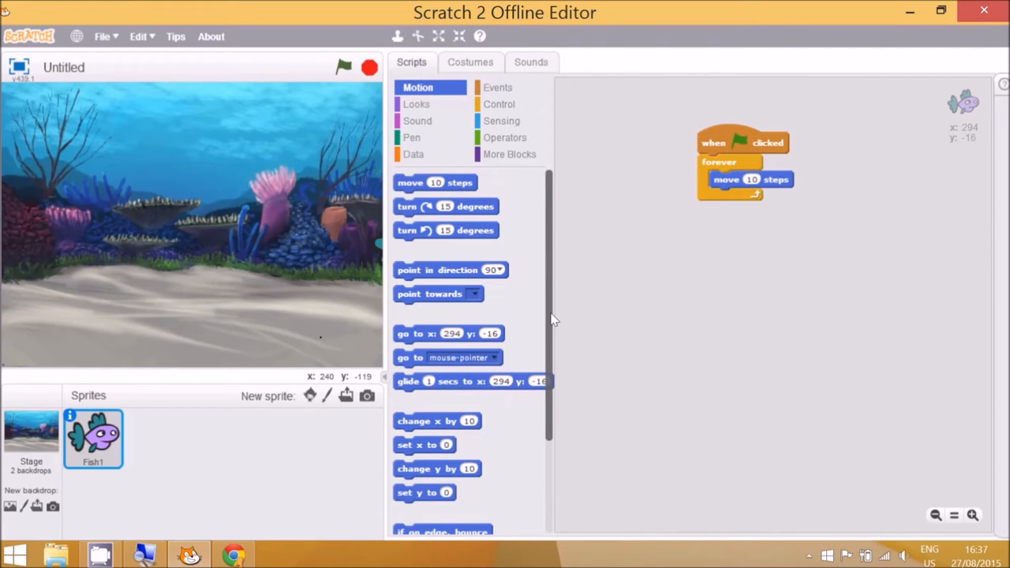
scroll(down, 3)
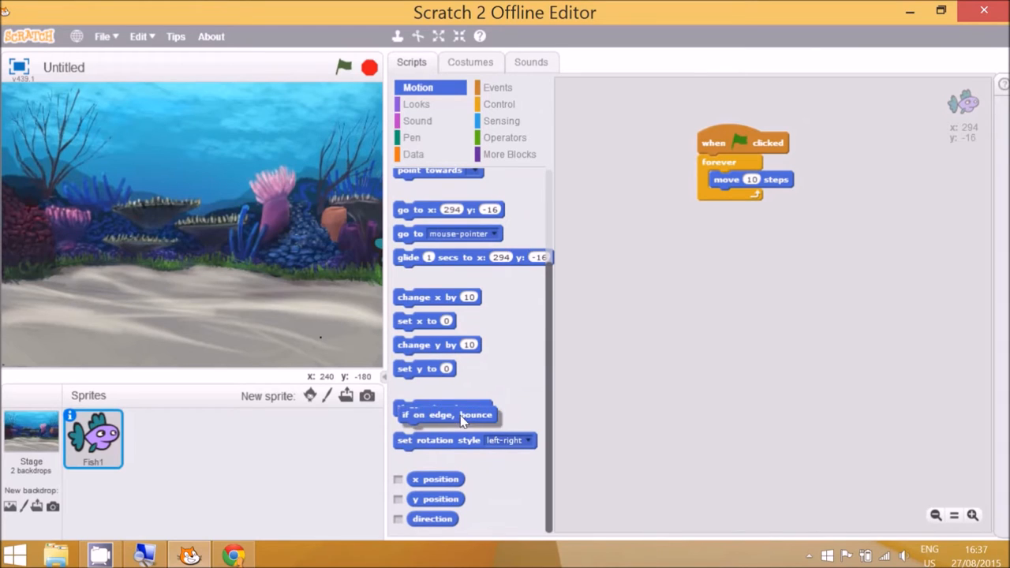
drag(446, 414, 757, 189)
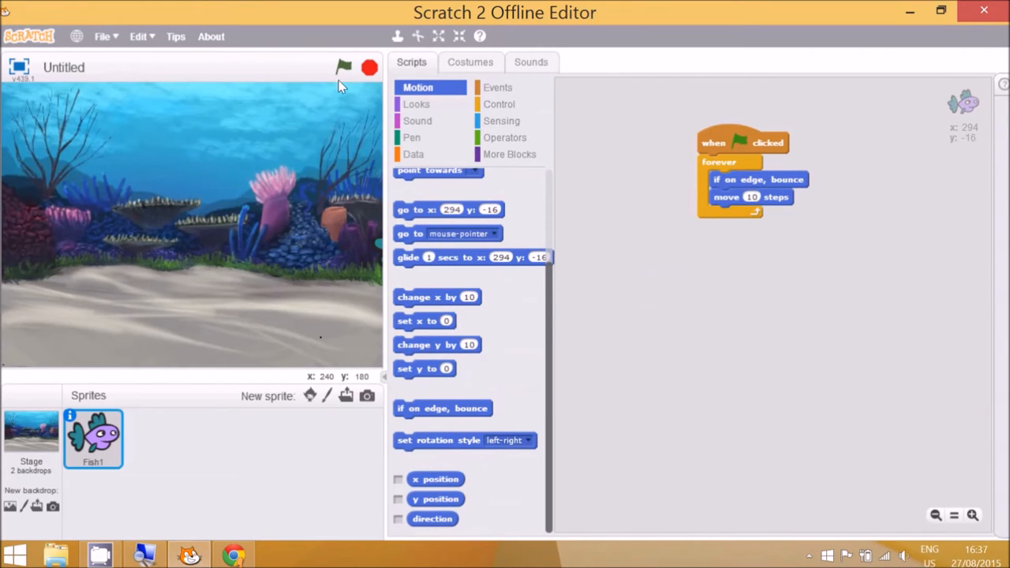
click(343, 67)
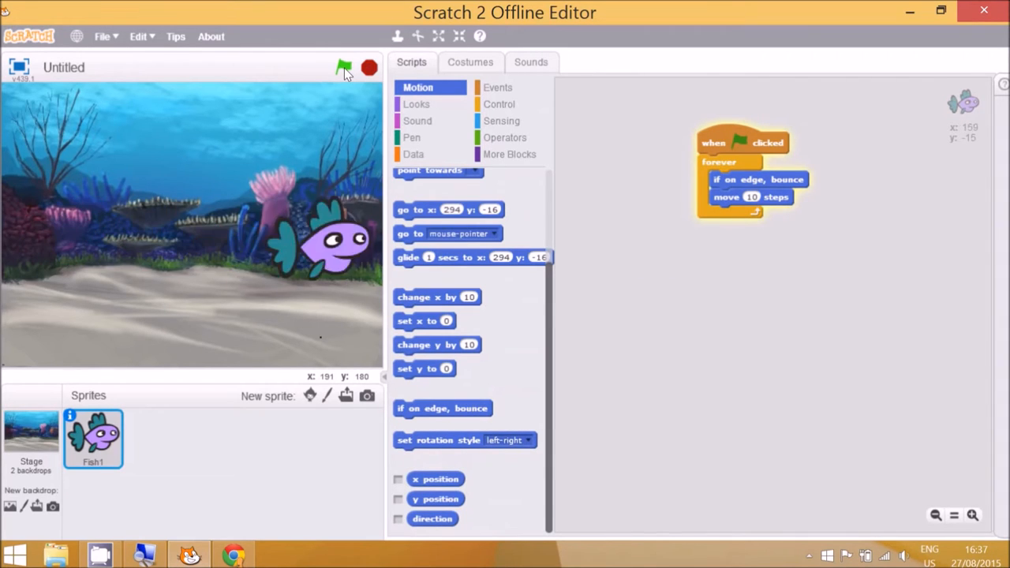
click(232, 555)
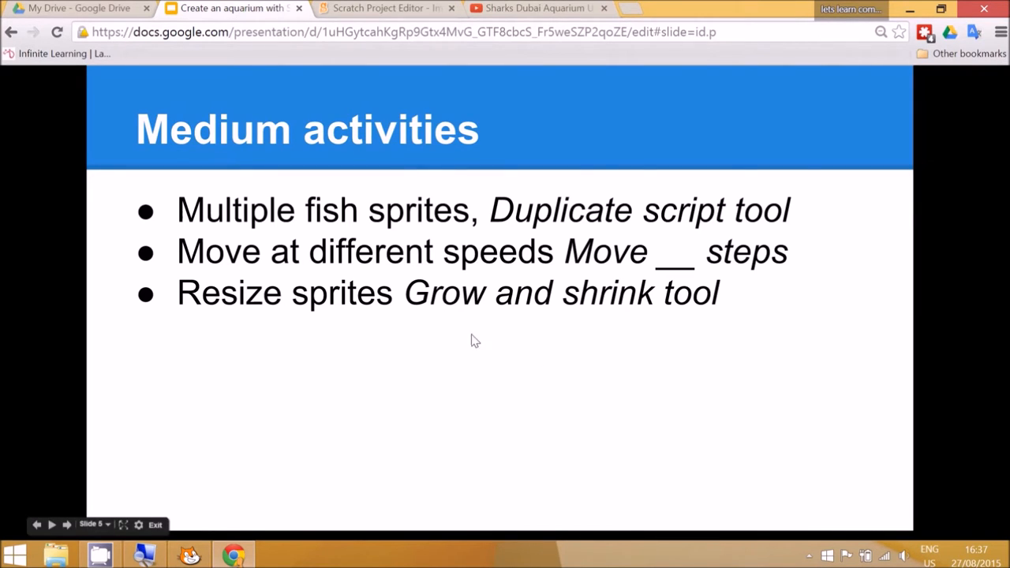
mouse_move(742, 231)
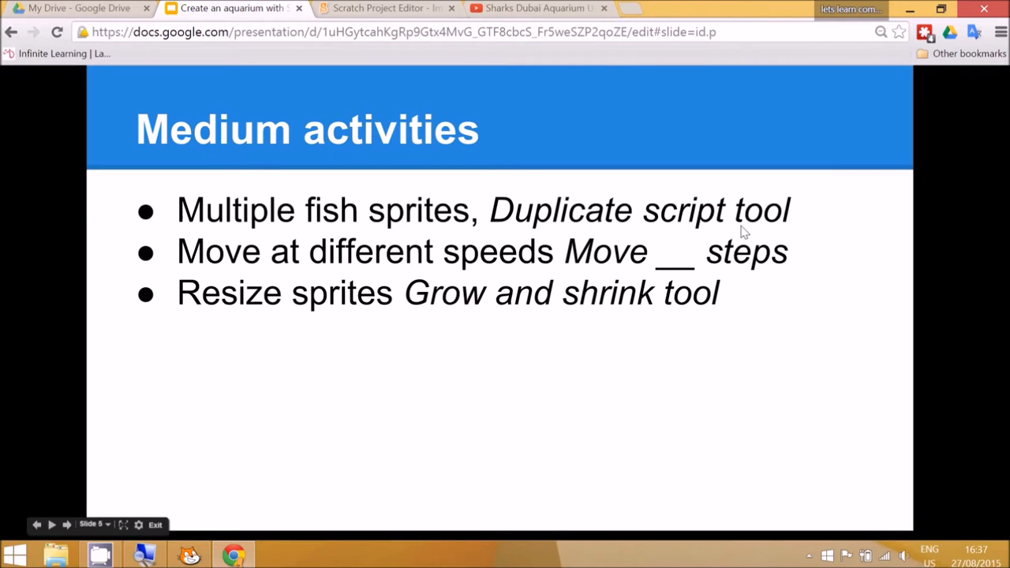
mouse_move(161, 559)
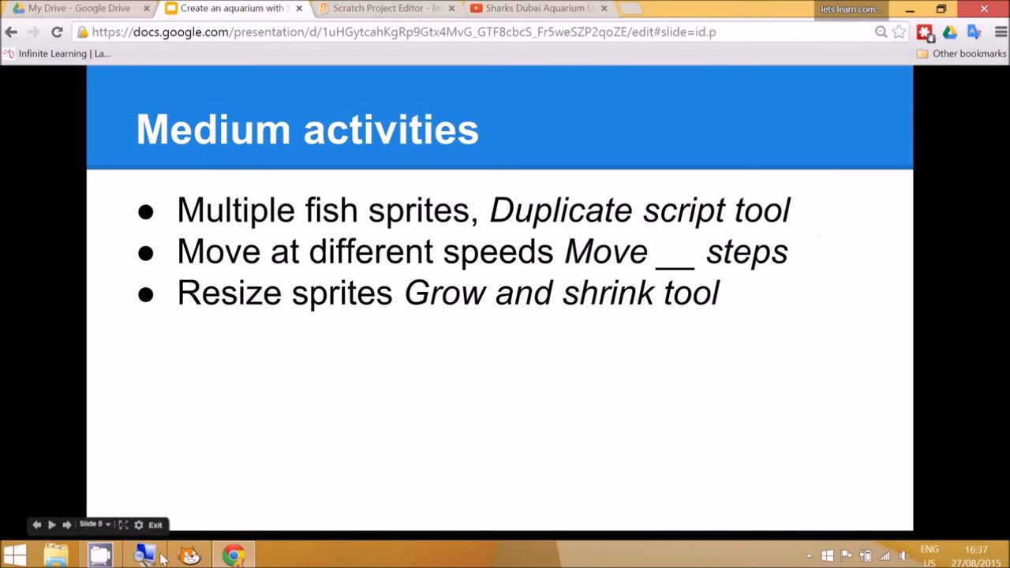
click(189, 554)
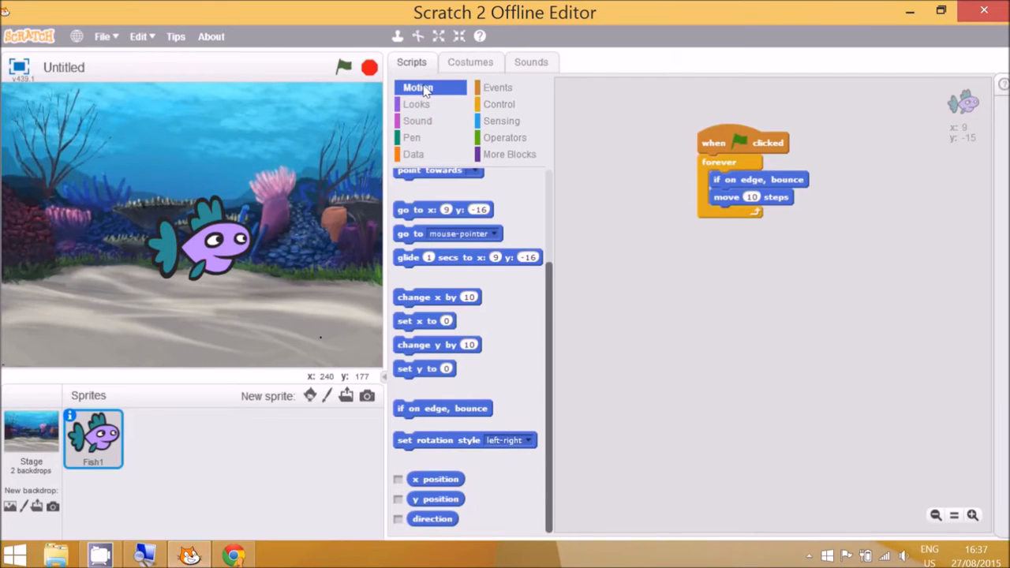
mouse_move(244, 426)
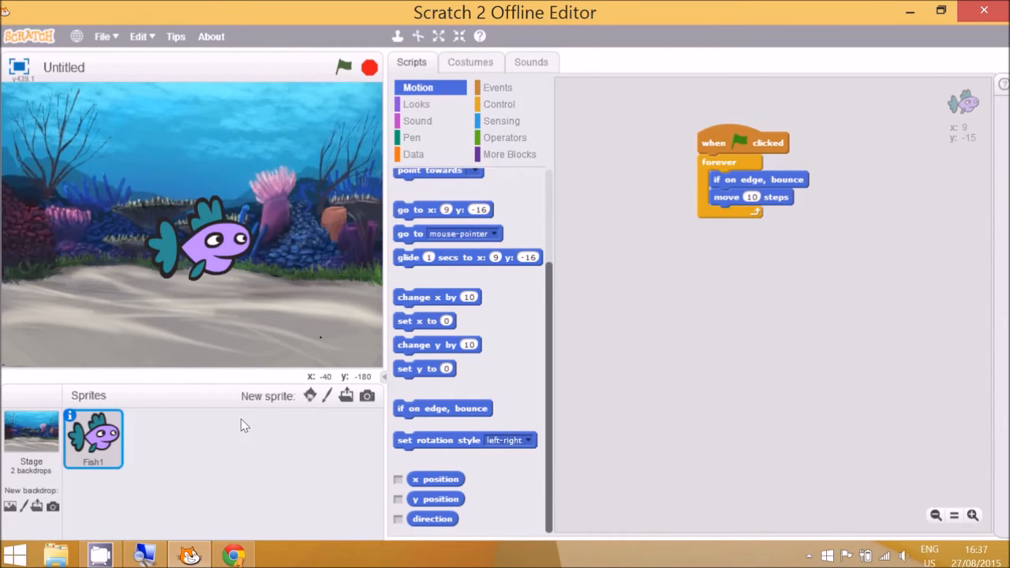
- Add the orange polka-dot Fish3 from the Animals sprite library
click(309, 395)
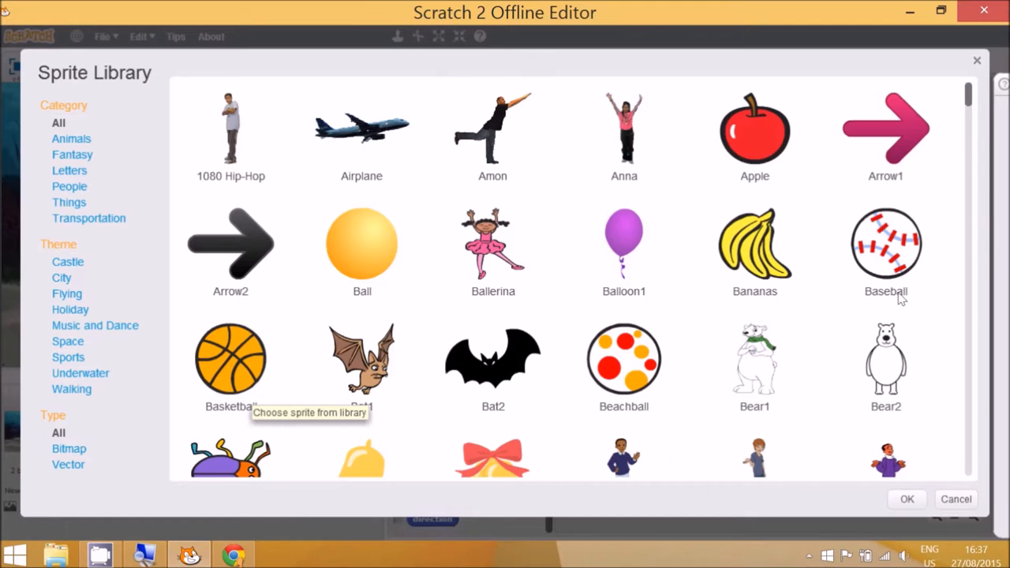
click(73, 138)
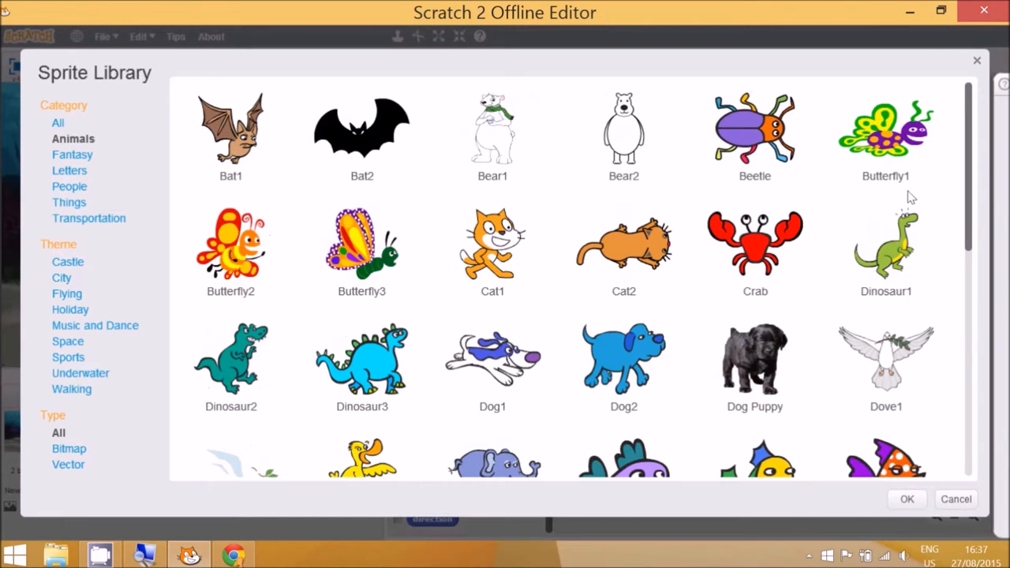
mouse_move(960, 288)
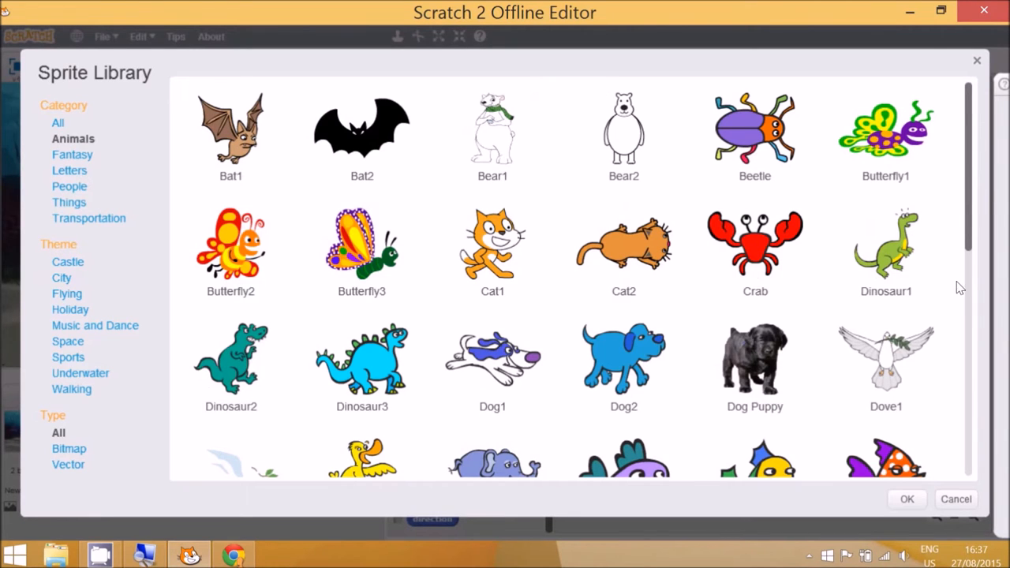
scroll(down, 3)
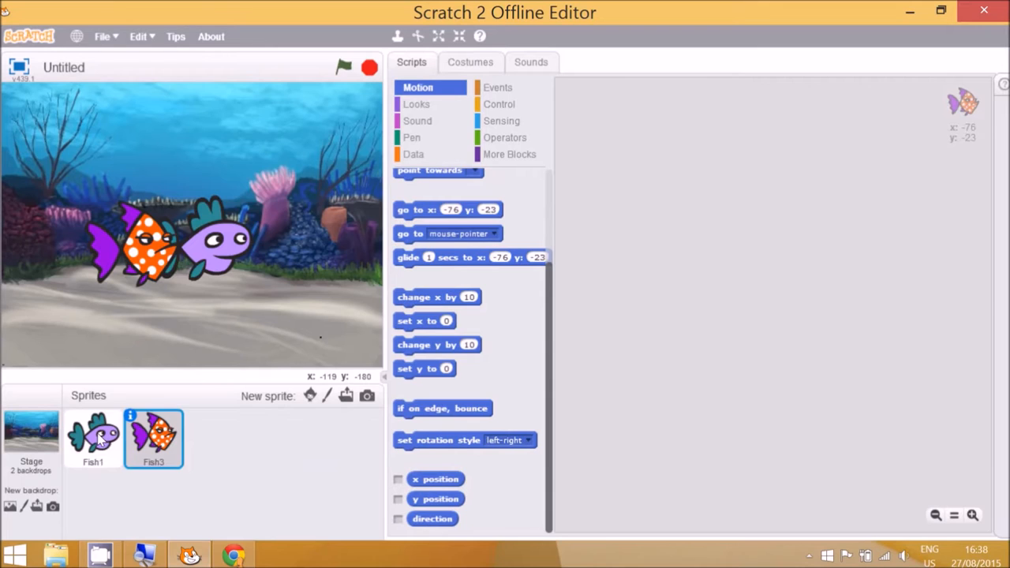
- Copy Fish1's bouncing script onto Fish3 and view the copy
click(93, 438)
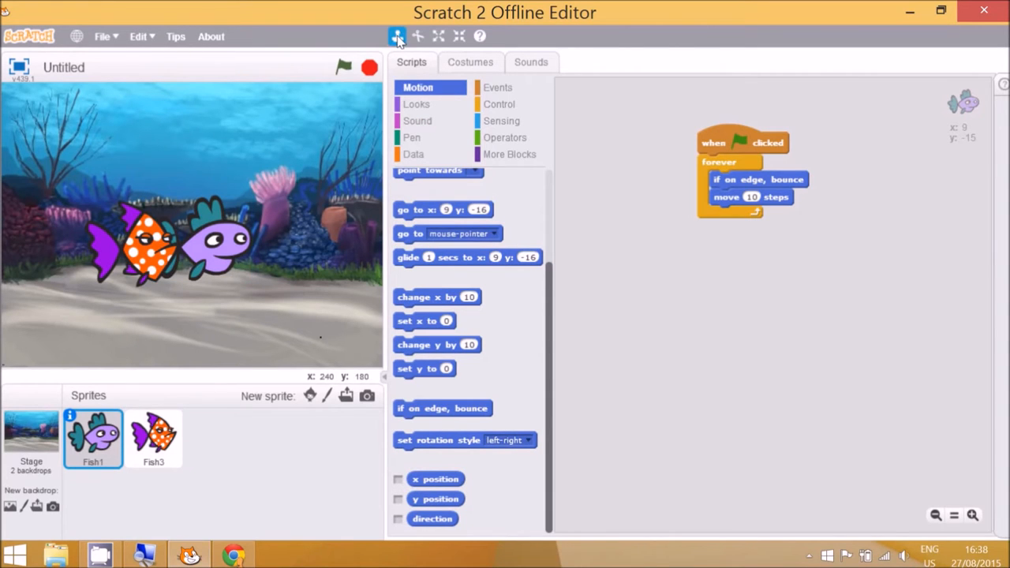
mouse_move(397, 36)
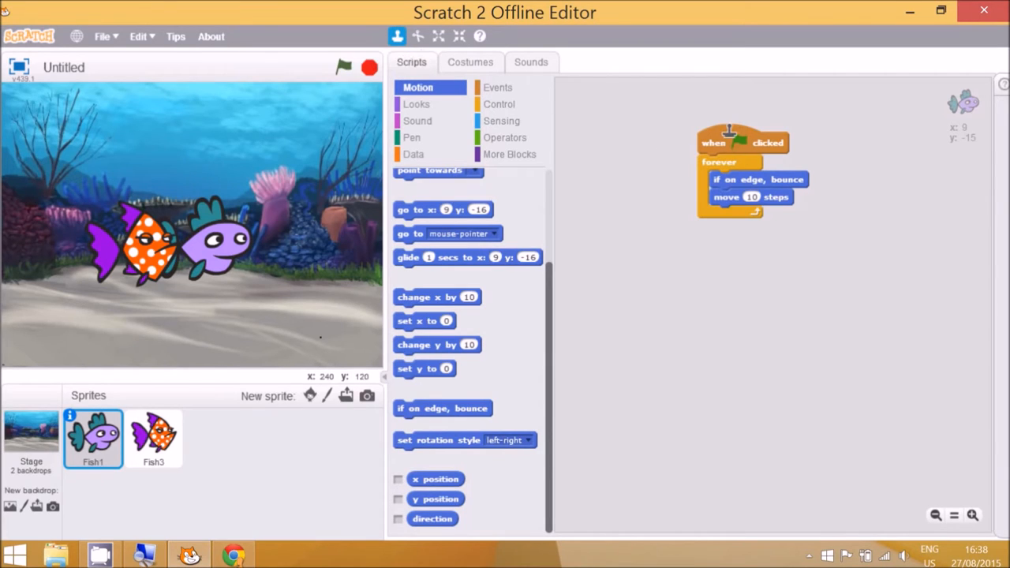
drag(726, 142, 730, 147)
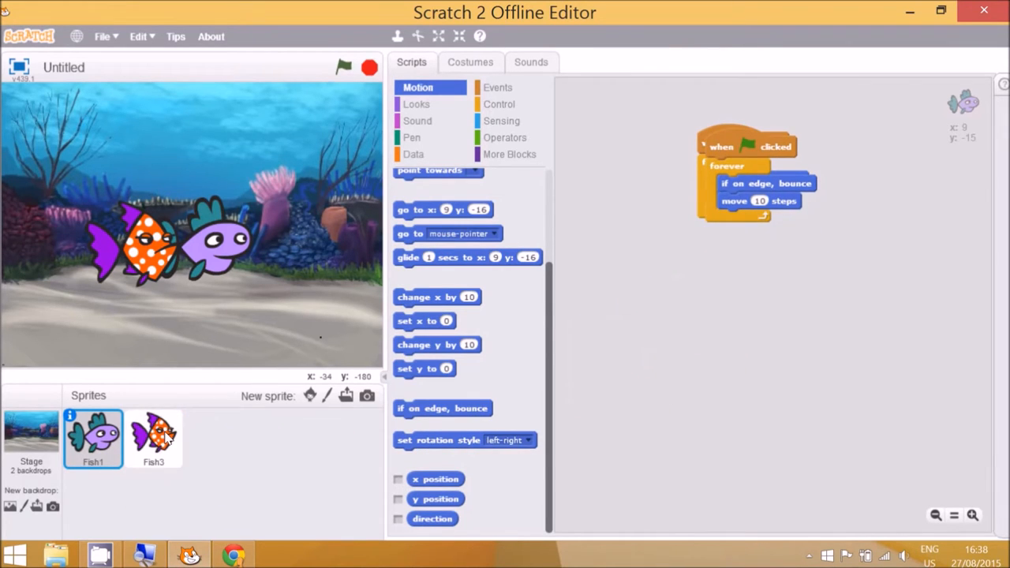
click(153, 438)
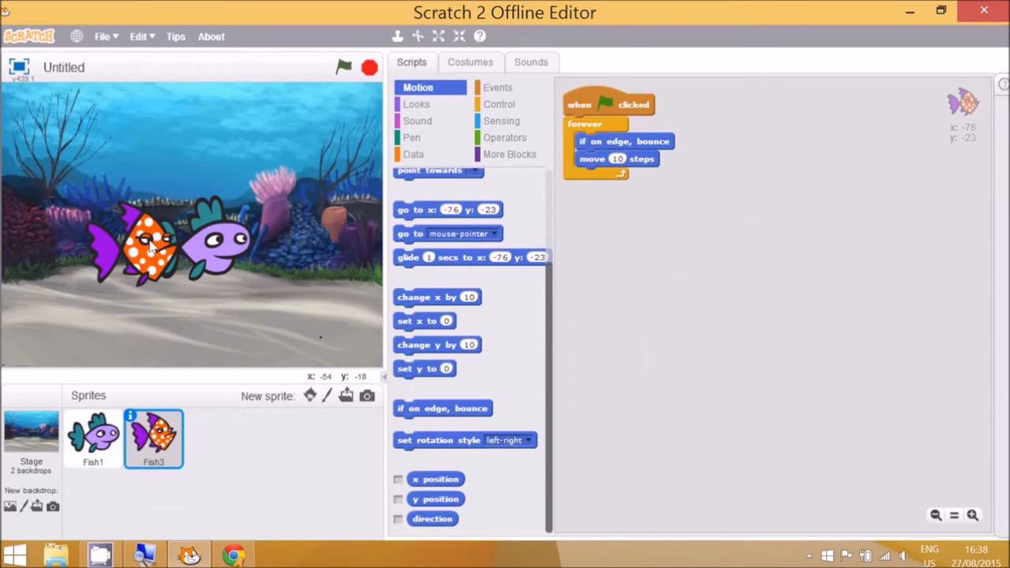
mouse_move(477, 106)
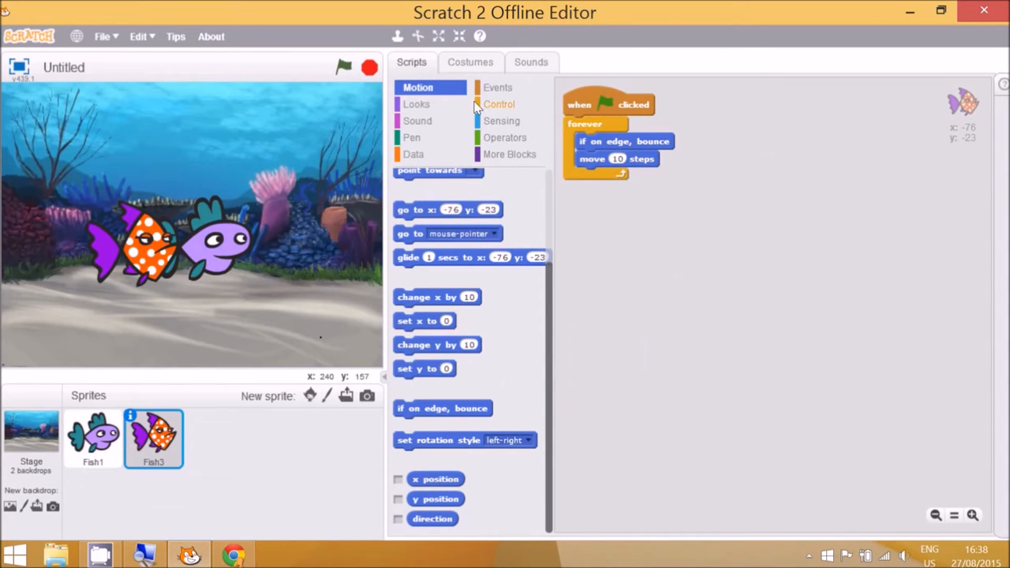
mouse_move(233, 555)
text(5)
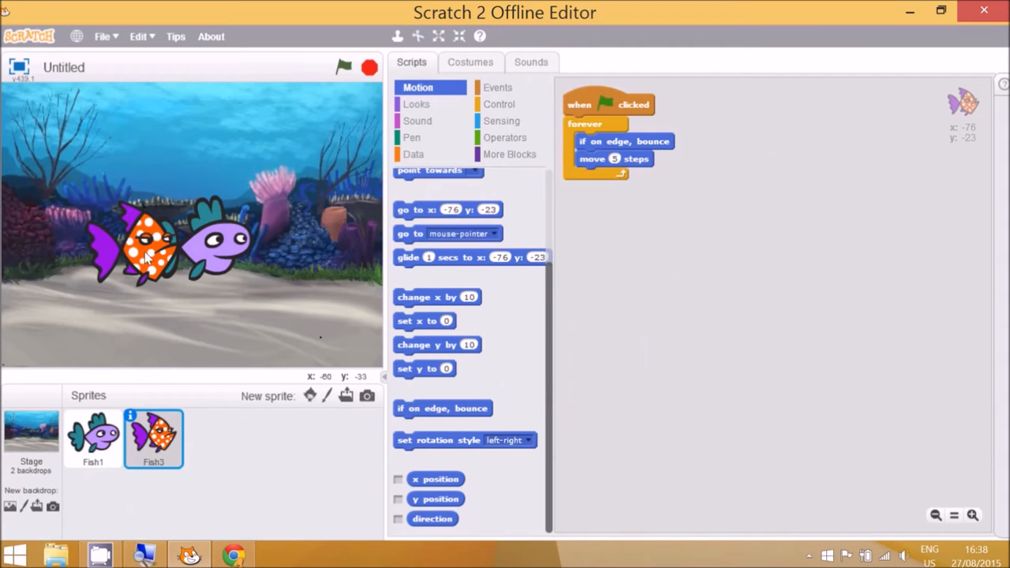
- Run both fish to compare their speeds, then stop the animation
click(93, 438)
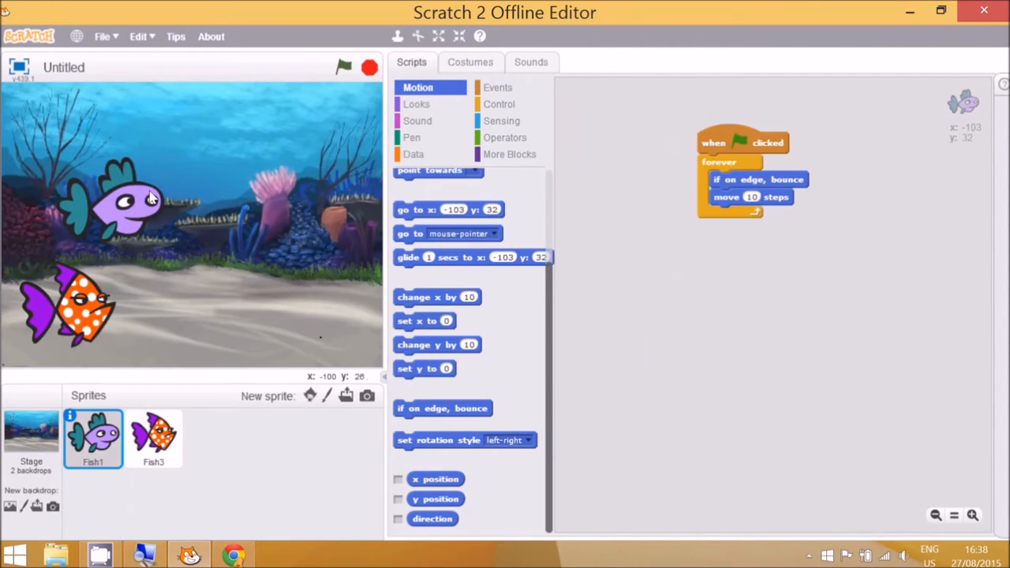
click(343, 67)
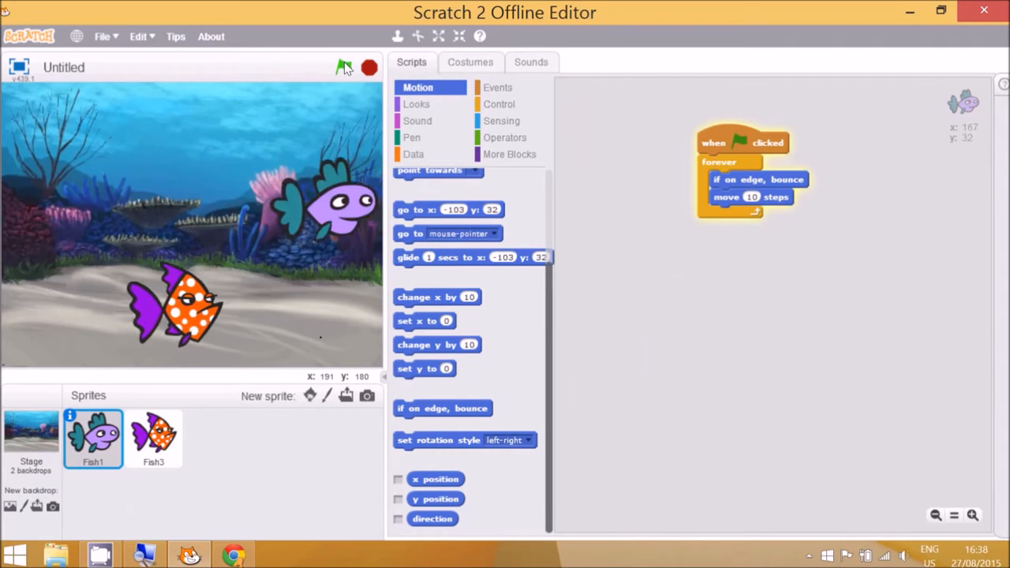
click(343, 67)
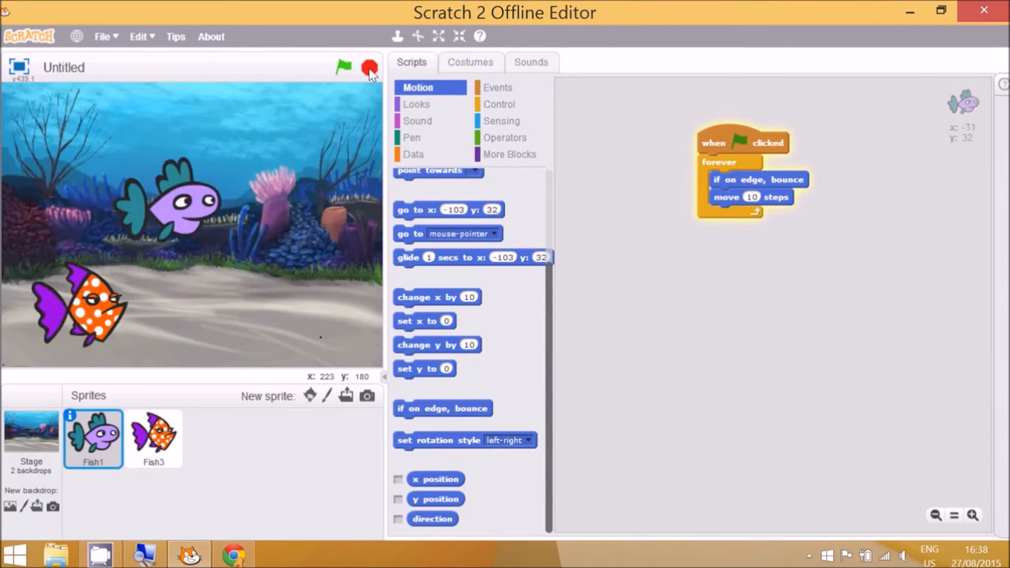
click(342, 67)
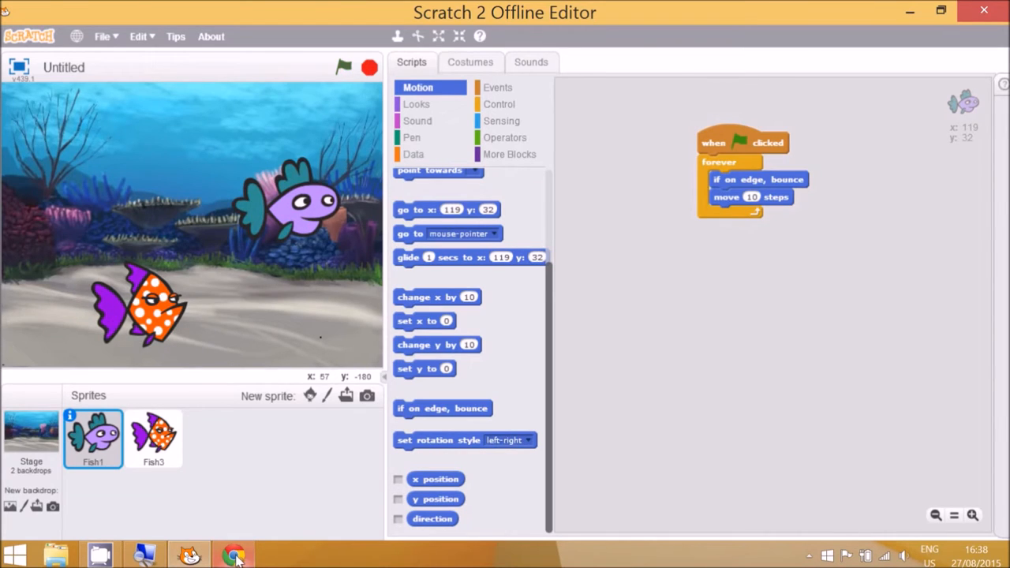
click(233, 555)
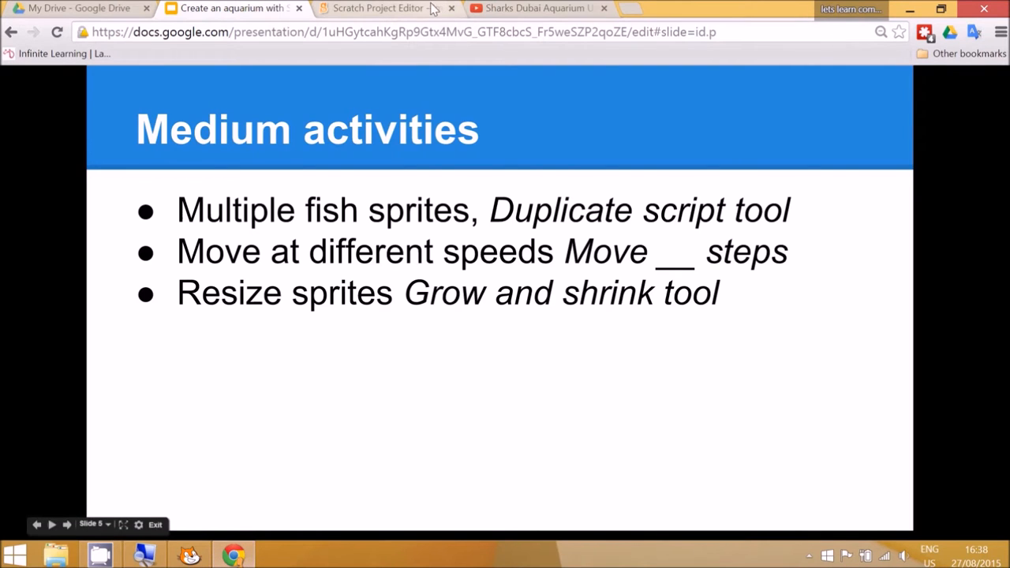
mouse_move(528, 274)
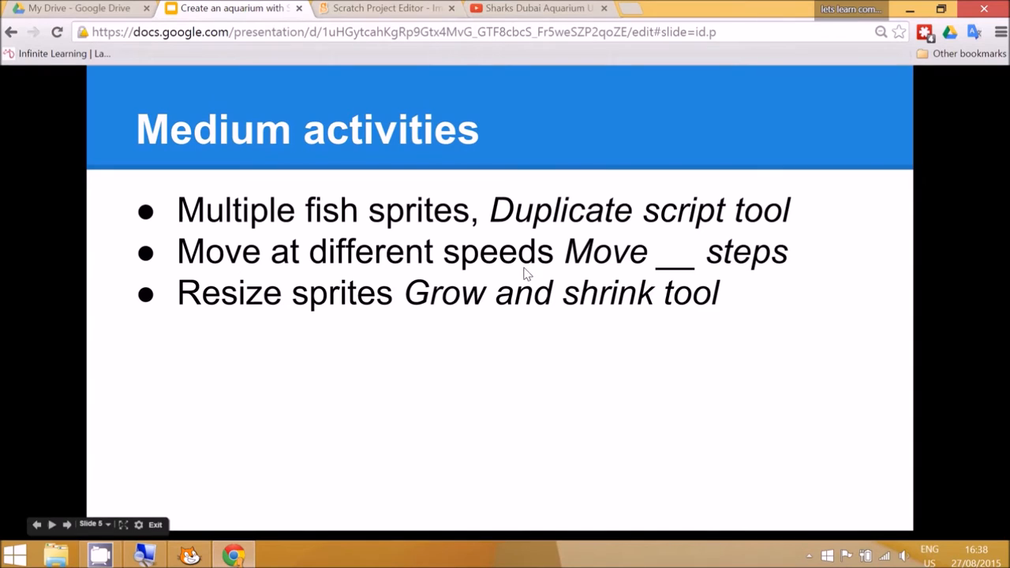
mouse_move(741, 229)
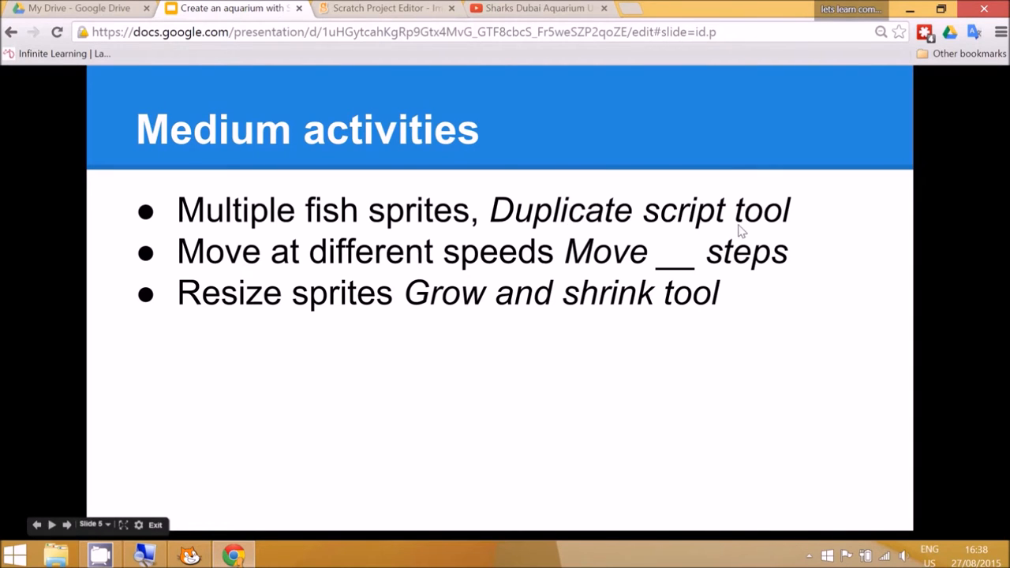
mouse_move(426, 286)
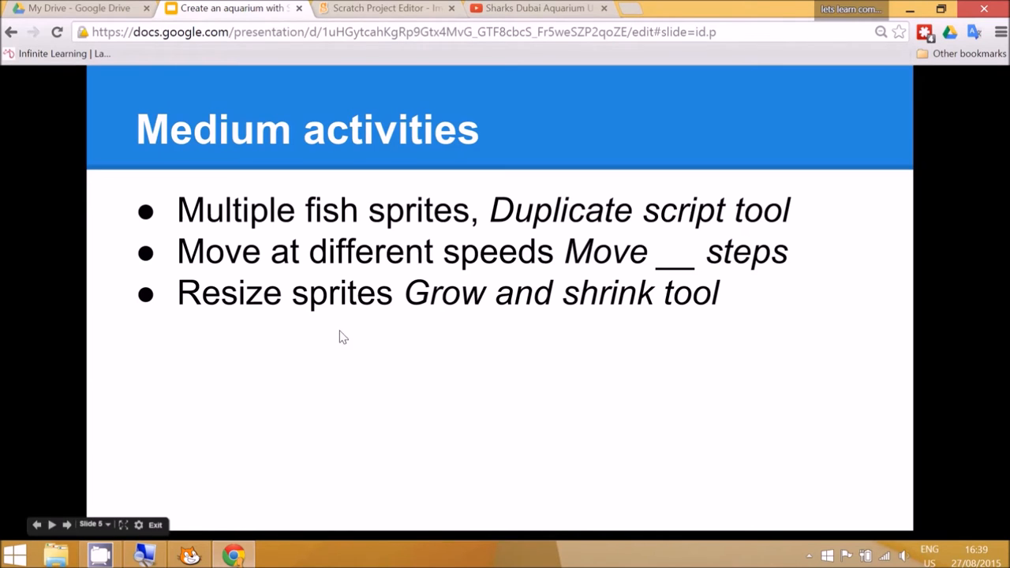
mouse_move(241, 540)
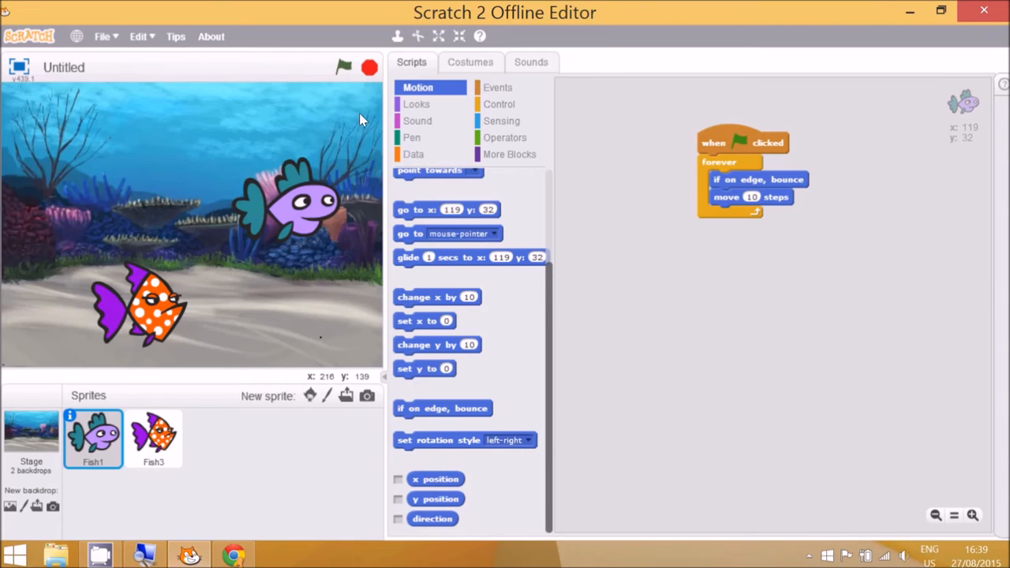
mouse_move(439, 36)
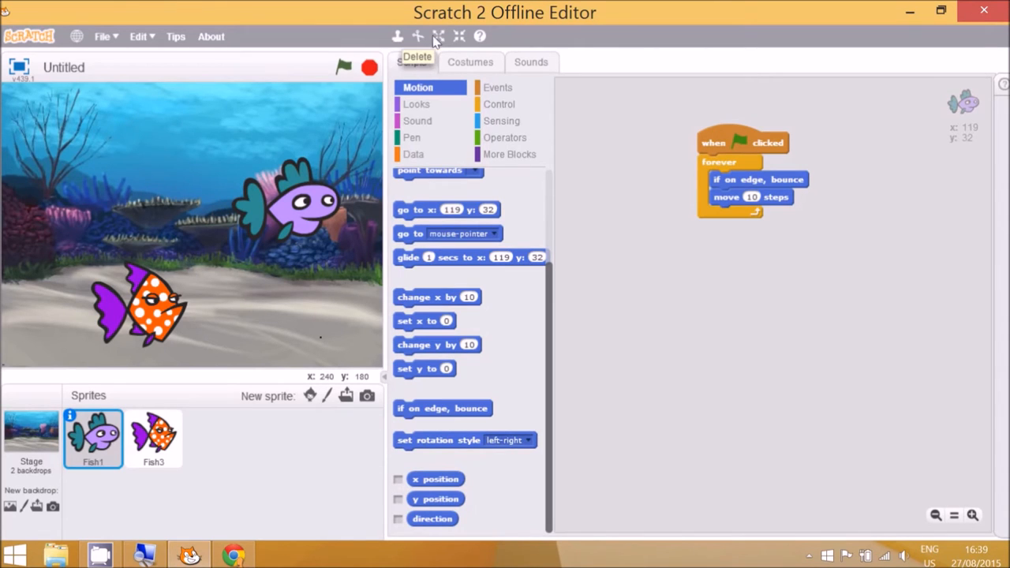
mouse_move(459, 36)
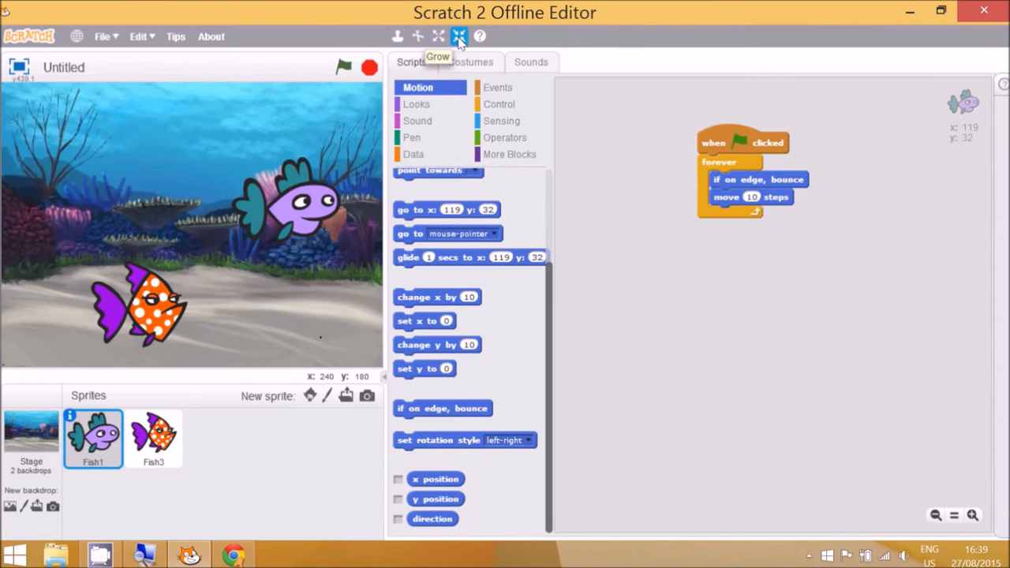
mouse_move(438, 36)
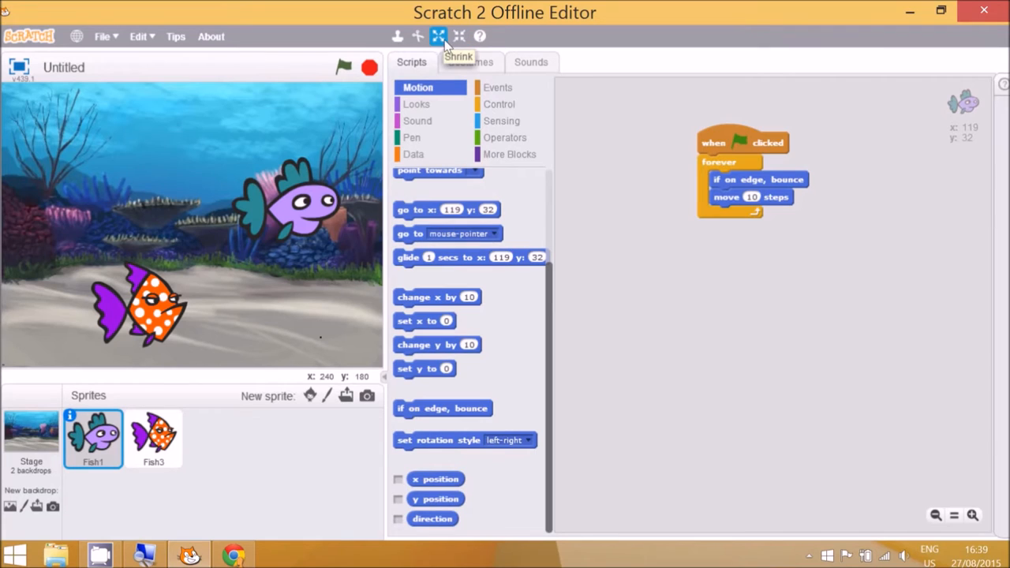
mouse_move(459, 37)
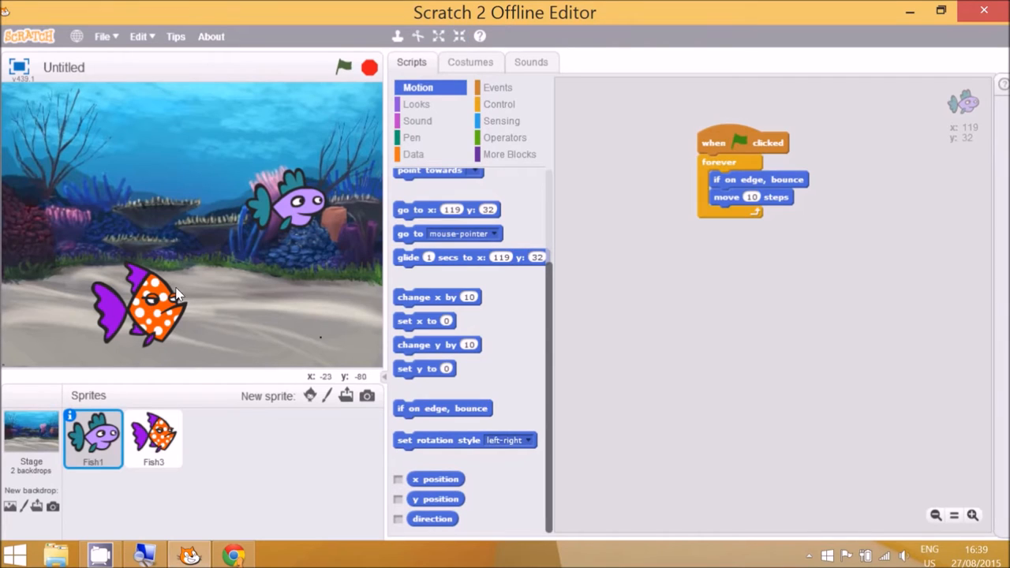
mouse_move(460, 36)
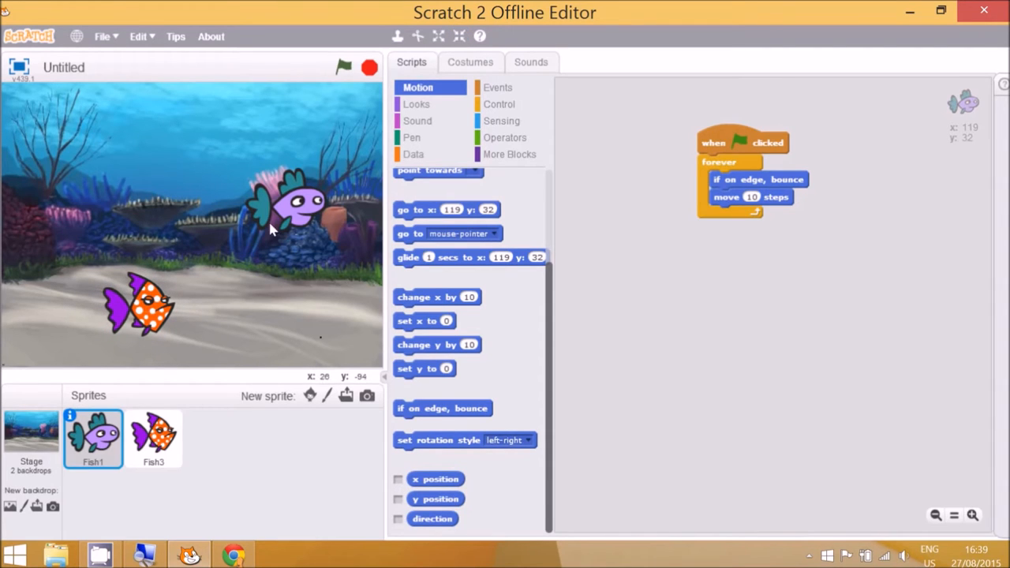
mouse_move(263, 414)
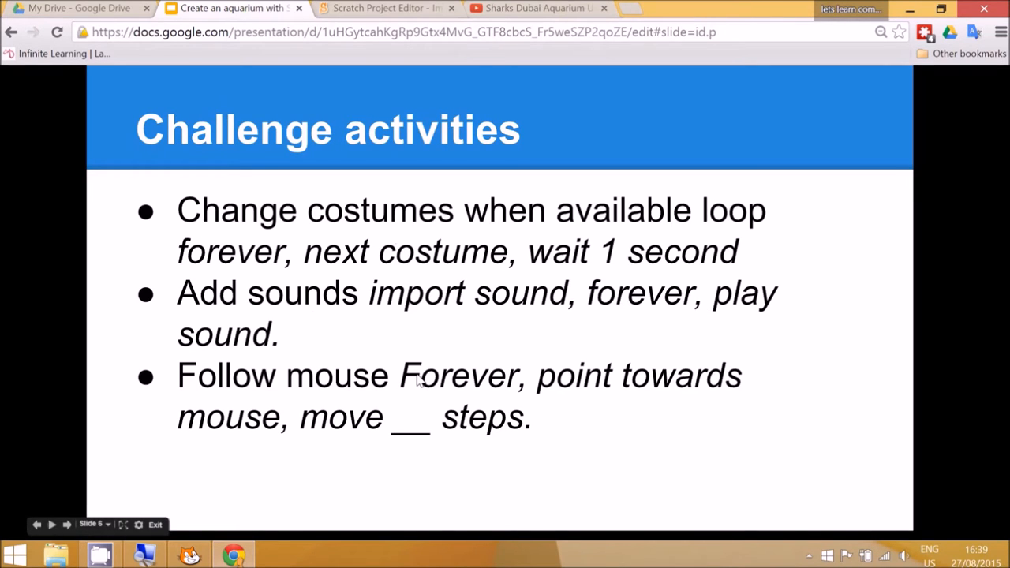
mouse_move(454, 327)
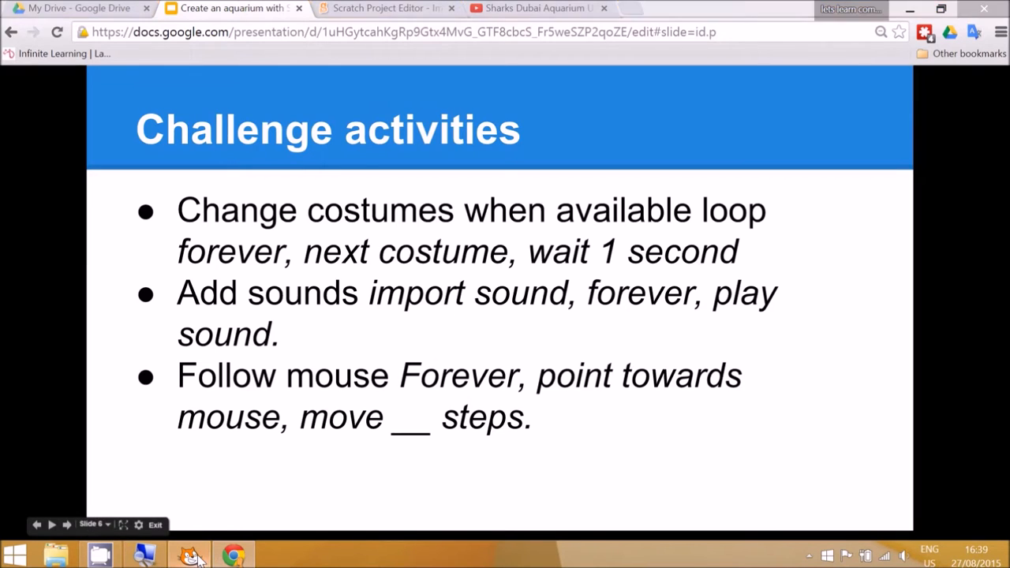
- Go back from the Challenge activities slide to the Scratch offline editor
click(189, 555)
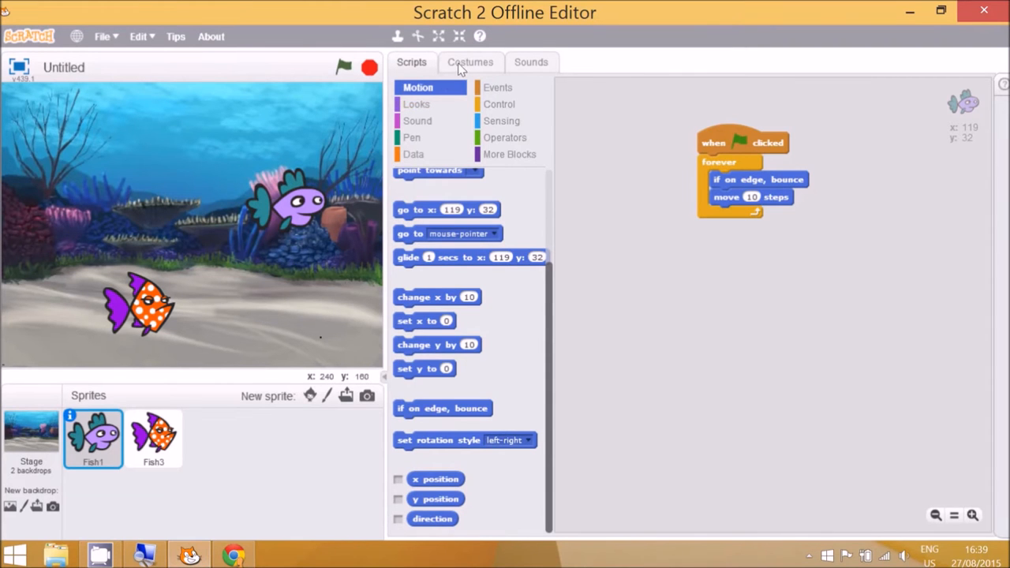
- Add the blue Shark sprite from the Animals library to the aquarium
click(470, 61)
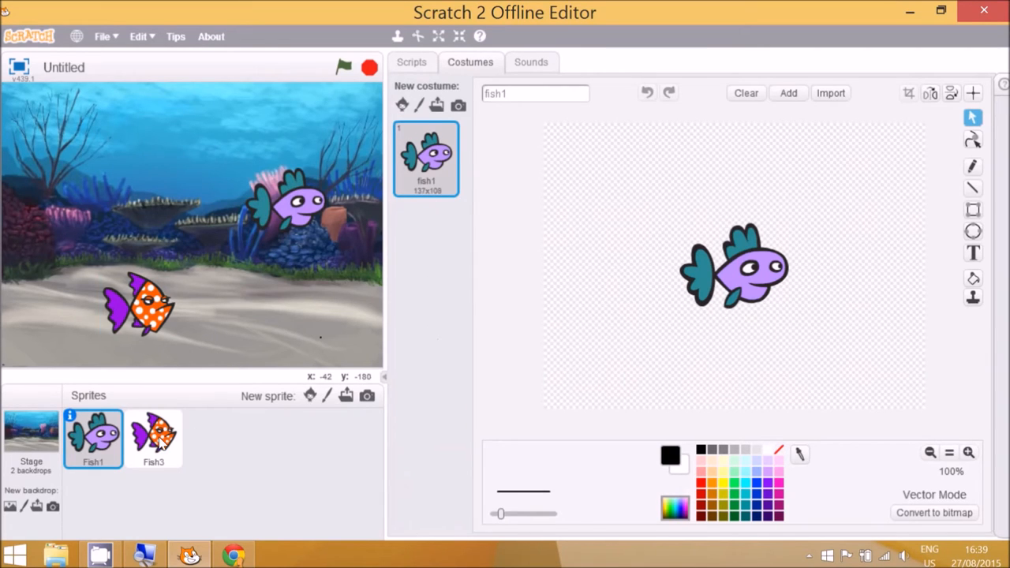
click(154, 438)
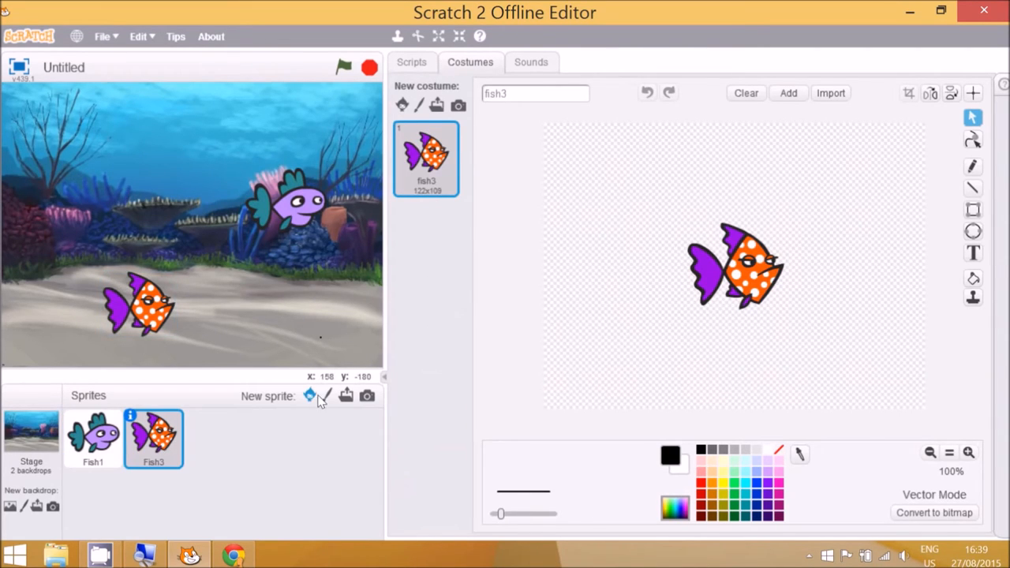
click(310, 395)
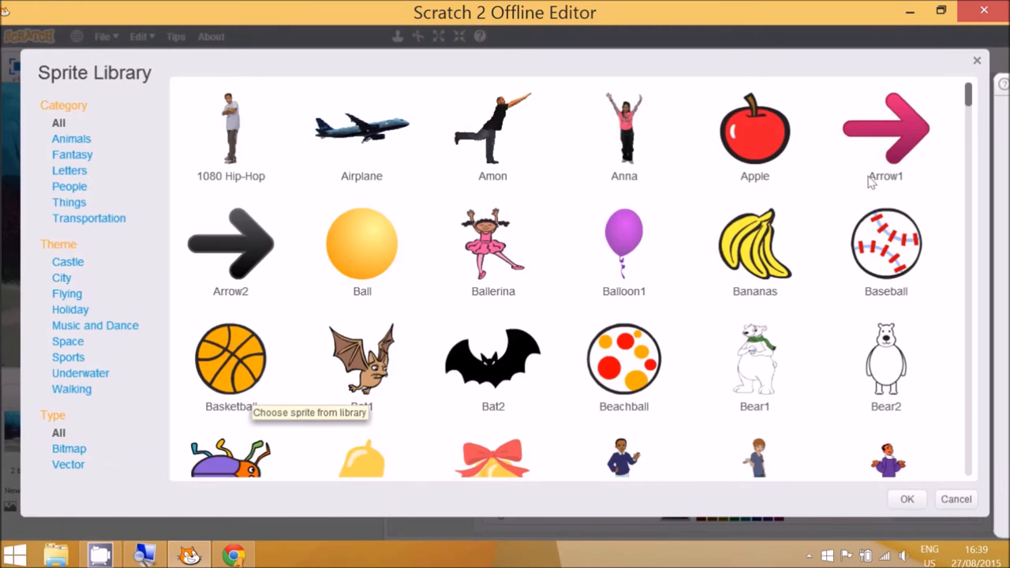
mouse_move(71, 138)
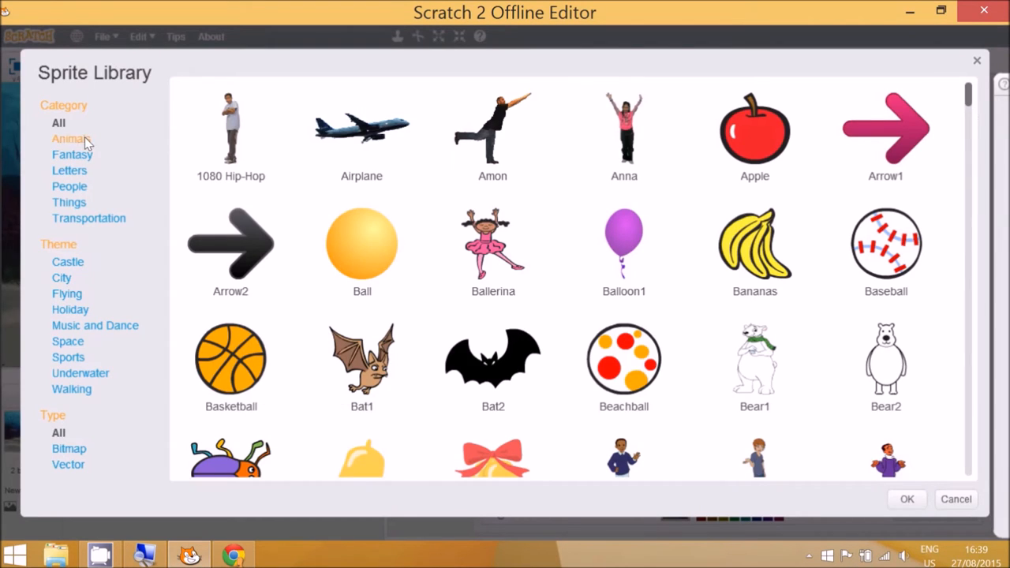
click(73, 139)
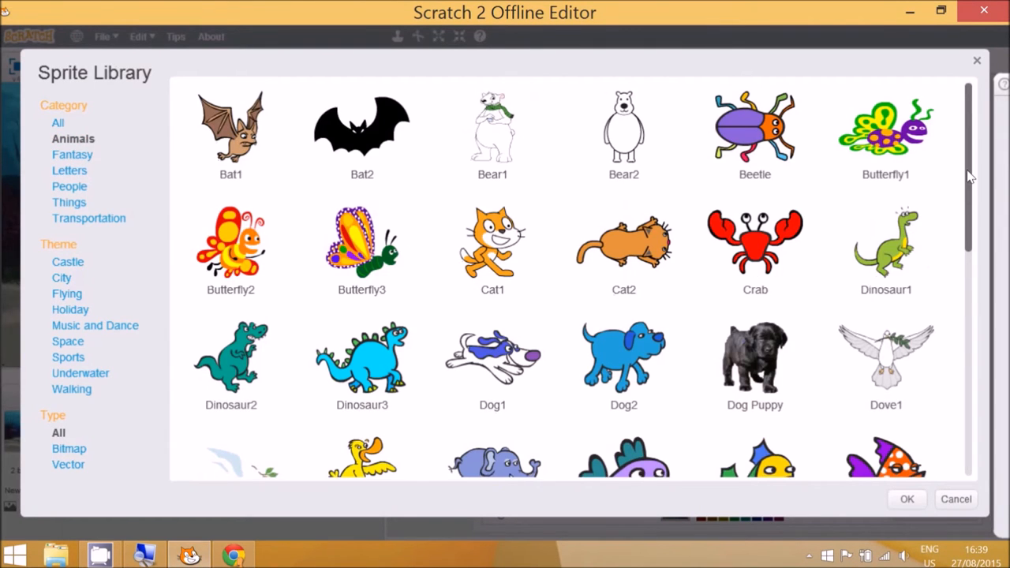
scroll(down, 3)
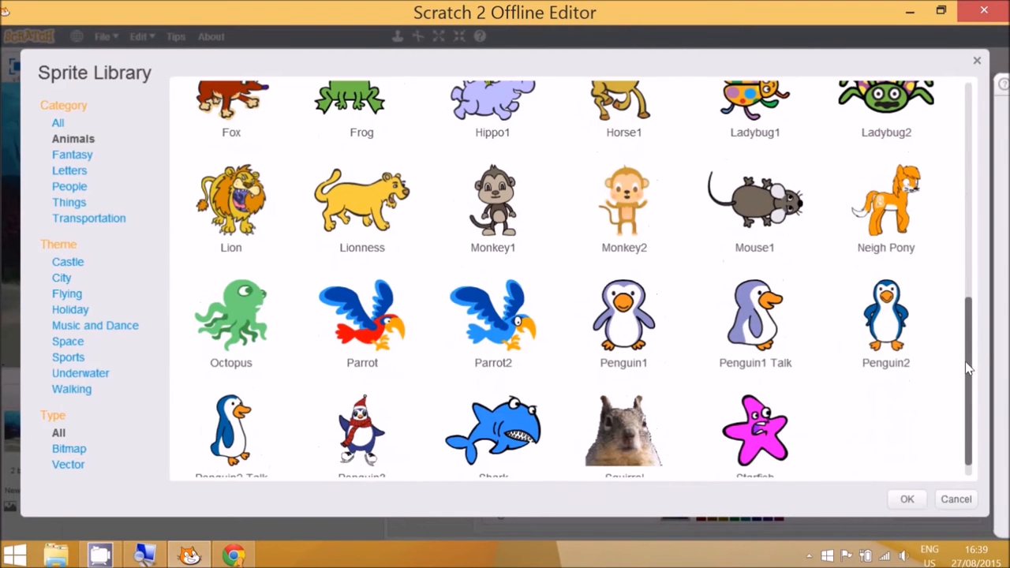
click(492, 429)
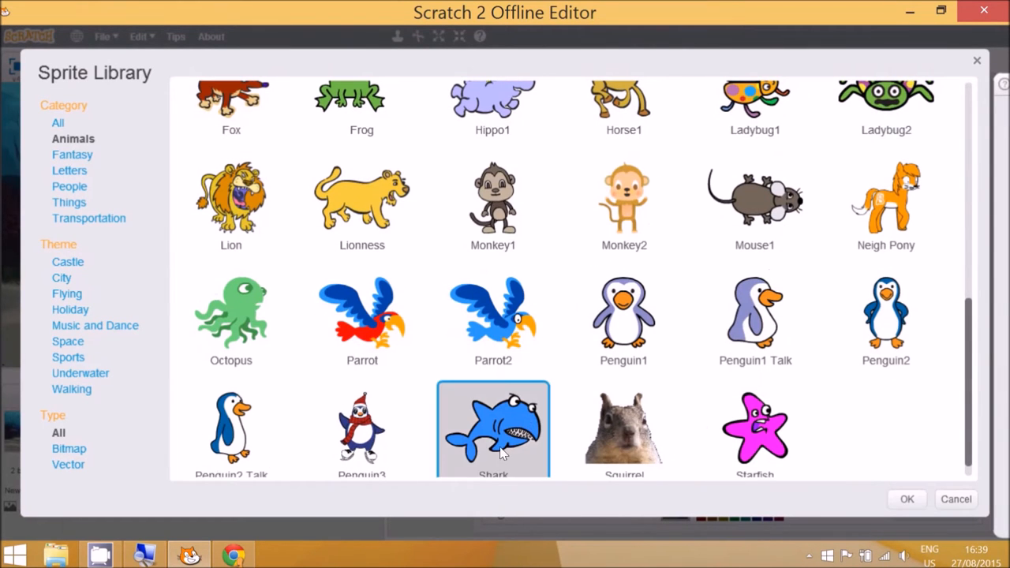
click(906, 499)
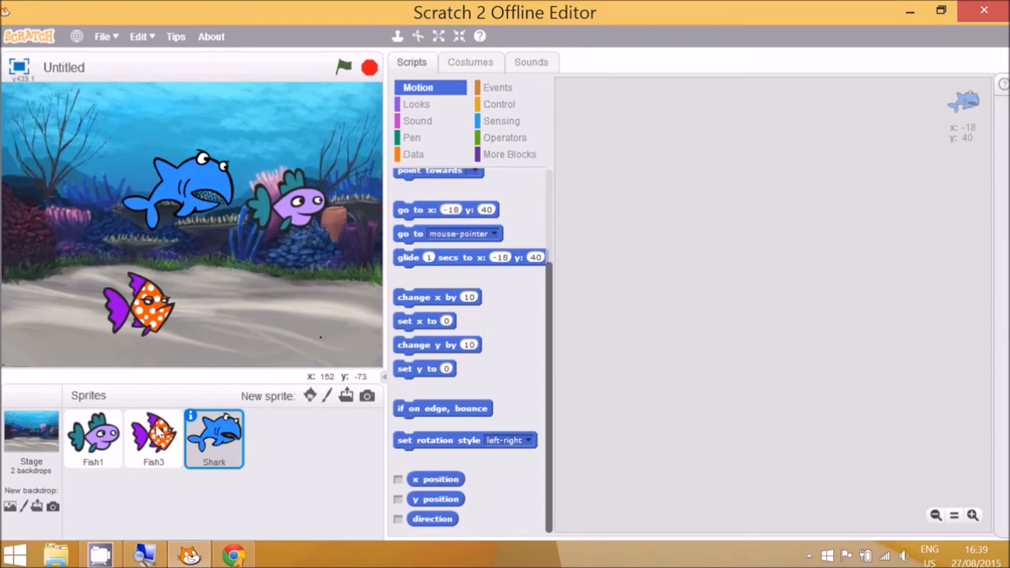
mouse_move(141, 451)
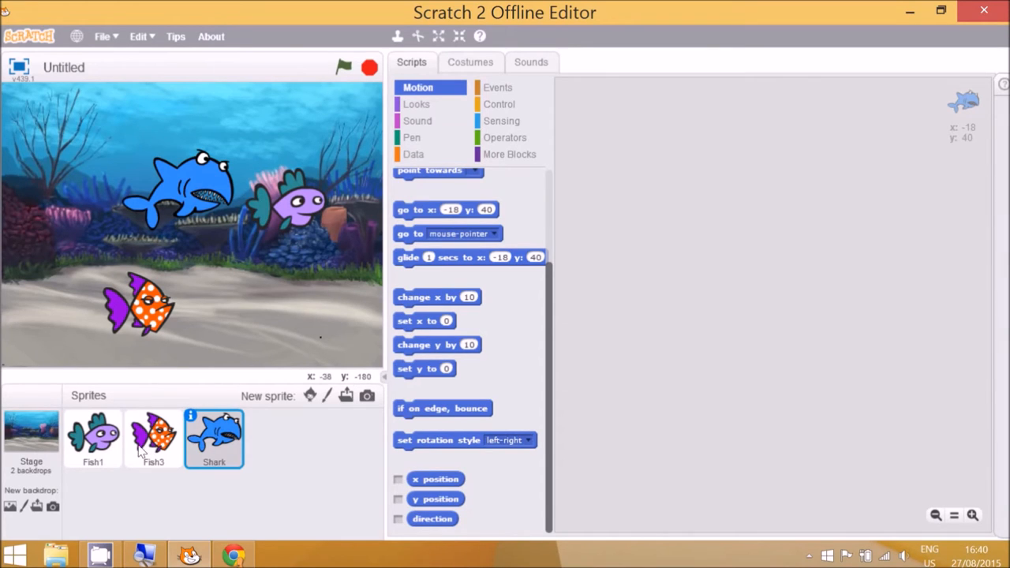
click(153, 438)
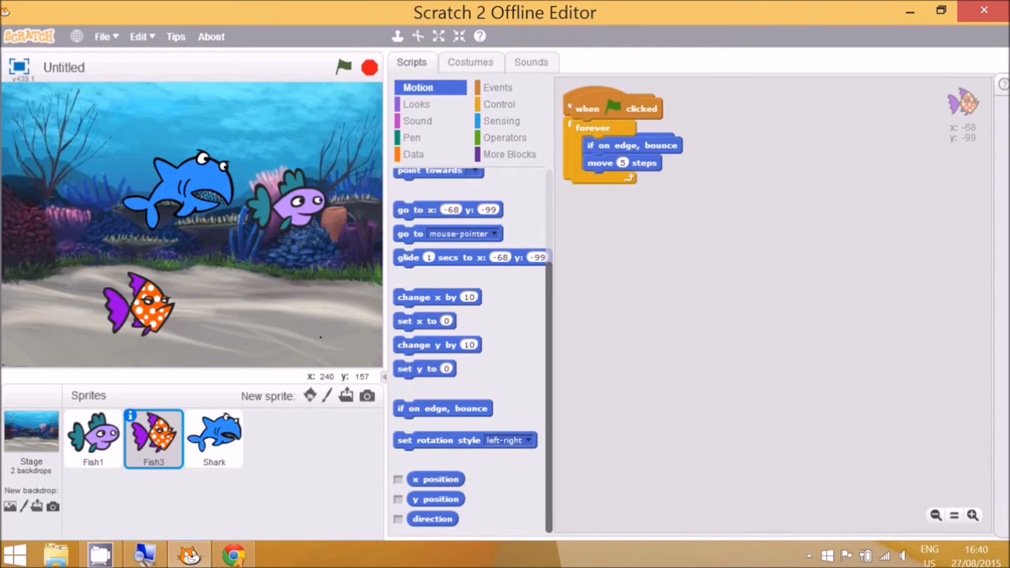
- Drop Fish3's bounce script onto the Shark and inspect its shark-c costume
drag(612, 138, 339, 371)
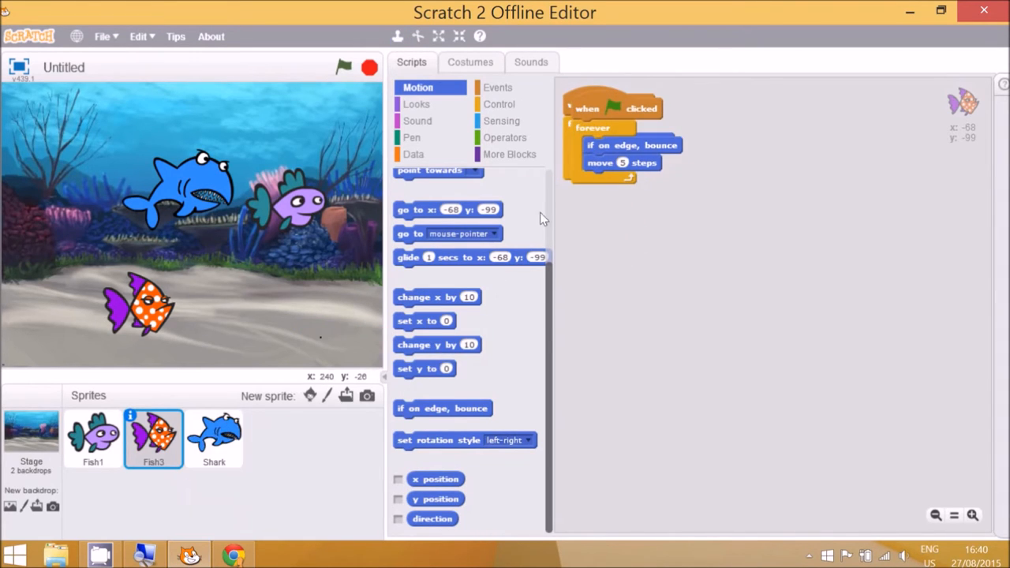
click(214, 438)
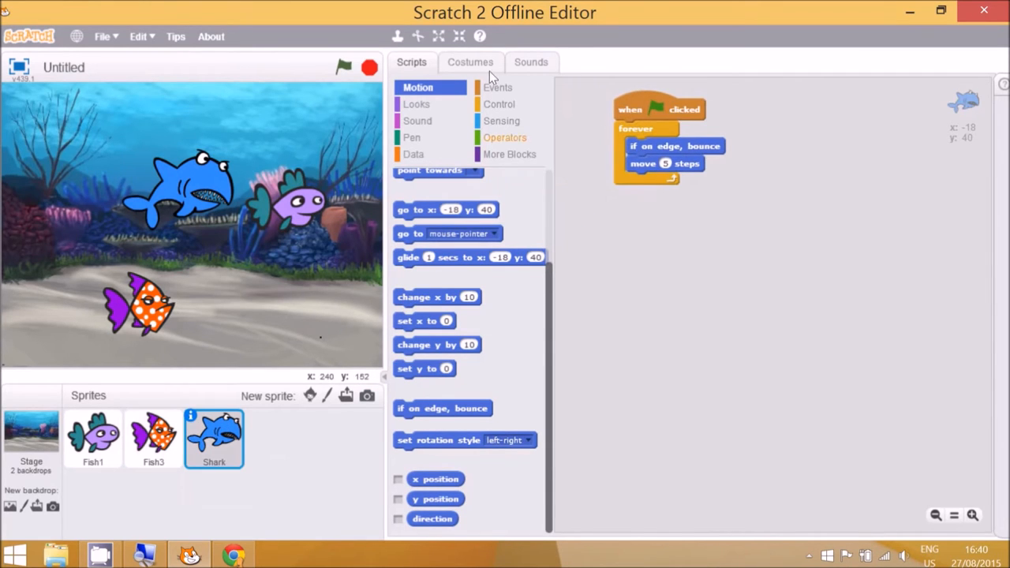
click(470, 61)
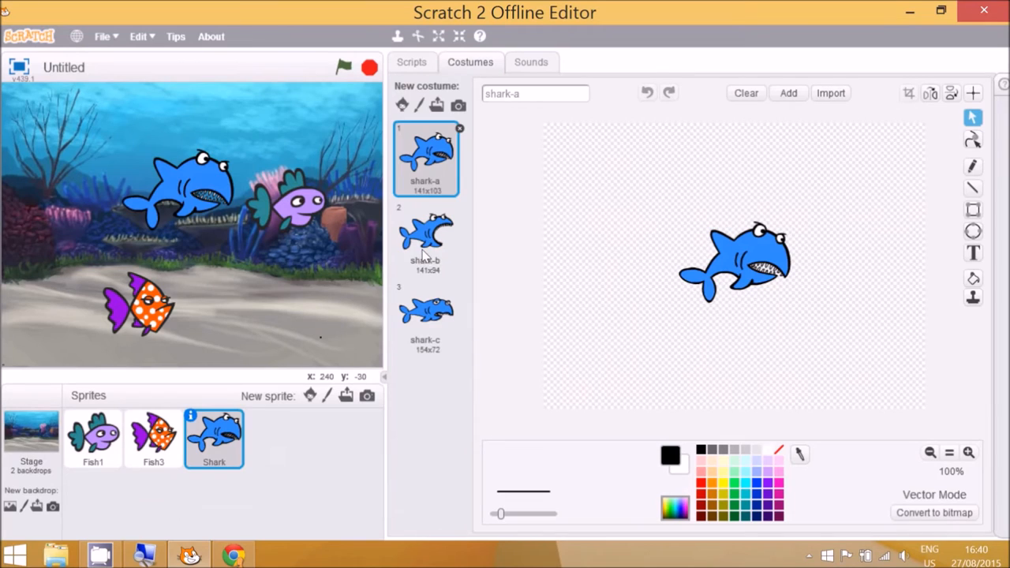
click(426, 315)
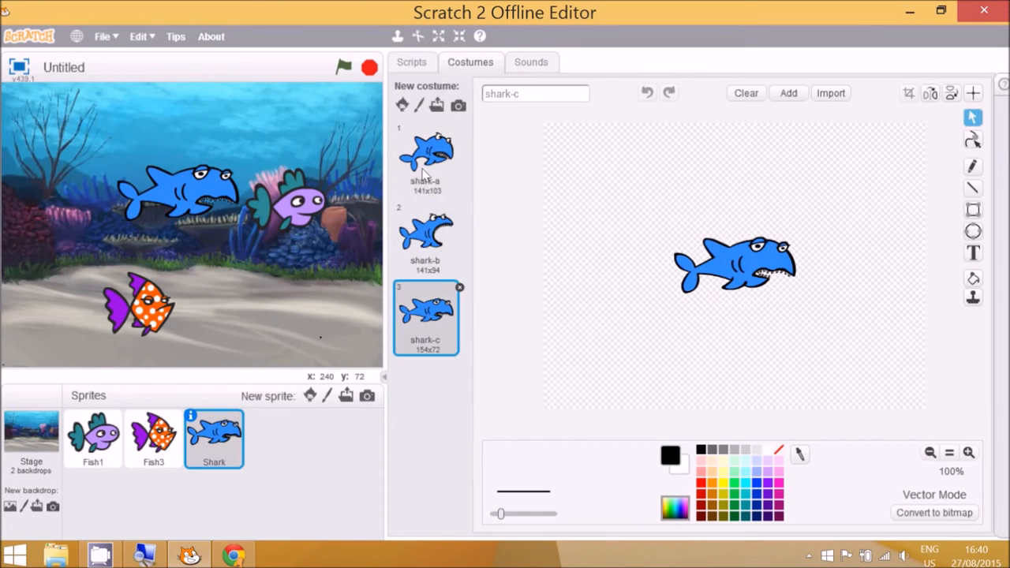
click(411, 61)
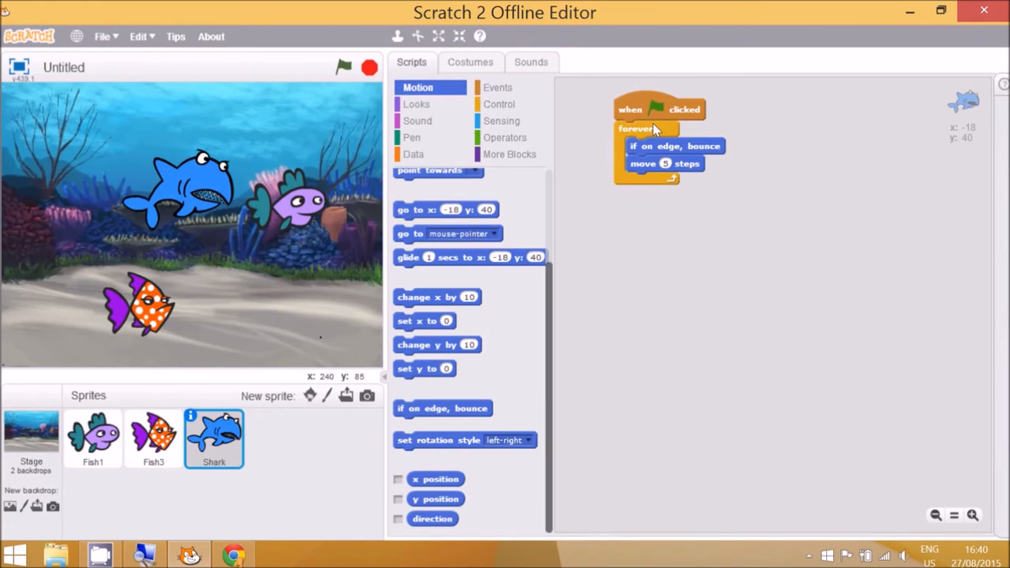
mouse_move(690, 253)
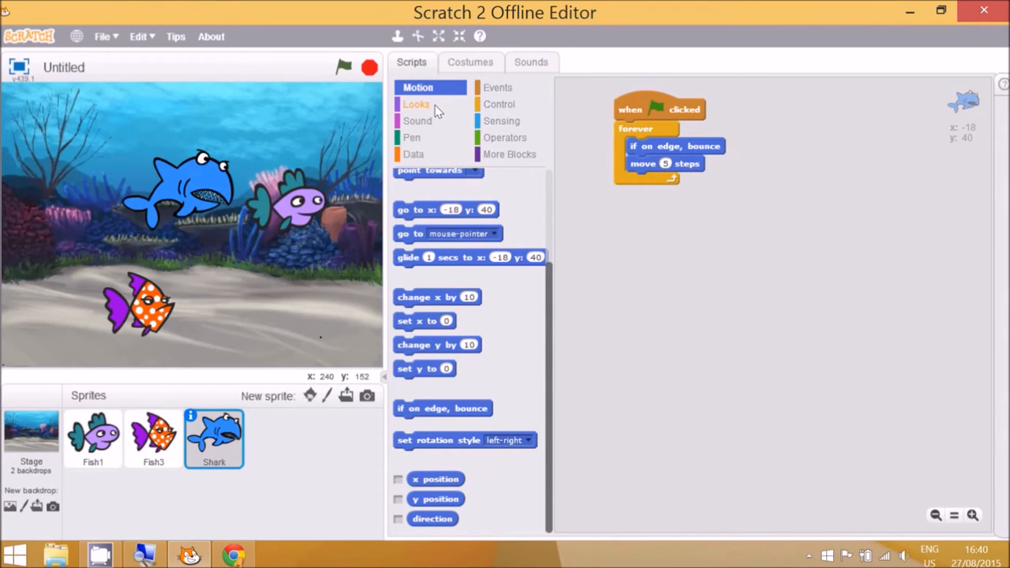
- Give the Shark a second green-flag script: forever next costume, wait 1 second
click(417, 104)
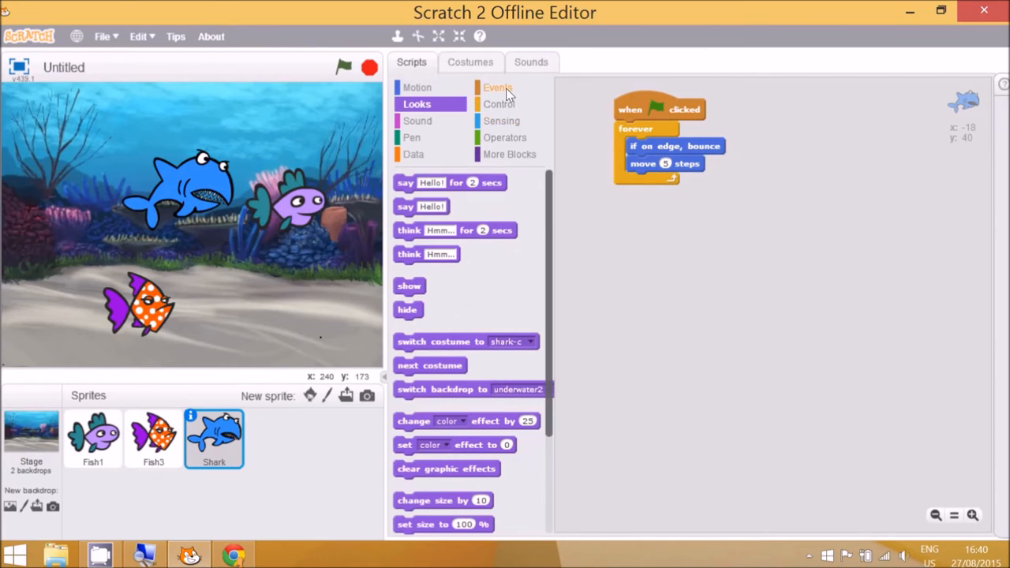
click(498, 88)
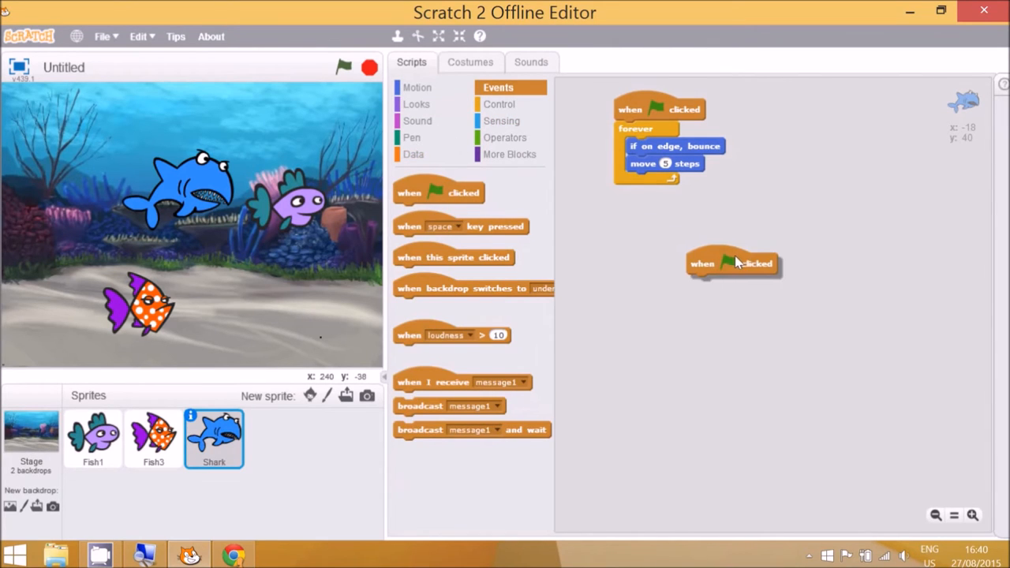
drag(734, 264, 667, 245)
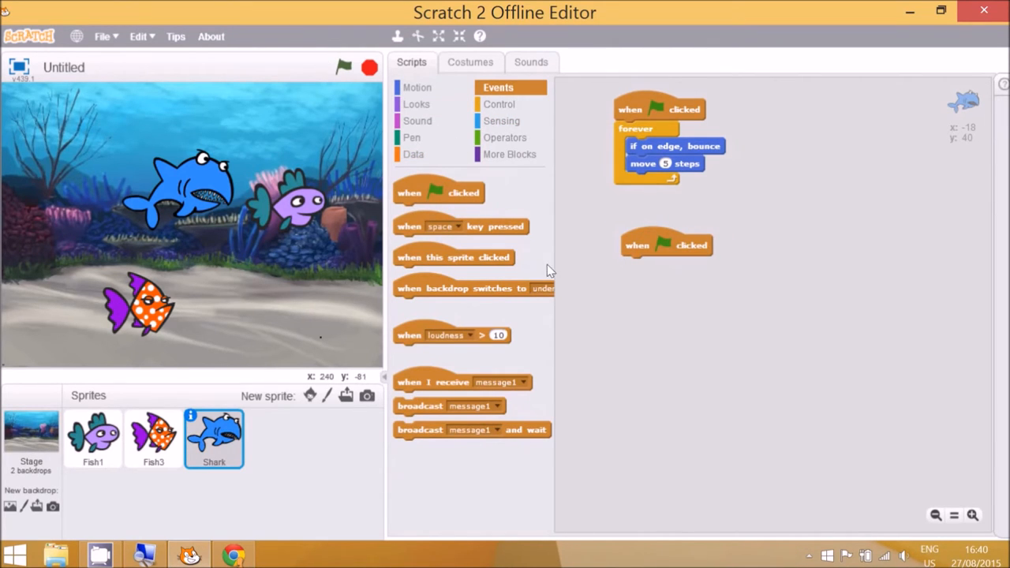
click(500, 104)
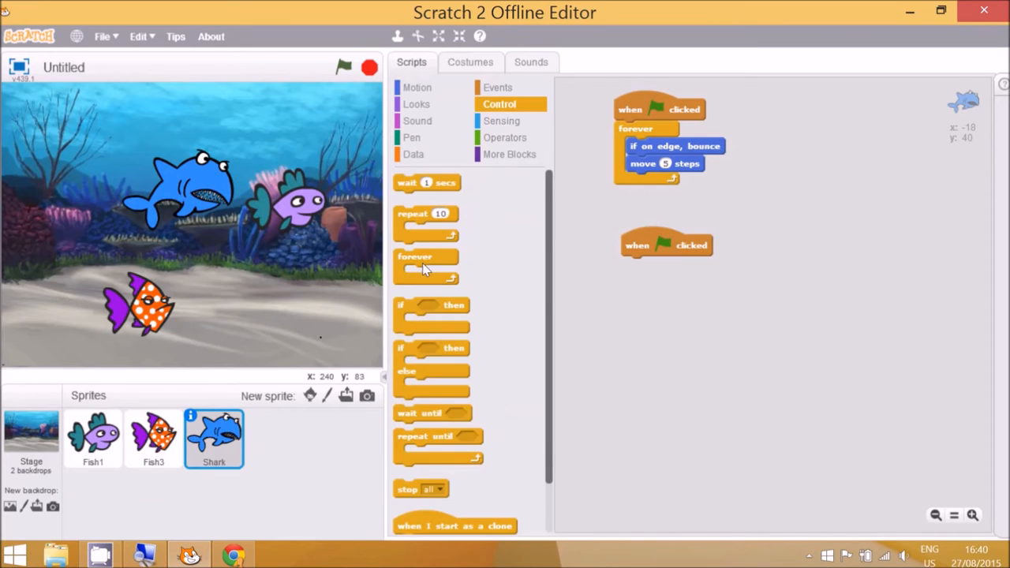
drag(416, 266, 654, 265)
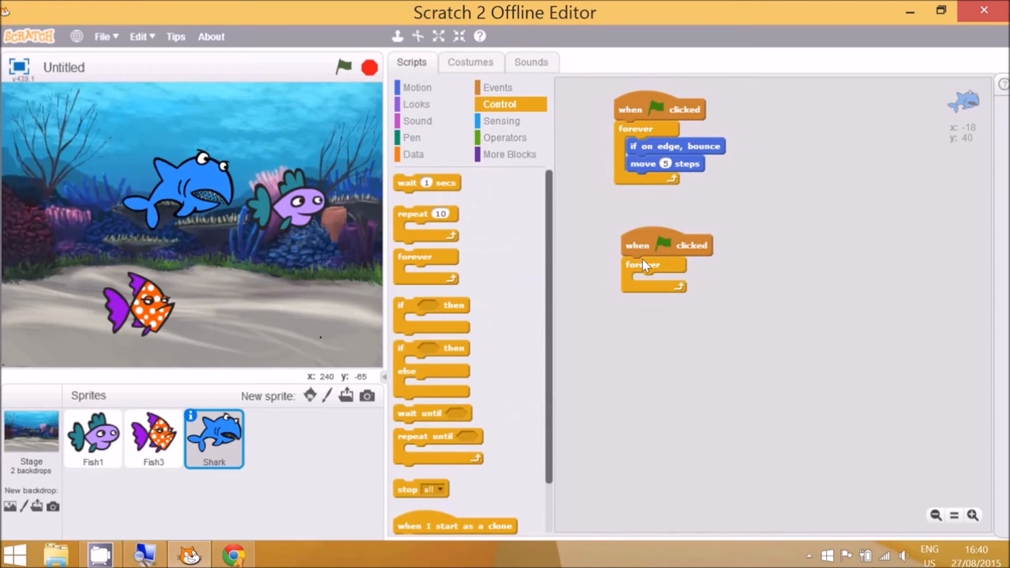
click(417, 103)
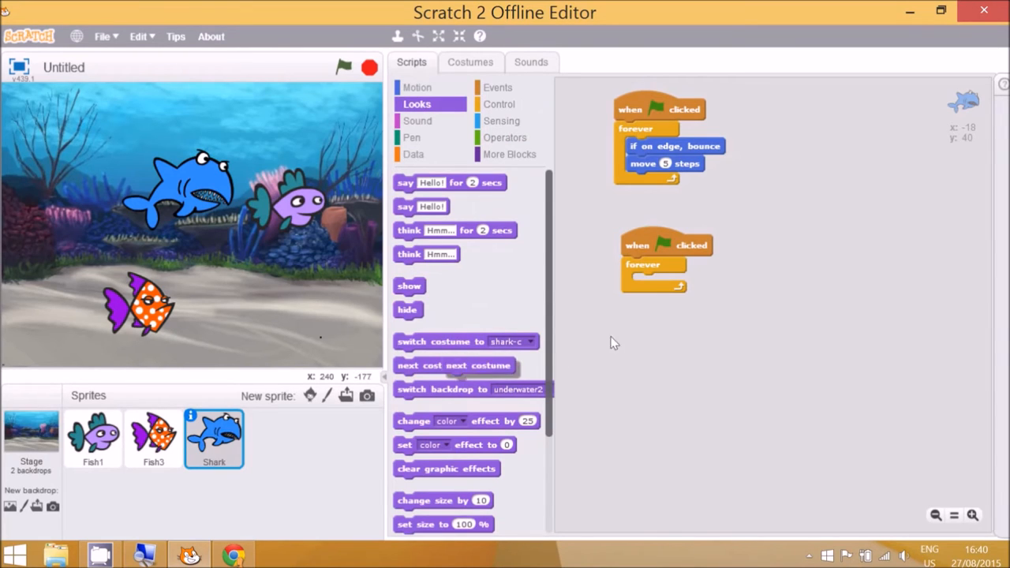
drag(430, 365, 670, 282)
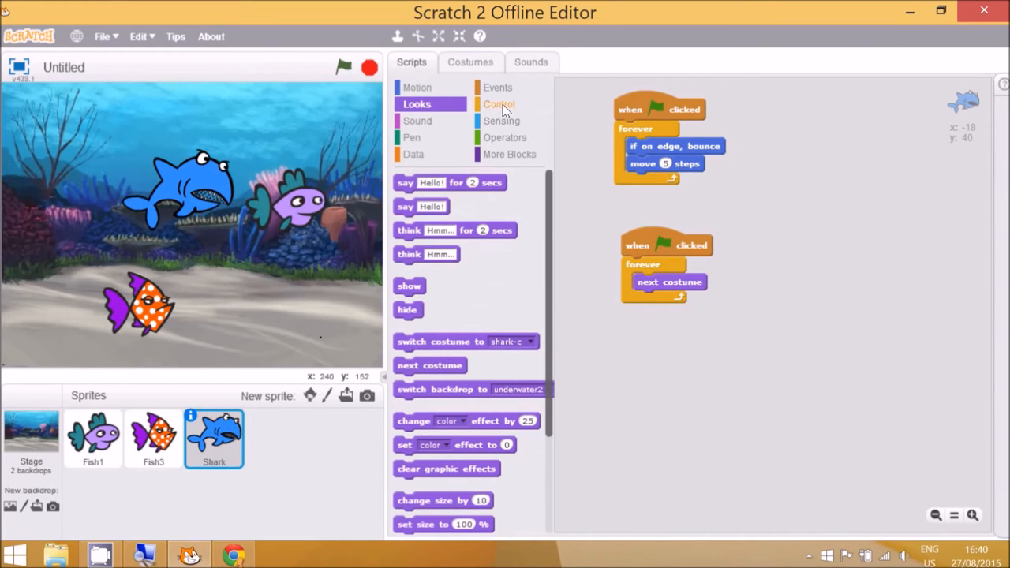
click(499, 103)
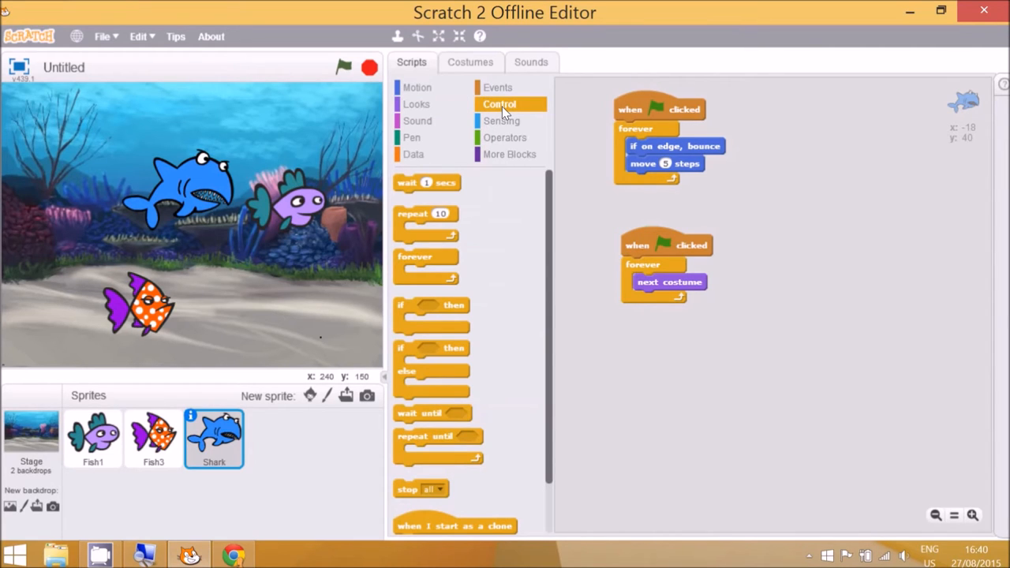
mouse_move(408, 187)
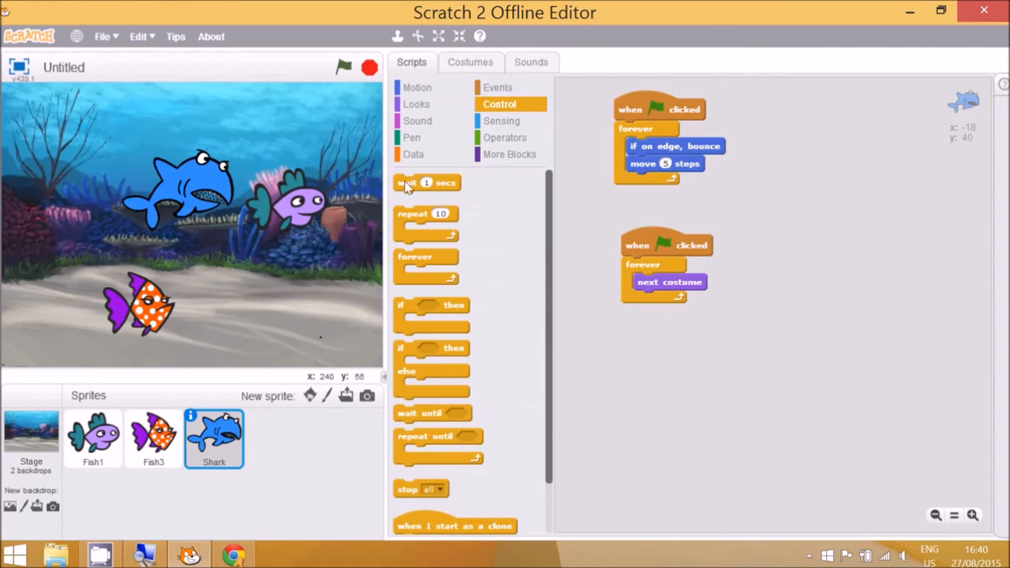
drag(426, 182, 620, 303)
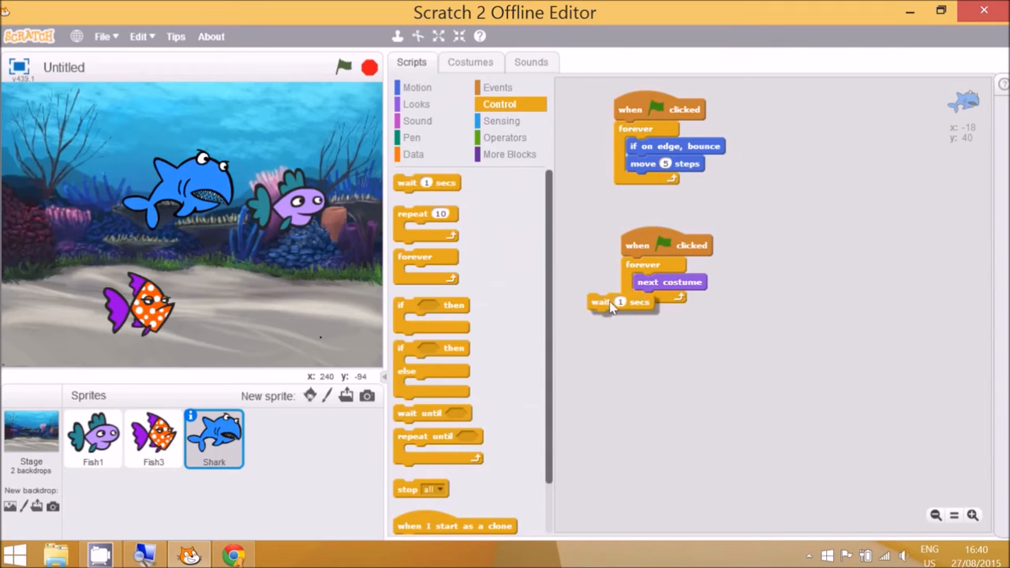
drag(603, 303, 655, 299)
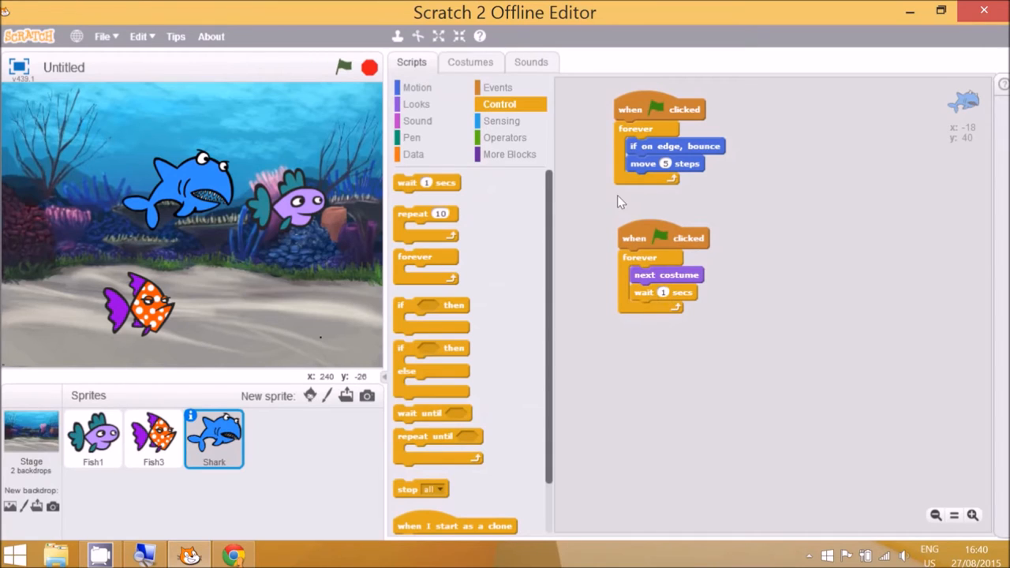
mouse_move(291, 209)
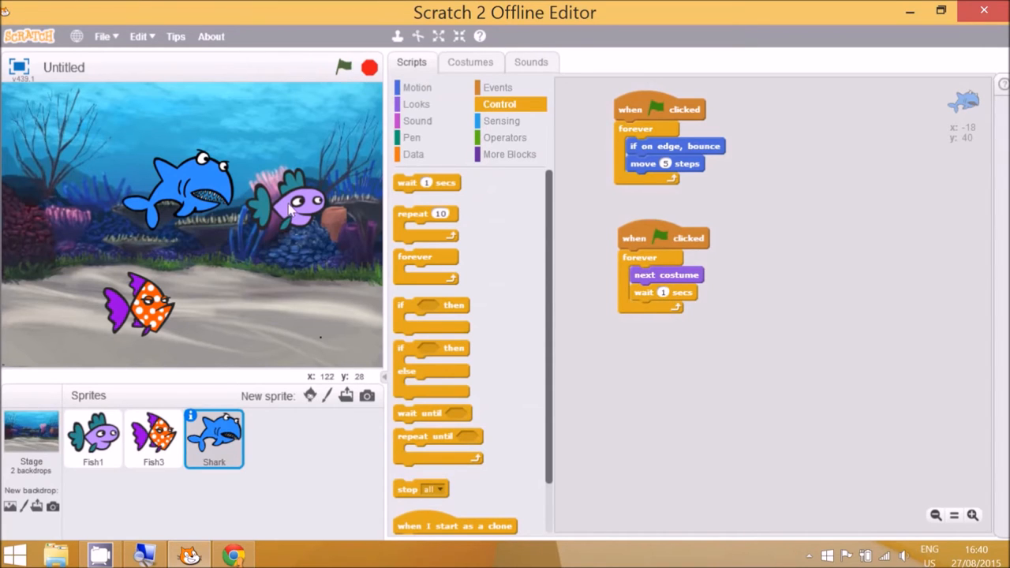
click(342, 68)
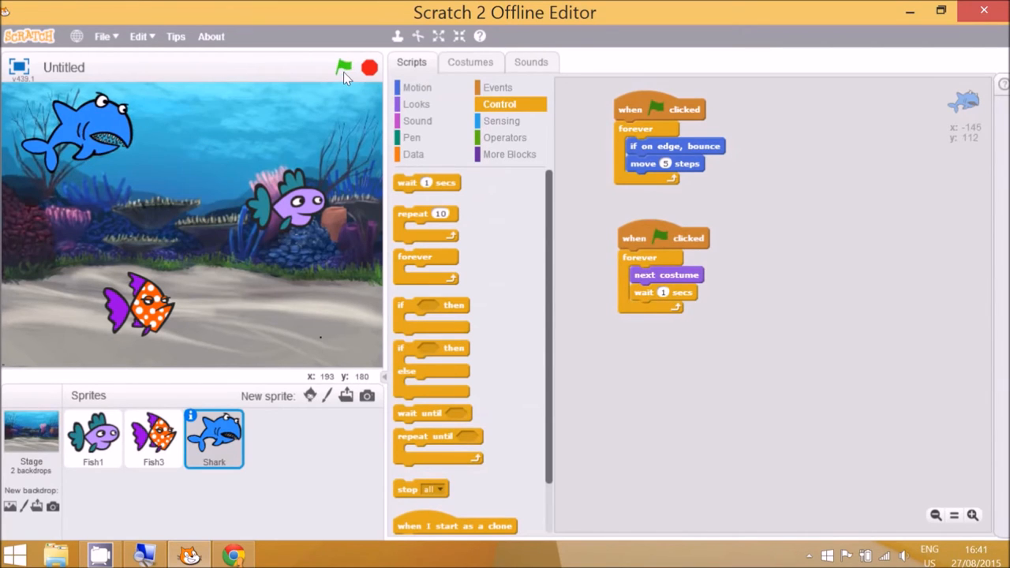
click(343, 67)
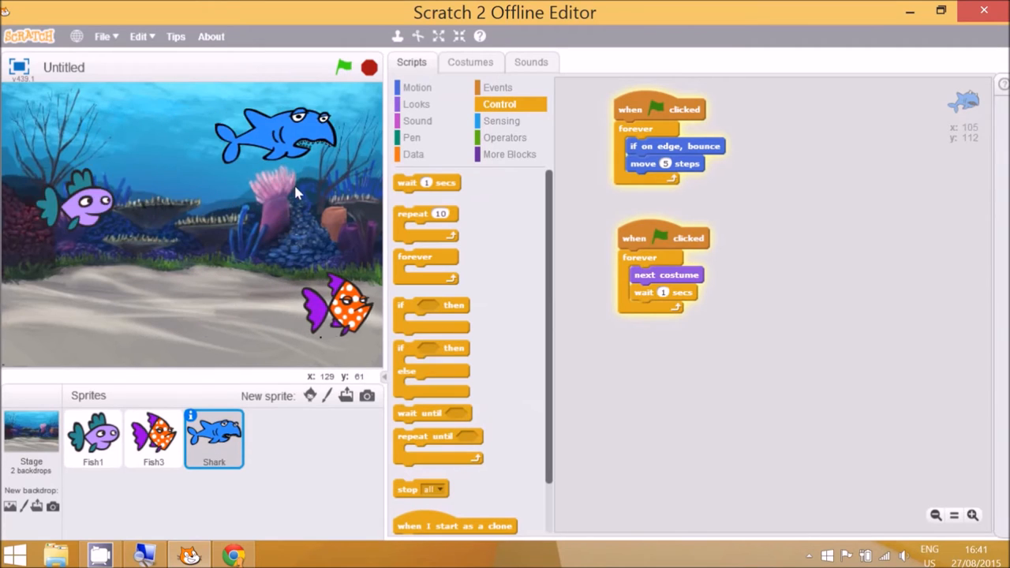
click(342, 67)
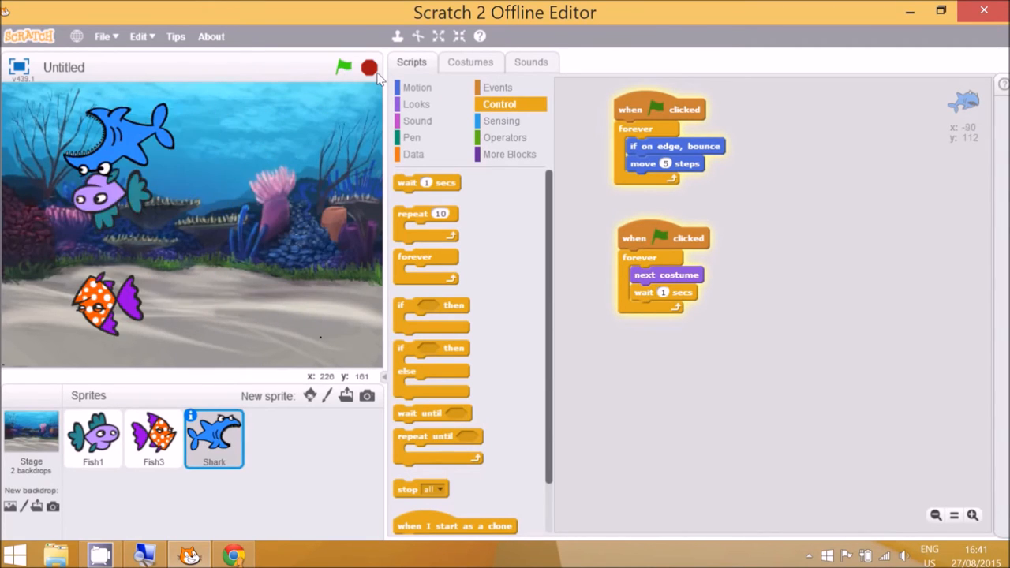
click(342, 67)
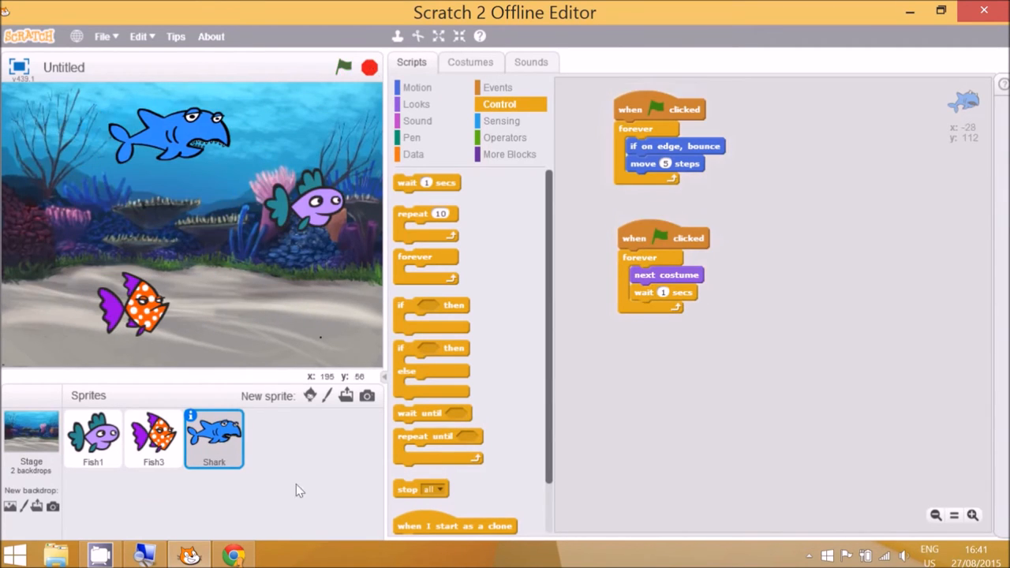
click(232, 8)
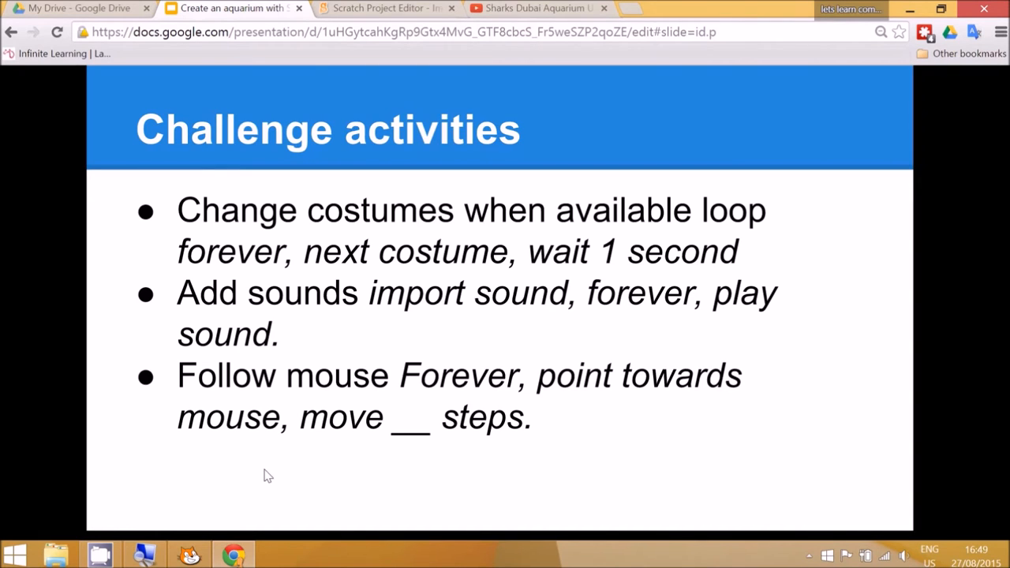
mouse_move(264, 475)
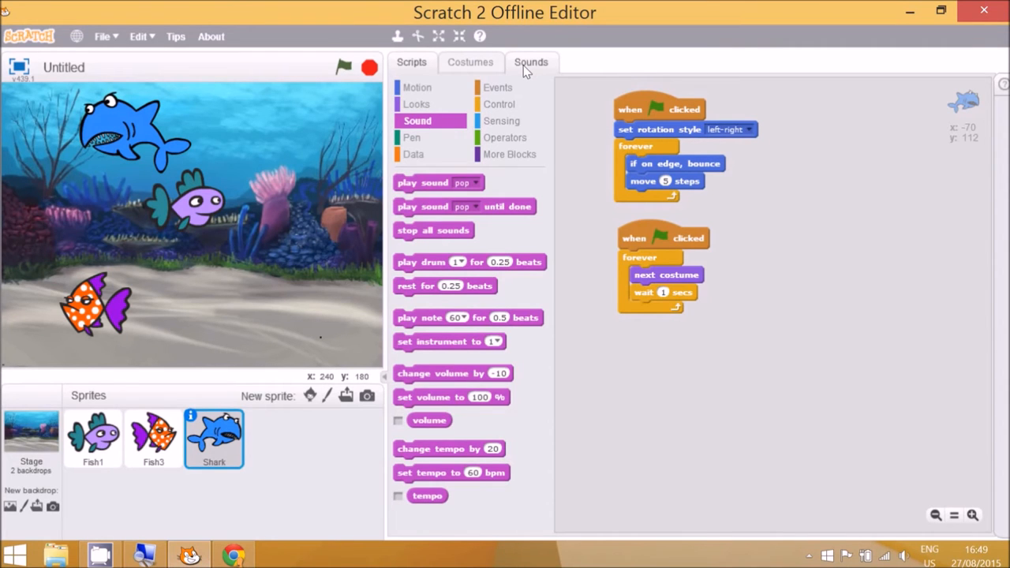
- Add the bubbles sound from the Sound Library to the Shark, then return to its scripts
click(531, 62)
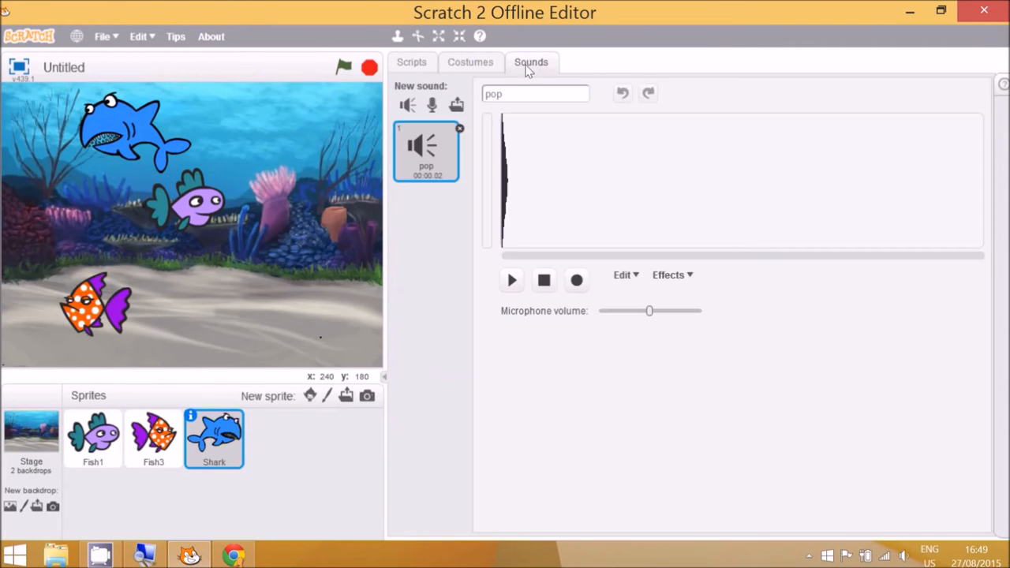
mouse_move(408, 105)
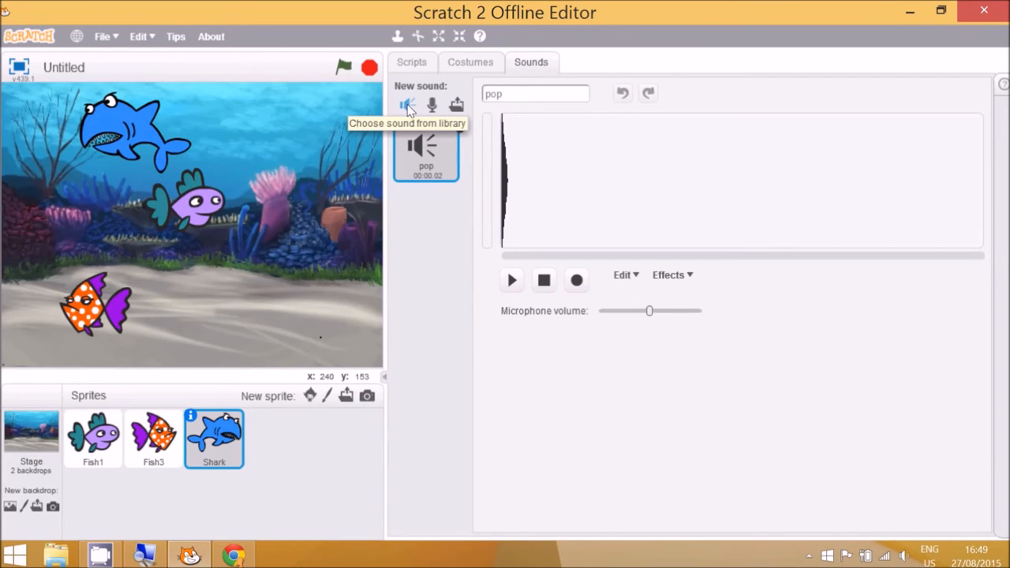
click(408, 105)
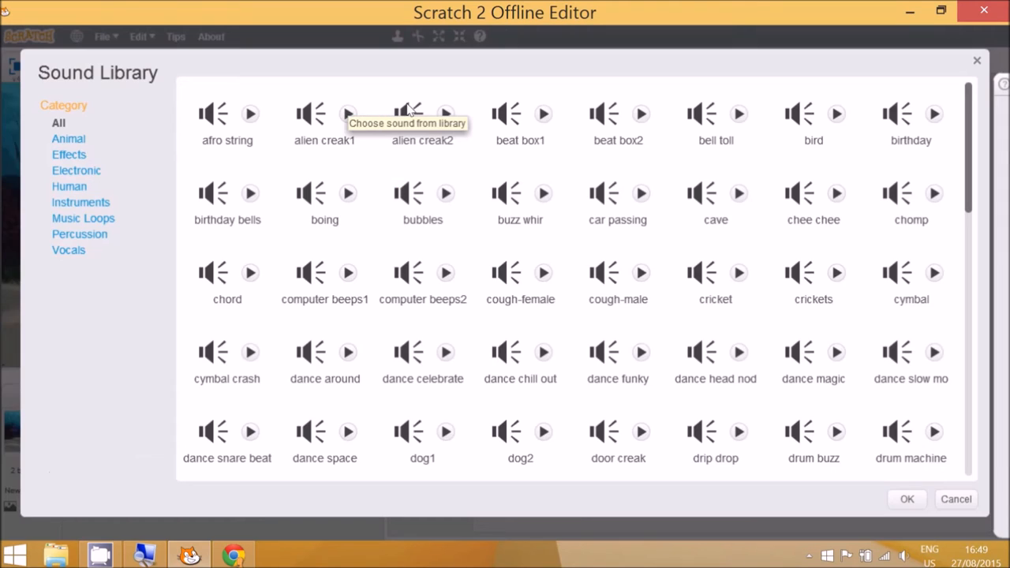
mouse_move(418, 201)
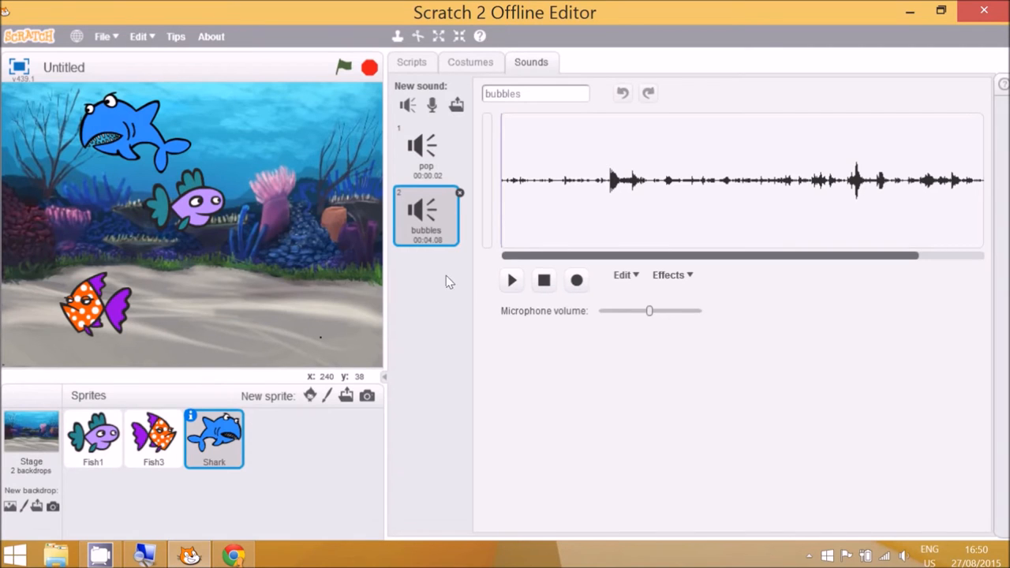
click(576, 280)
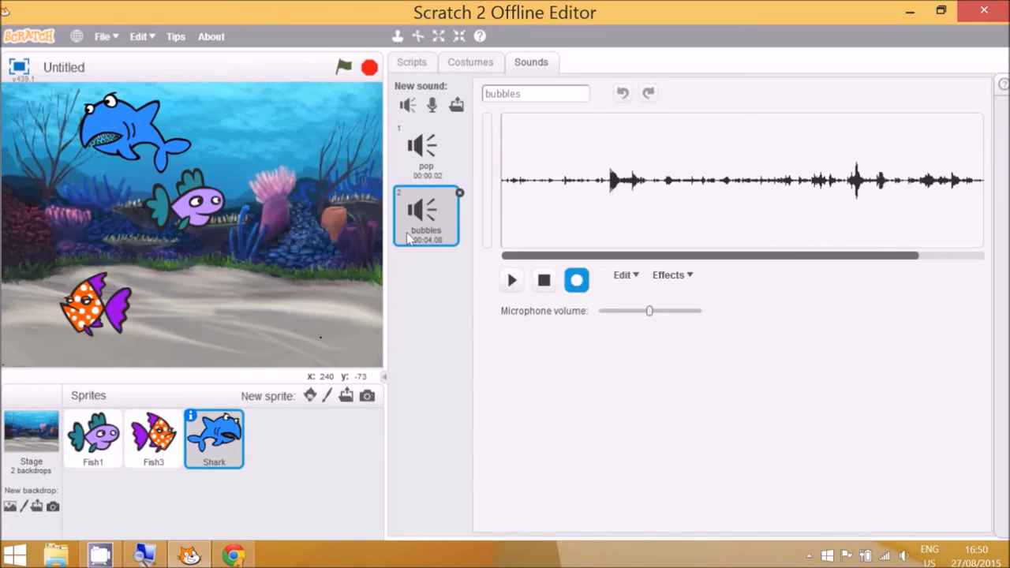
click(411, 62)
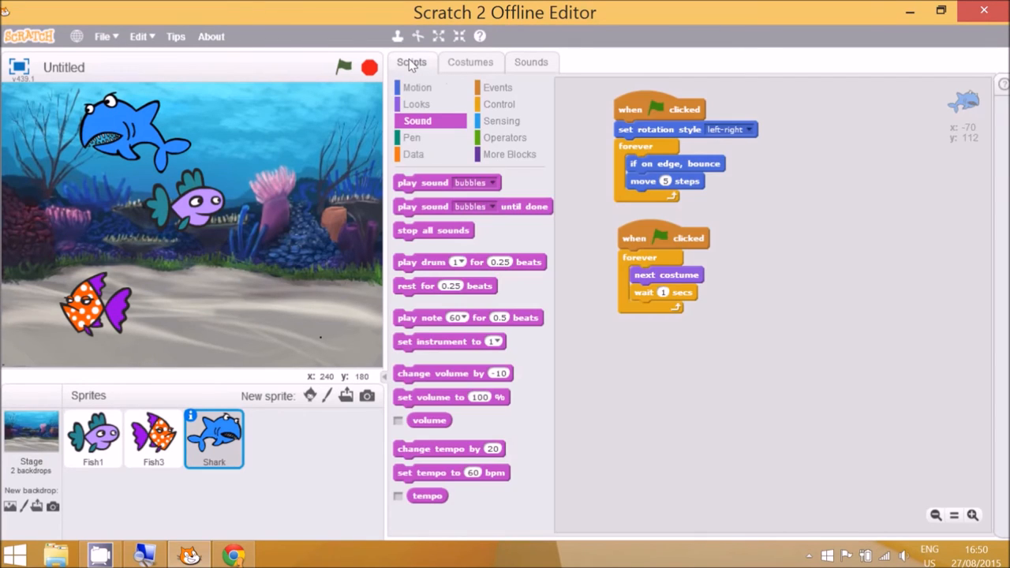
mouse_move(491, 197)
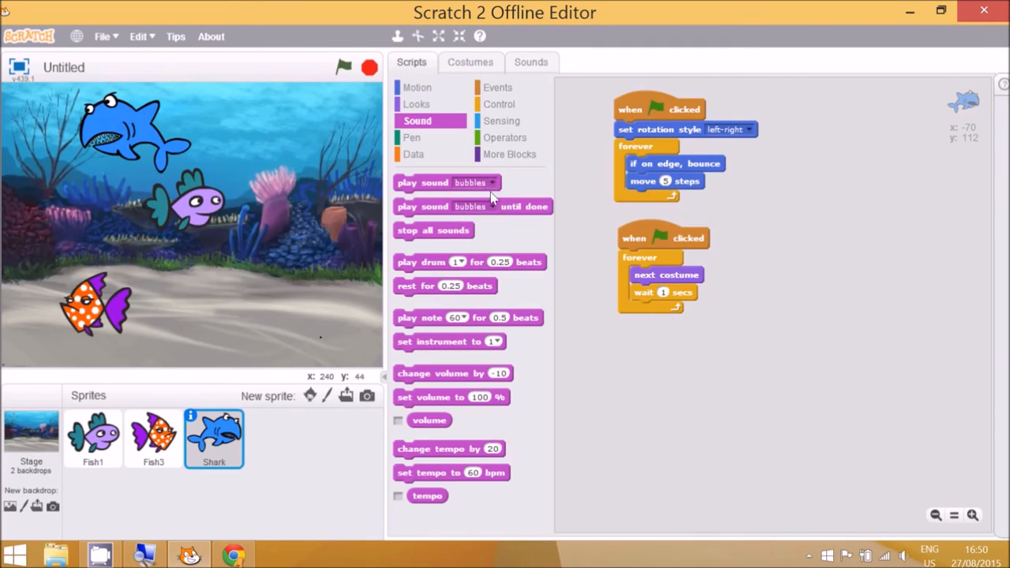
- Build a third Shark green-flag script that forever plays the bubbles sound until done
click(497, 87)
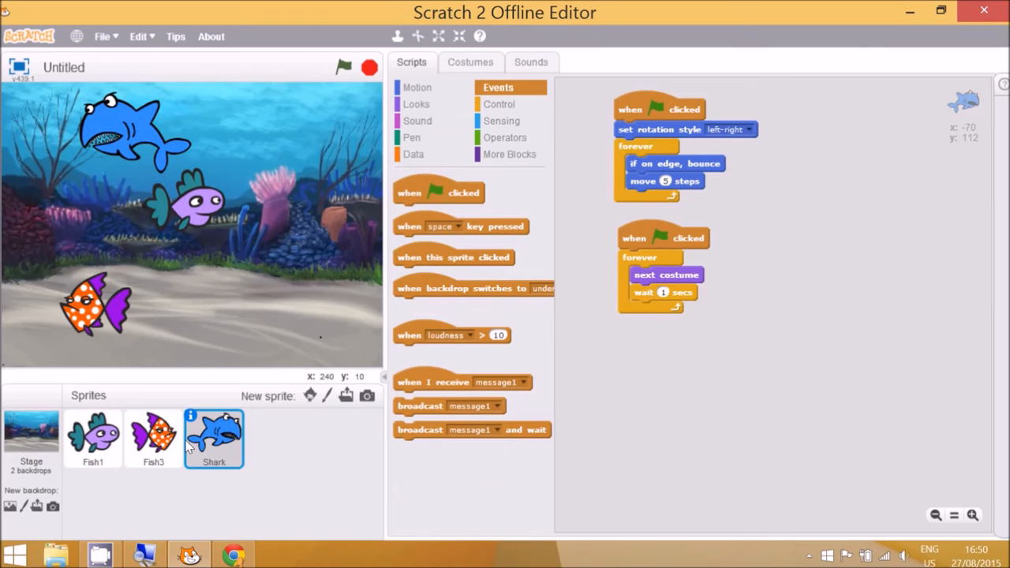
mouse_move(174, 448)
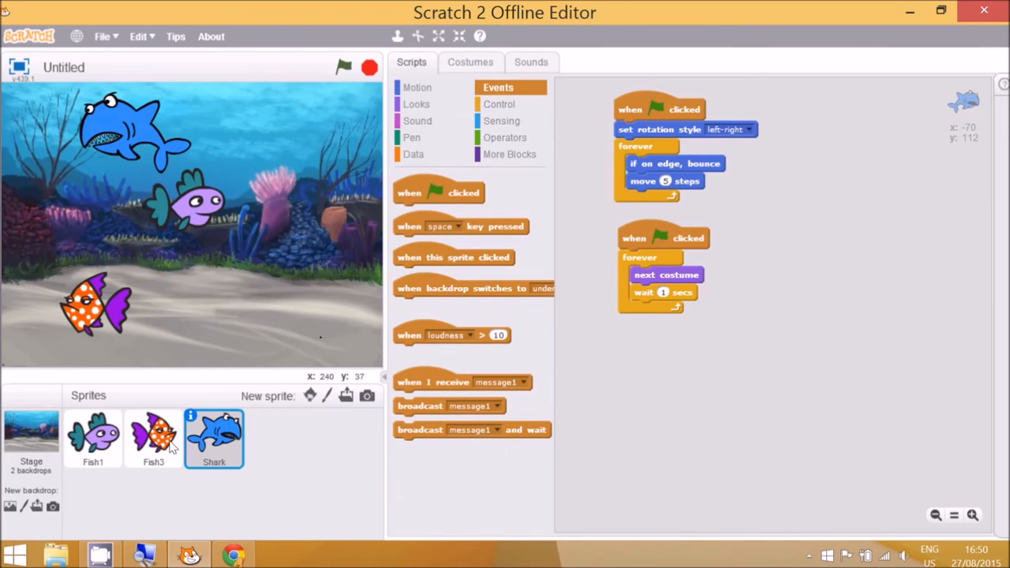
mouse_move(468, 209)
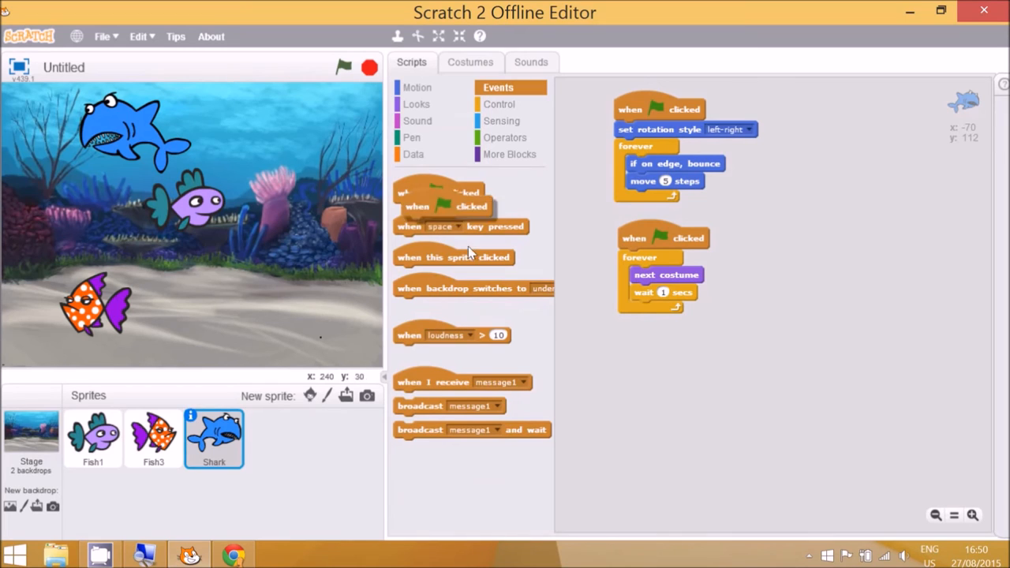
drag(445, 193, 681, 363)
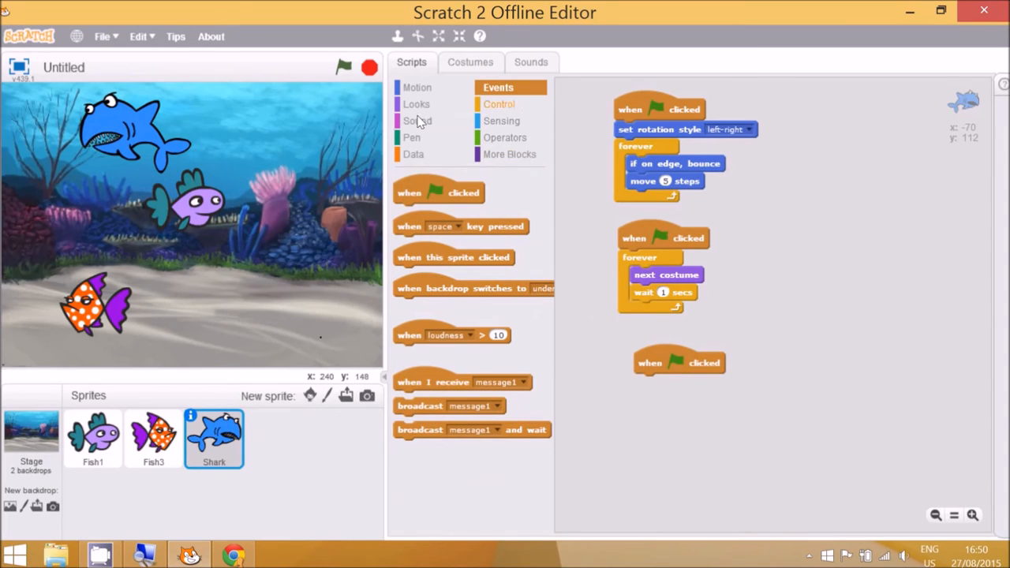
click(499, 103)
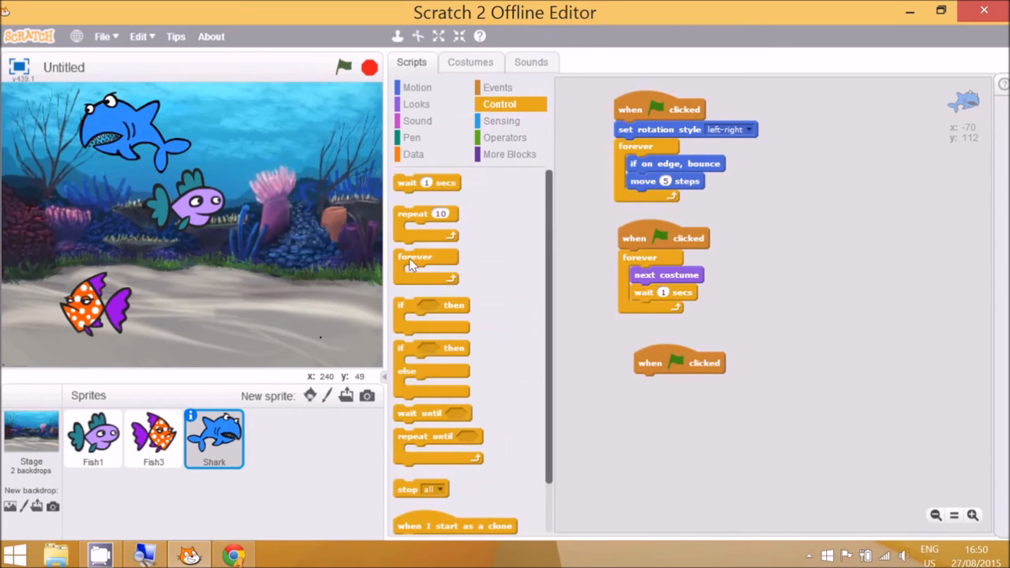
drag(415, 266, 667, 387)
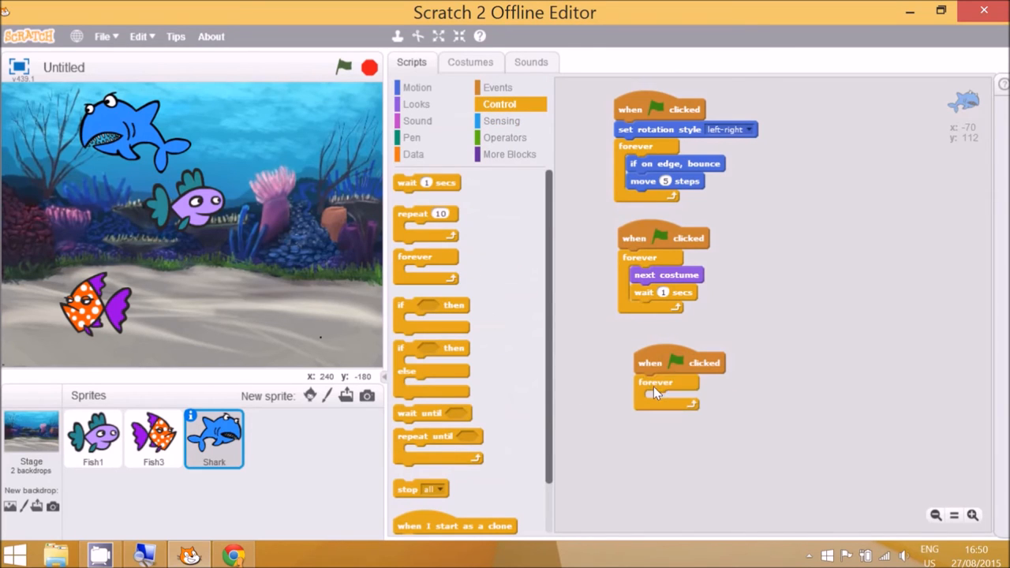
click(417, 121)
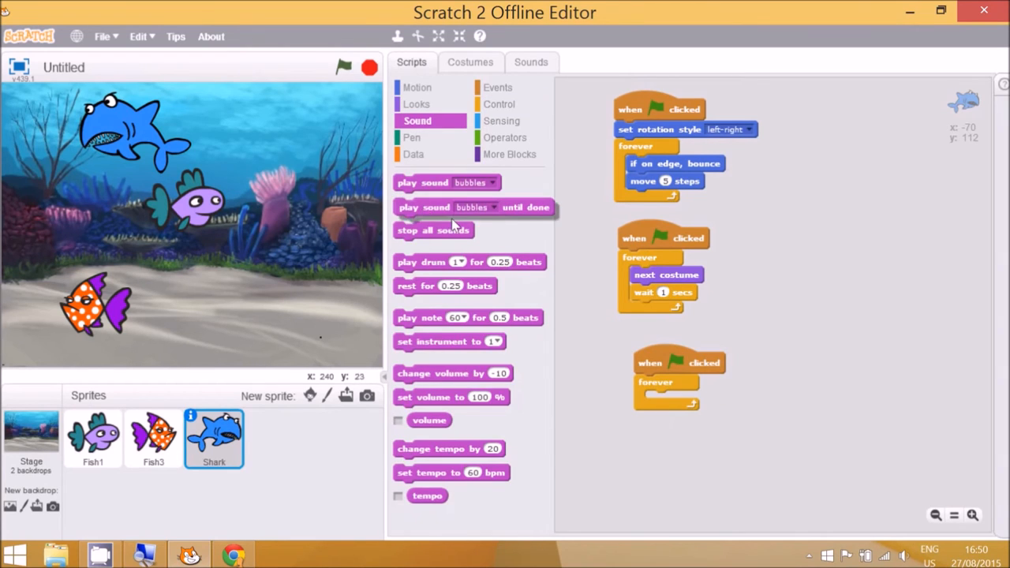
drag(473, 207, 726, 398)
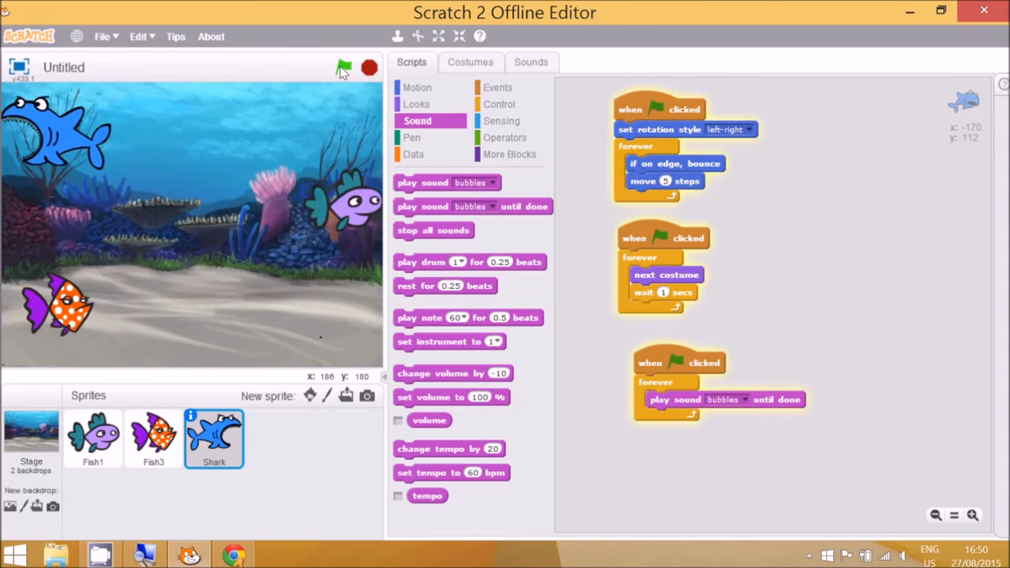
- Test-run the aquarium to hear the bubbles, stop it, and return to the project
click(343, 67)
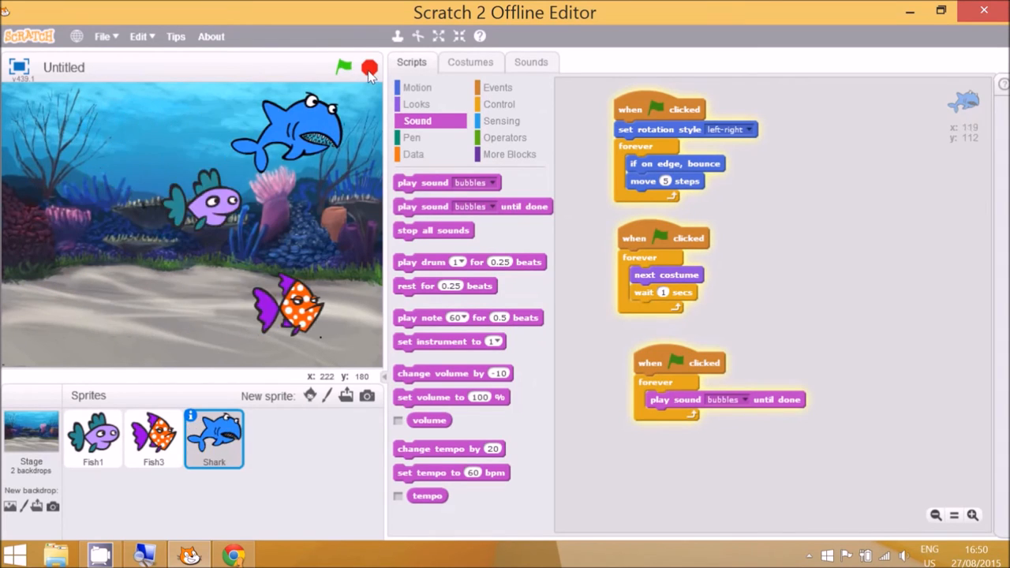
click(343, 67)
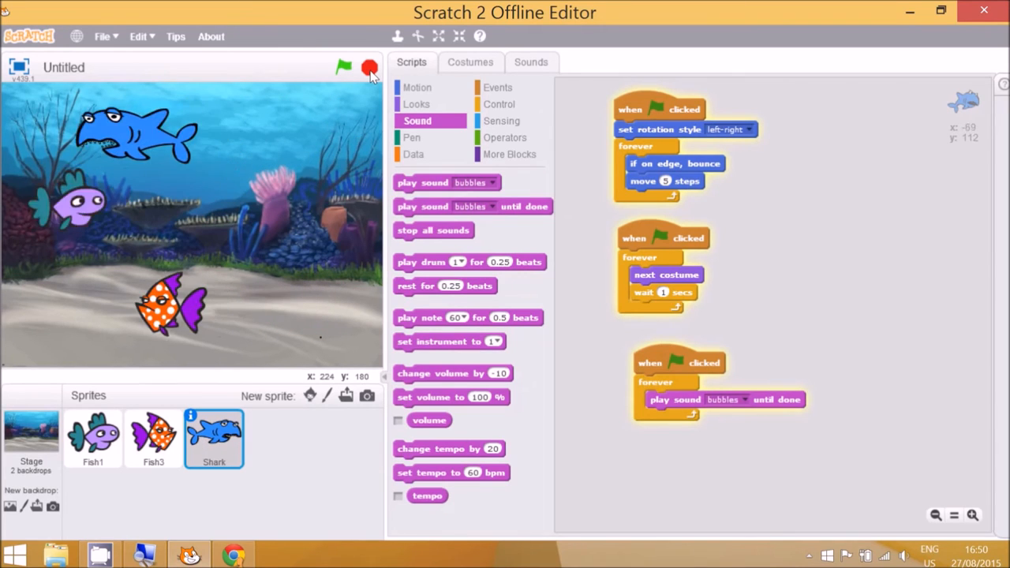
click(343, 67)
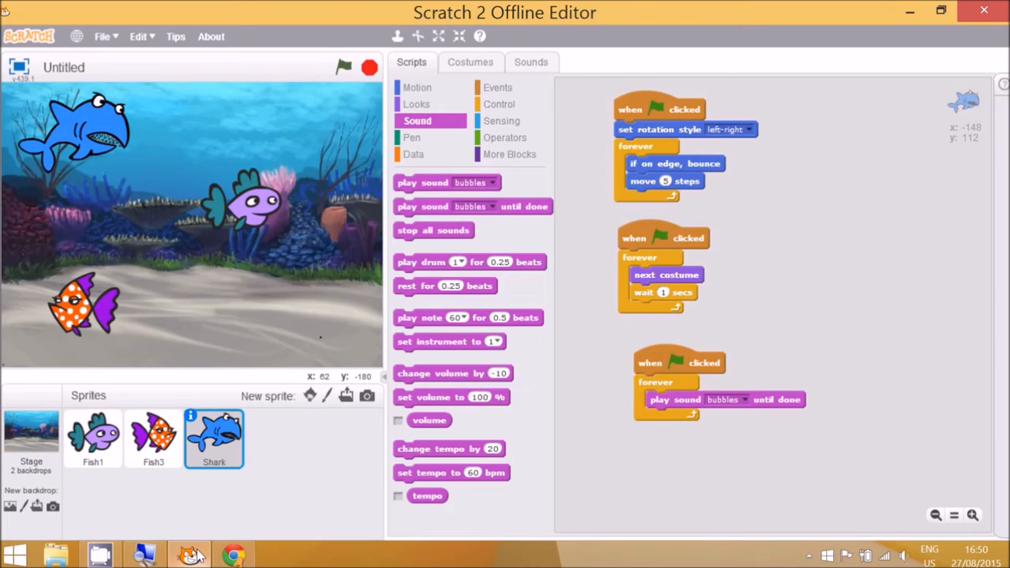
click(233, 556)
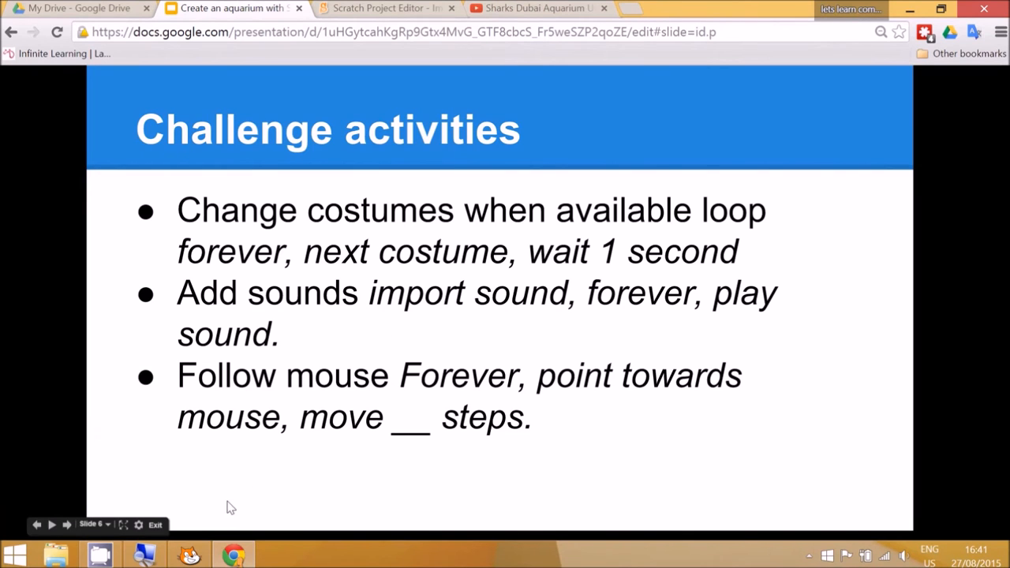
click(189, 554)
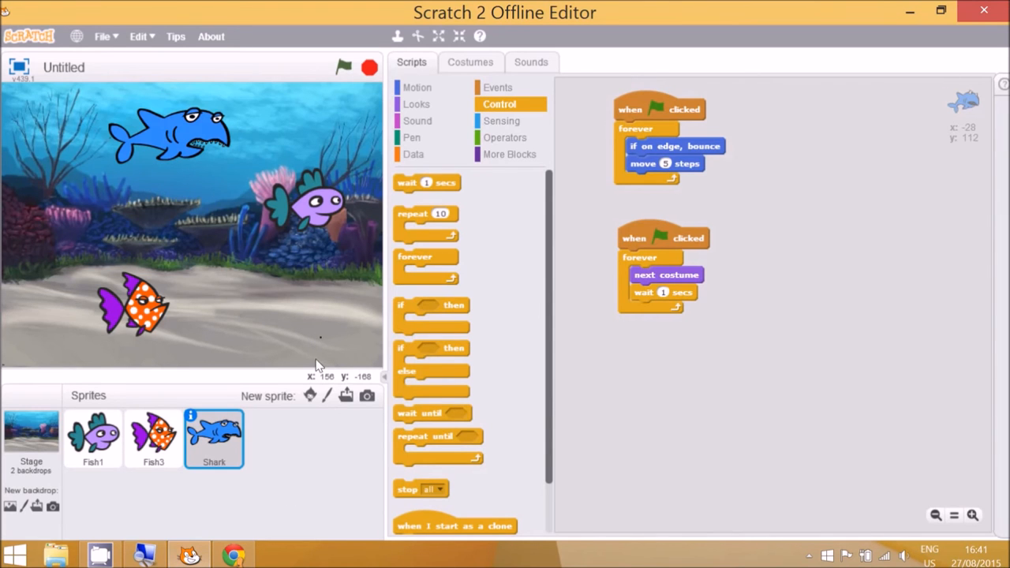
mouse_move(350, 151)
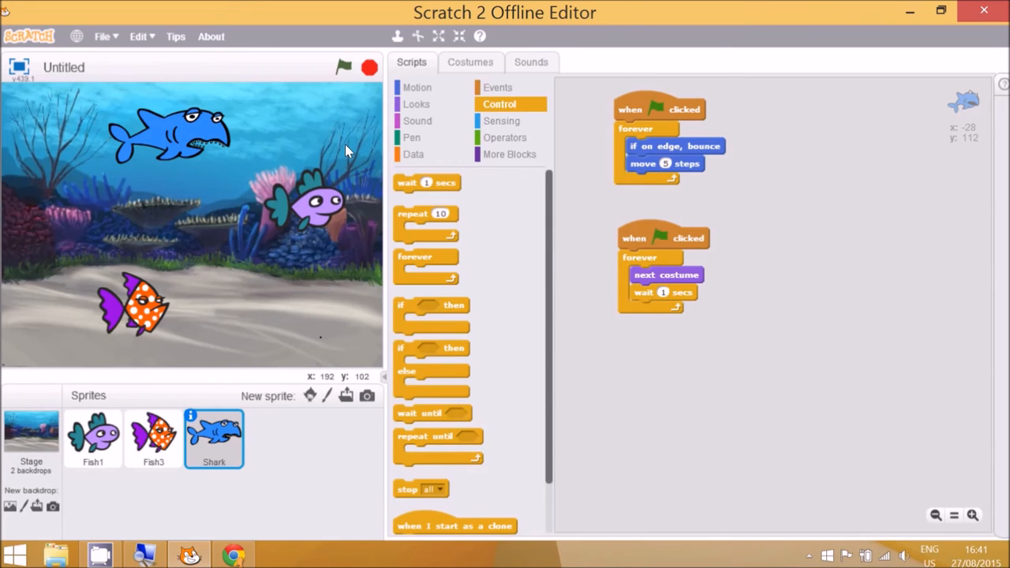
mouse_move(316, 410)
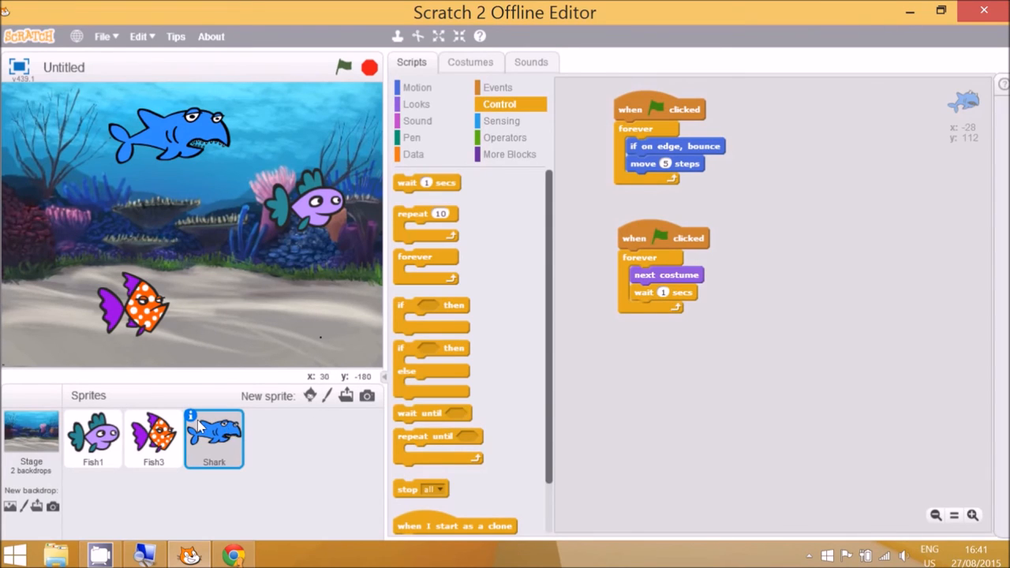
mouse_move(417, 87)
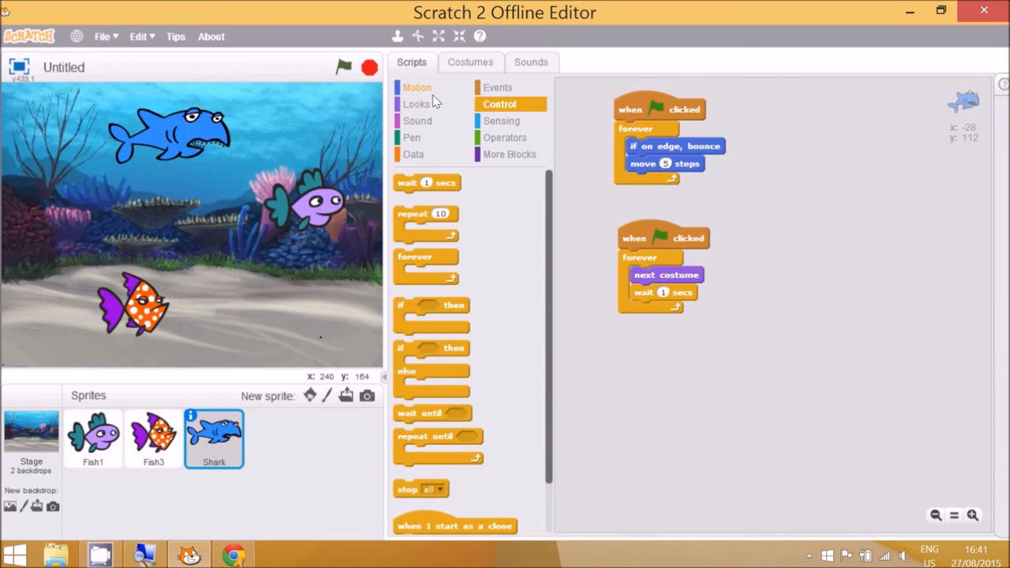
- Add a left-right rotation style block under Fish1's green-flag script
click(417, 87)
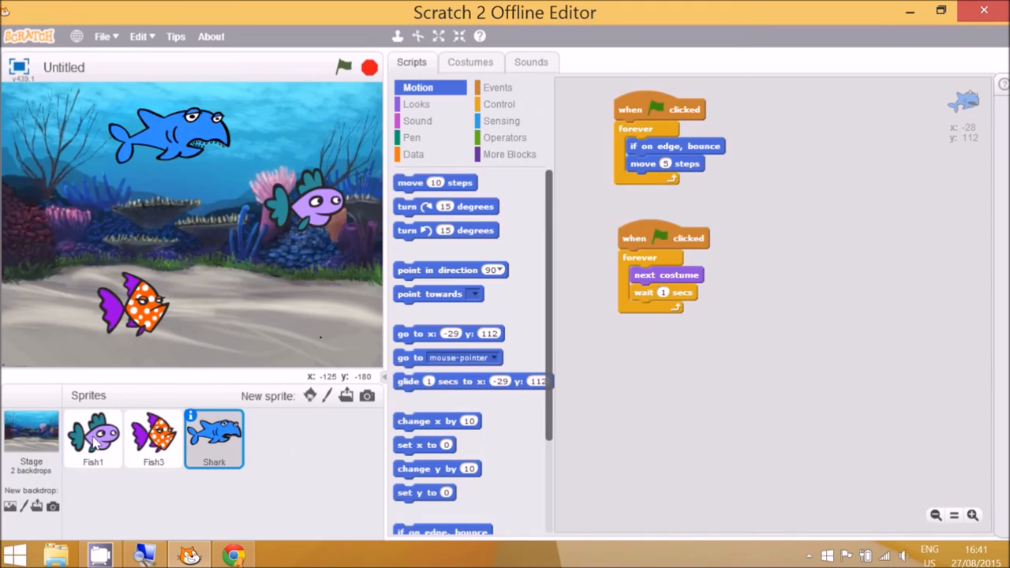
click(93, 438)
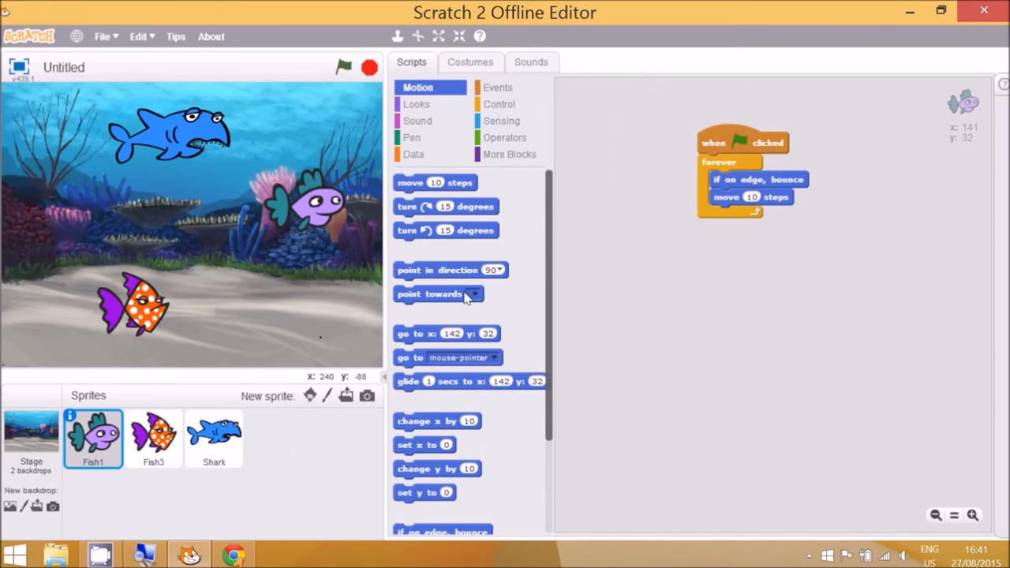
mouse_move(559, 363)
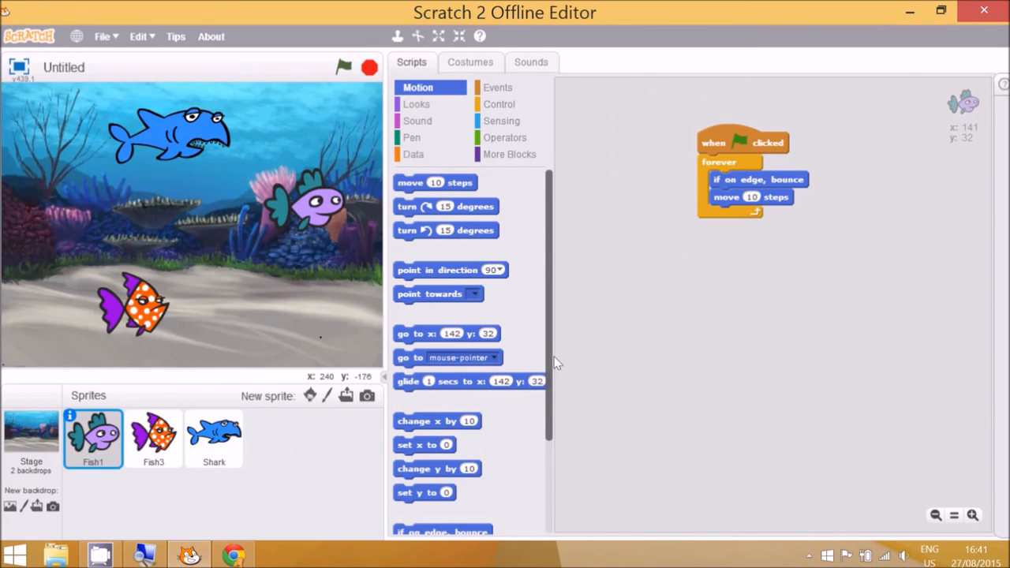
scroll(down, 3)
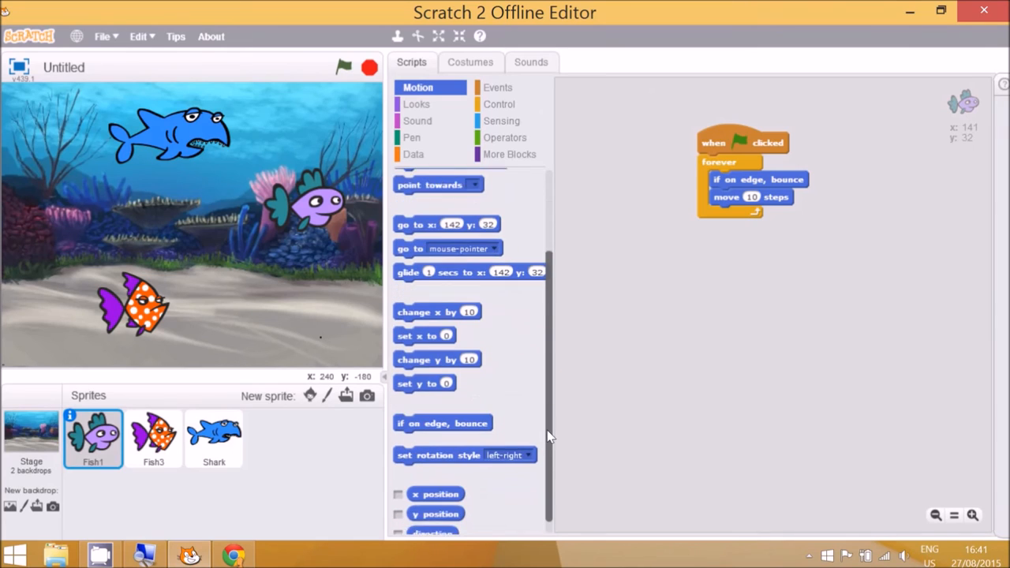
drag(464, 454, 635, 360)
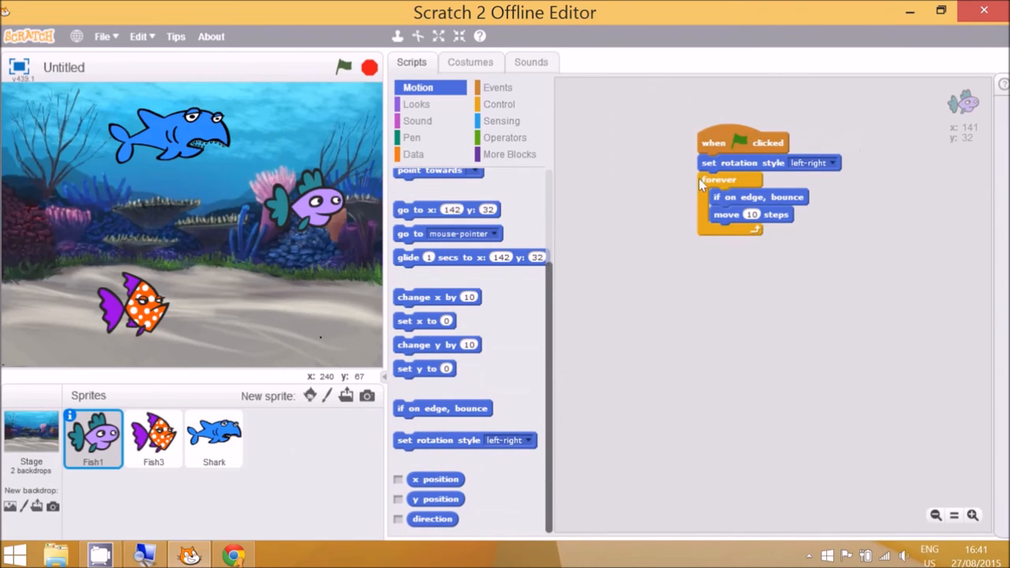
- Check the Fish3 and Shark scripts, then run the aquarium to test flipping
click(153, 438)
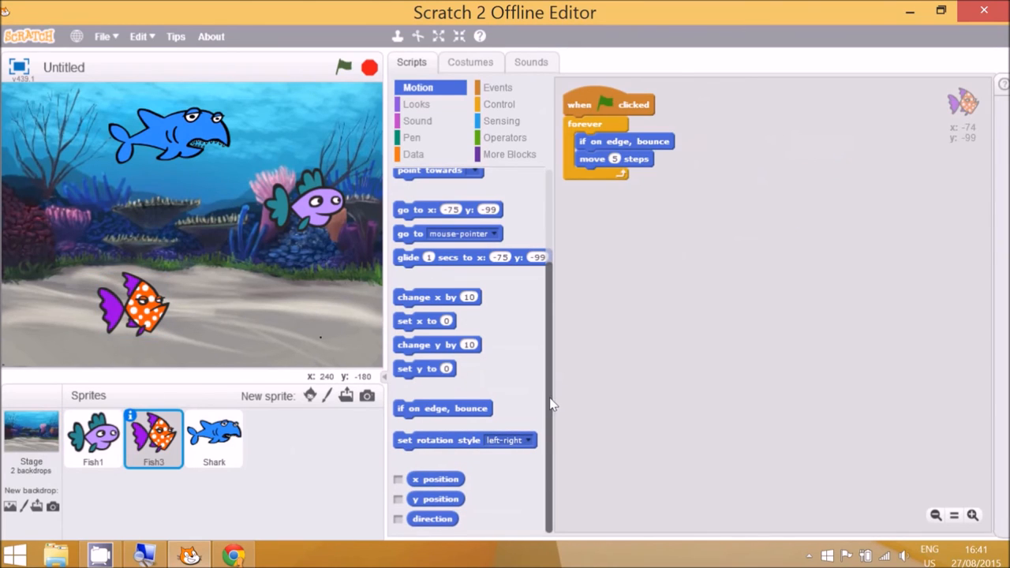
click(213, 438)
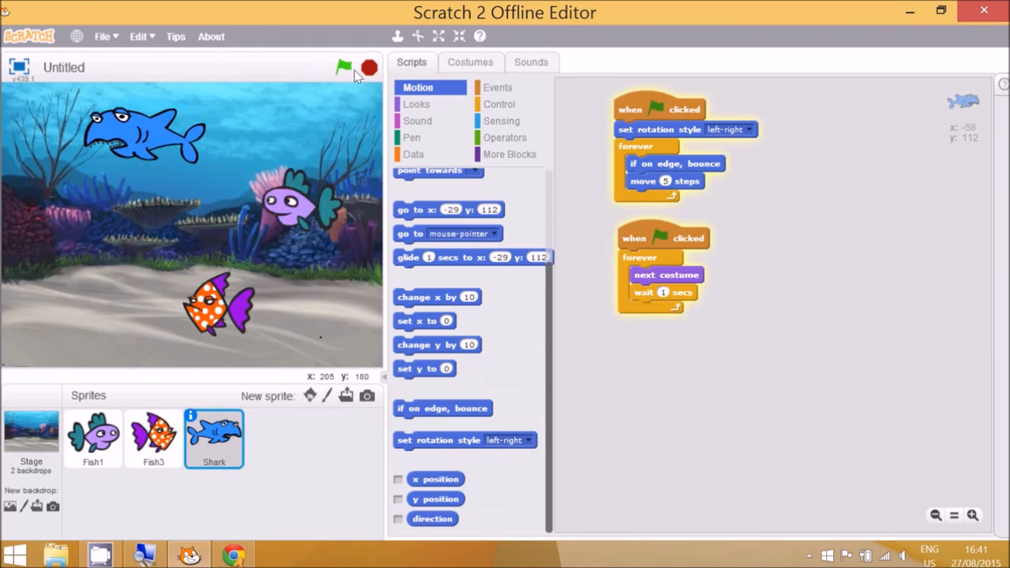
click(342, 67)
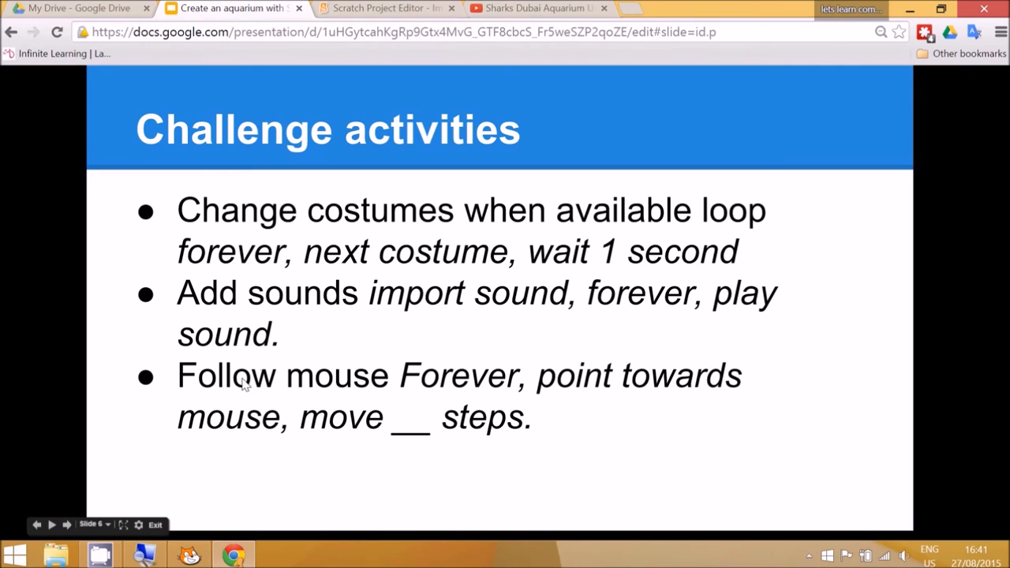
mouse_move(537, 419)
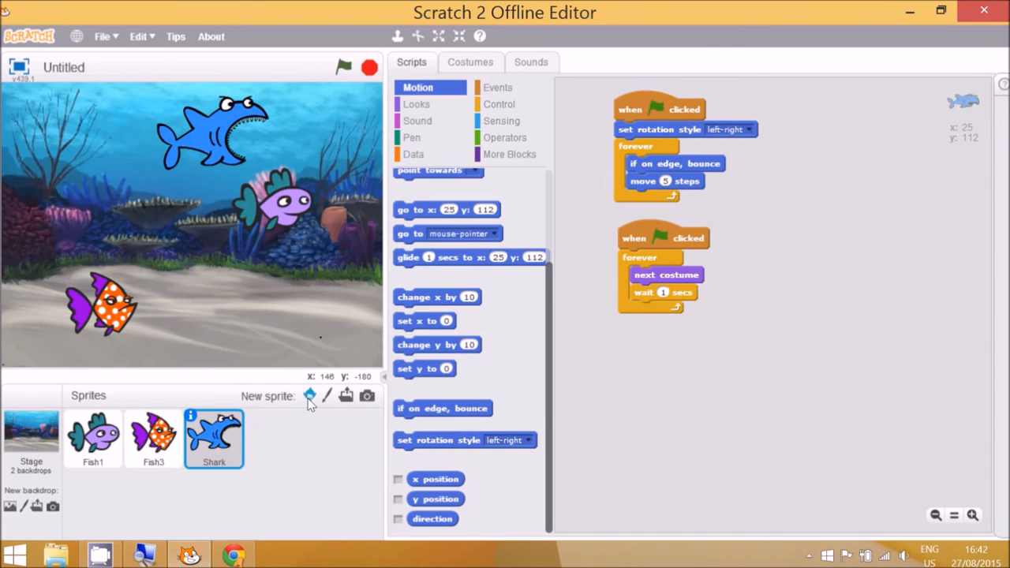
- Add a library fish that forever points towards the mouse-pointer and moves 2 steps, then run it
click(309, 396)
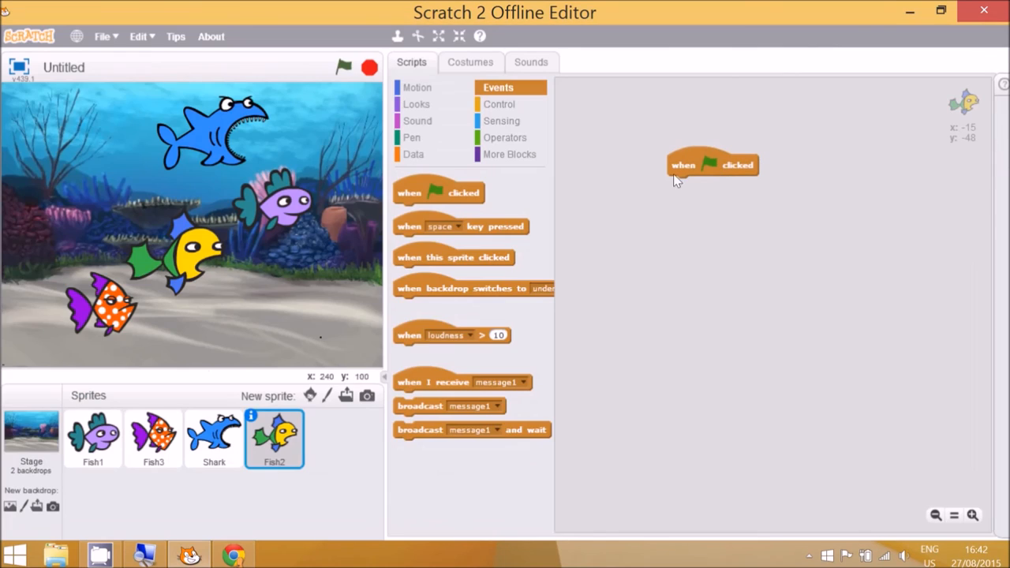
mouse_move(501, 121)
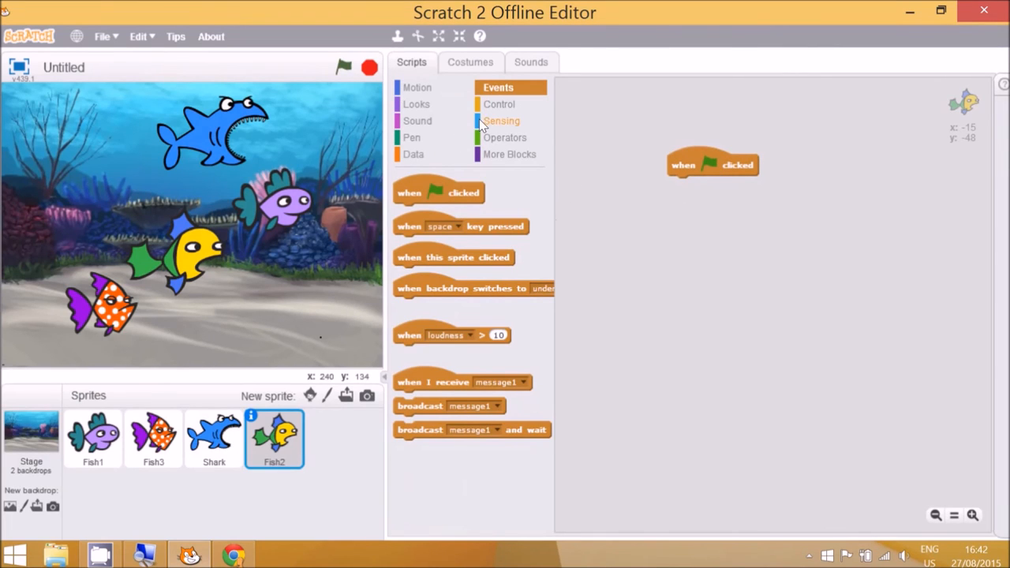
click(499, 103)
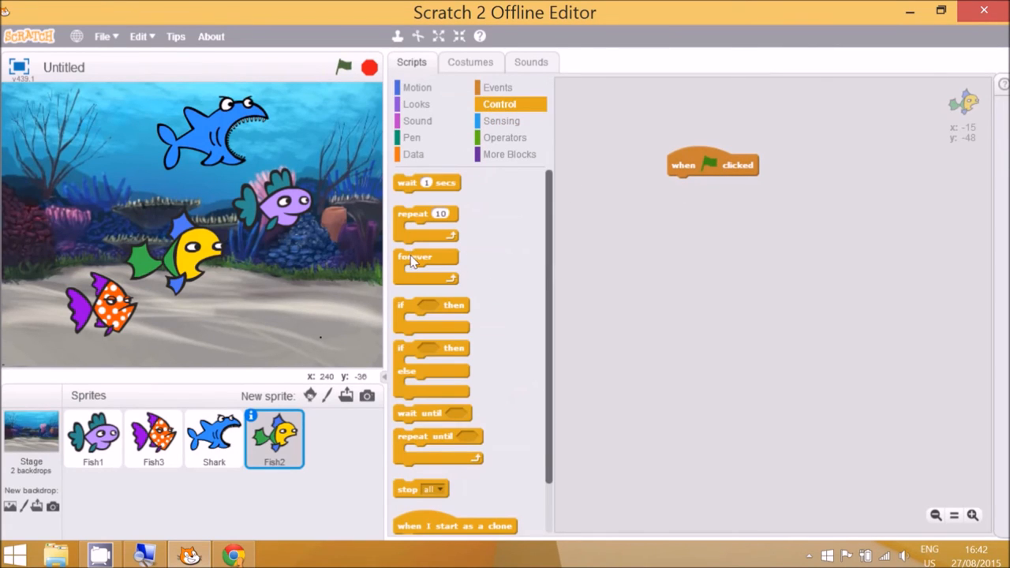
drag(427, 257, 700, 184)
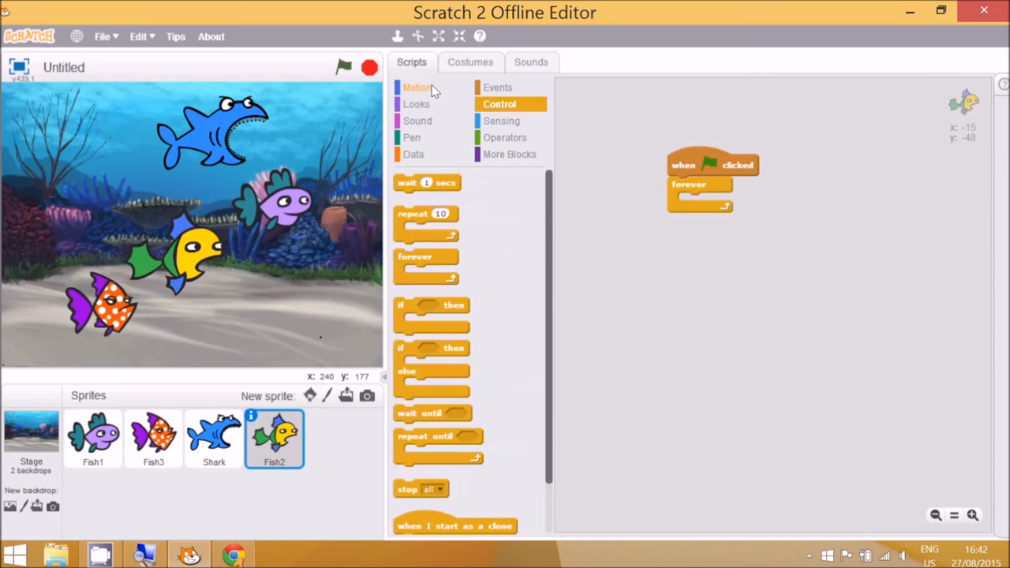
click(417, 87)
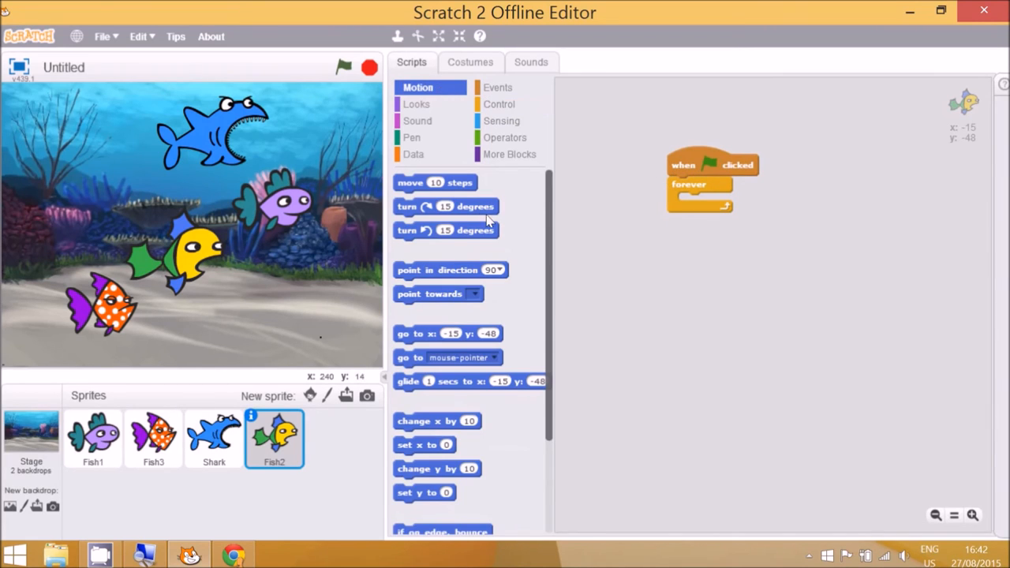
click(474, 293)
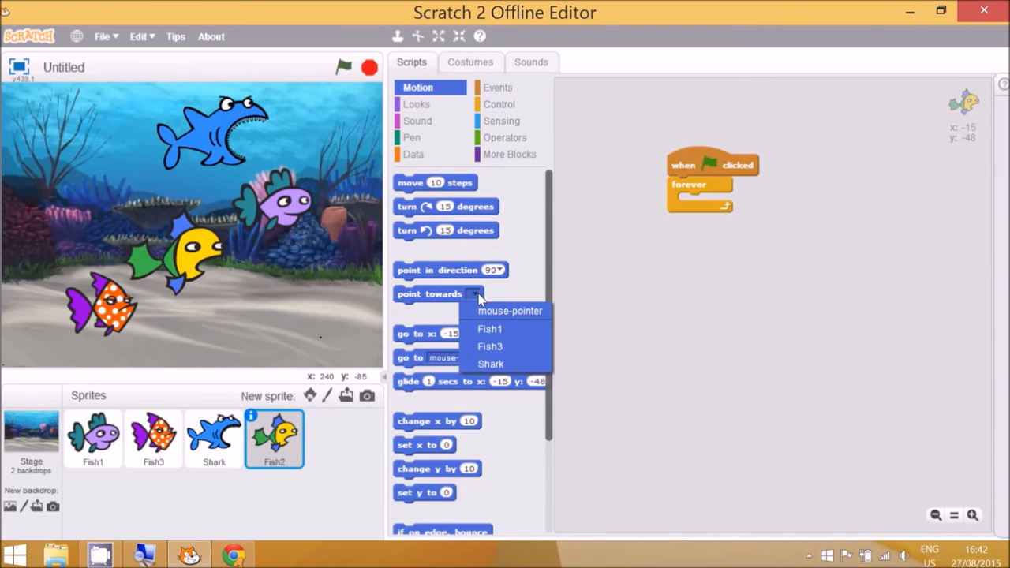
click(510, 310)
text(2)
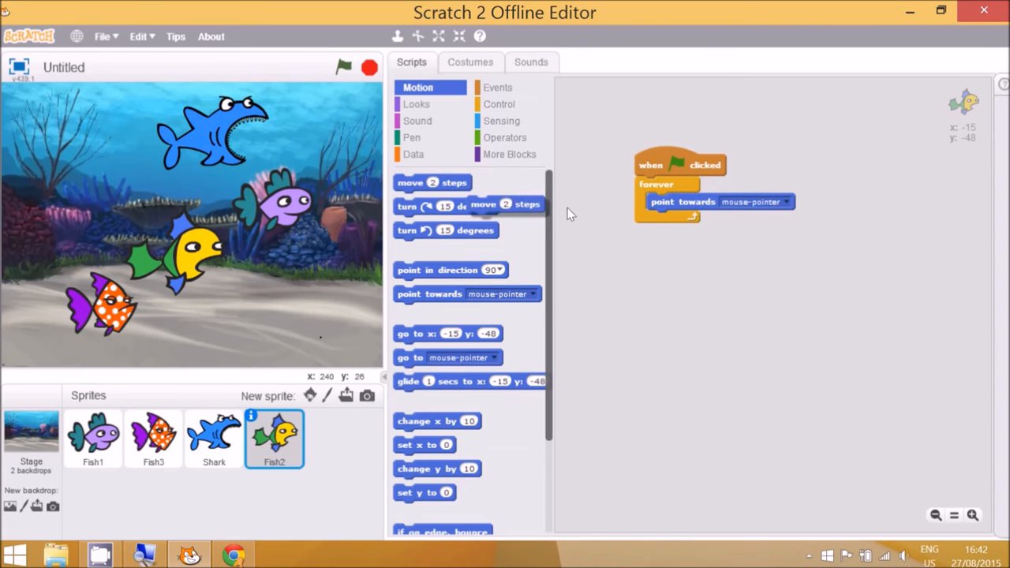
drag(482, 204, 685, 220)
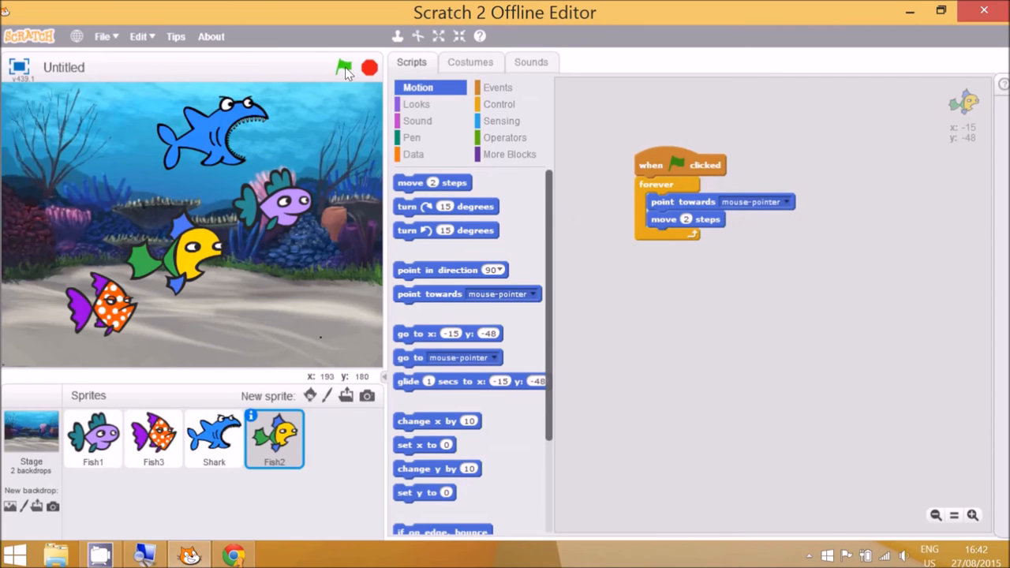
click(344, 67)
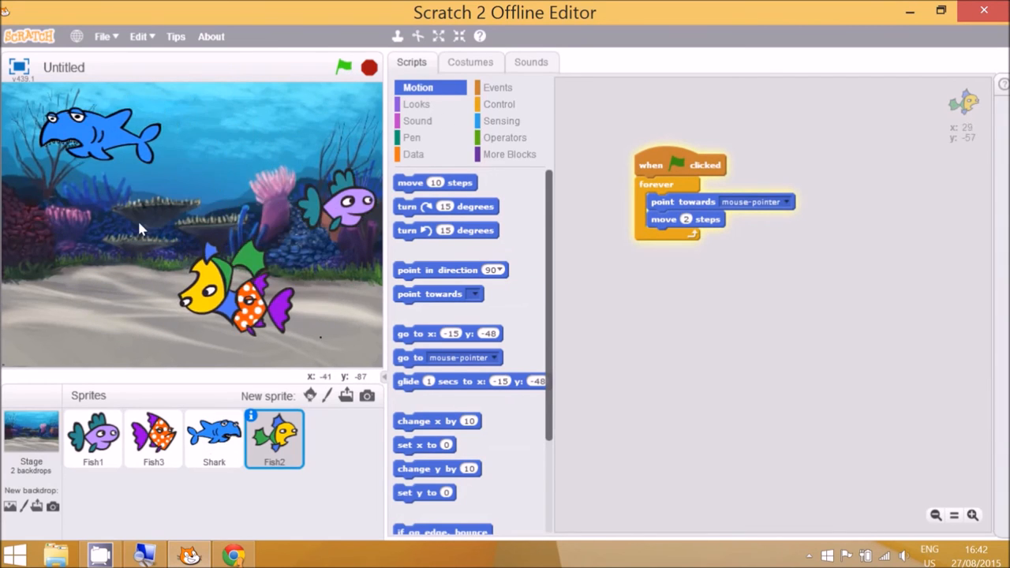
mouse_move(284, 283)
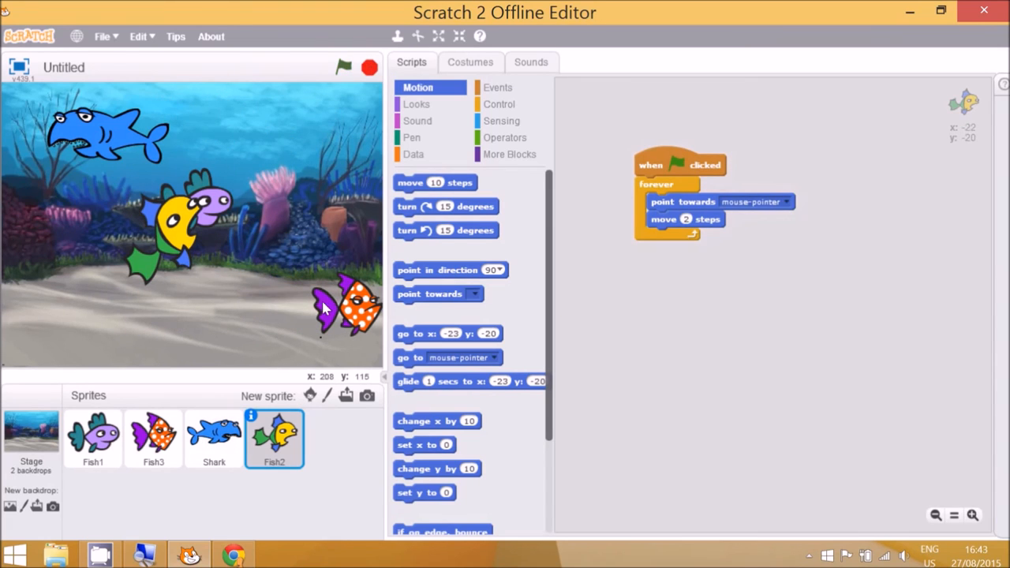
mouse_move(256, 422)
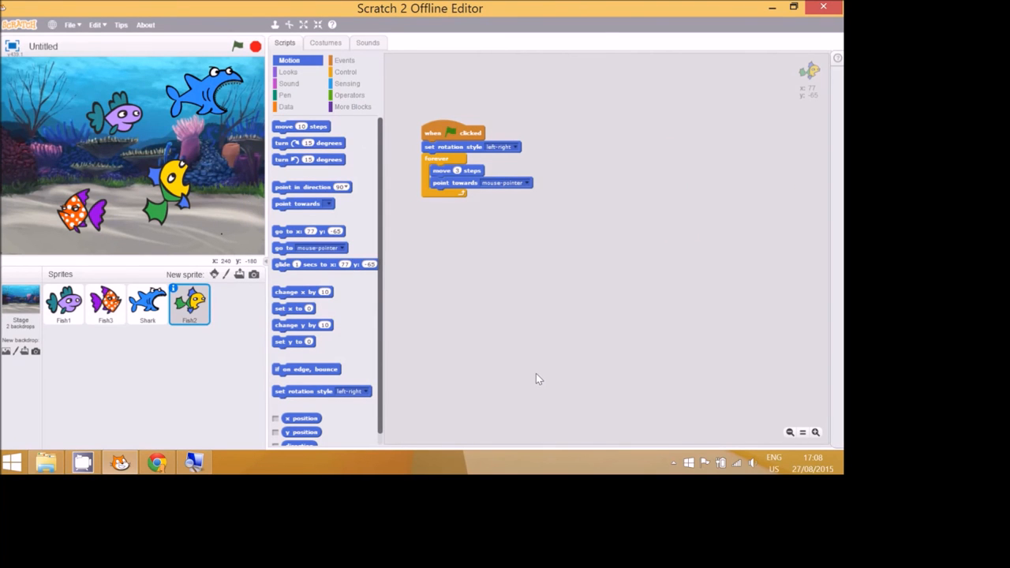
mouse_move(394, 288)
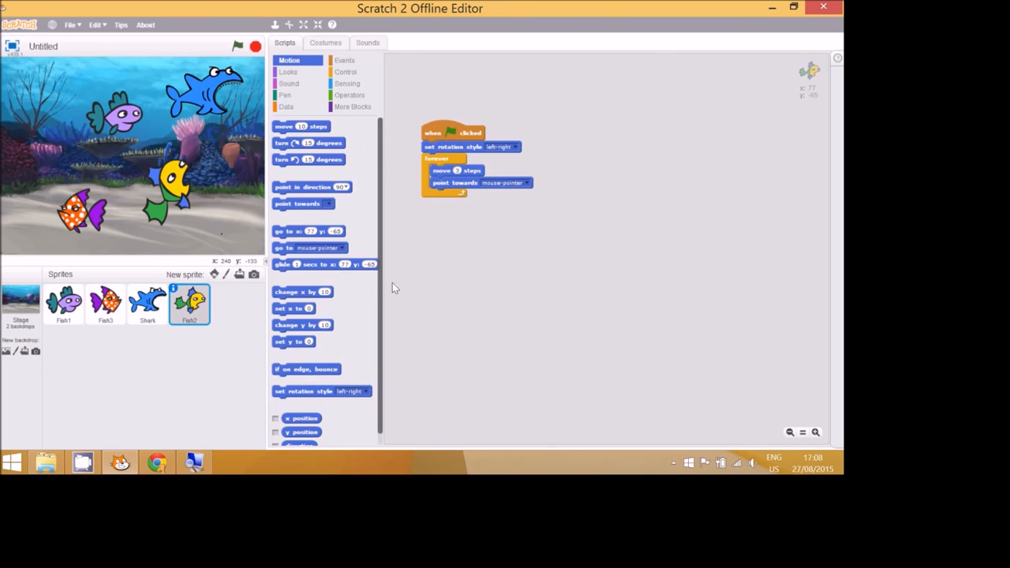
mouse_move(22, 54)
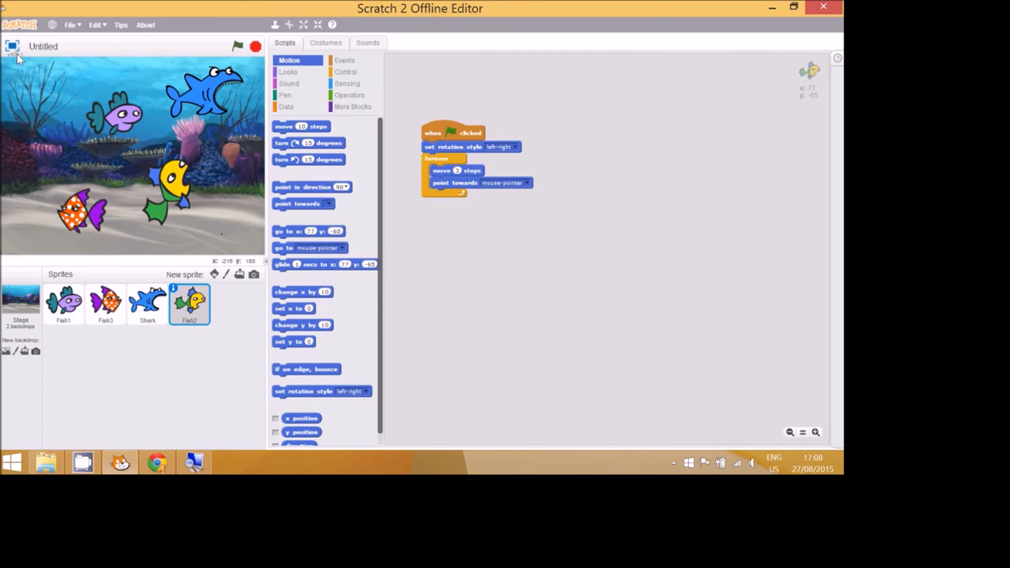
- View the aquarium stage in full screen
click(303, 24)
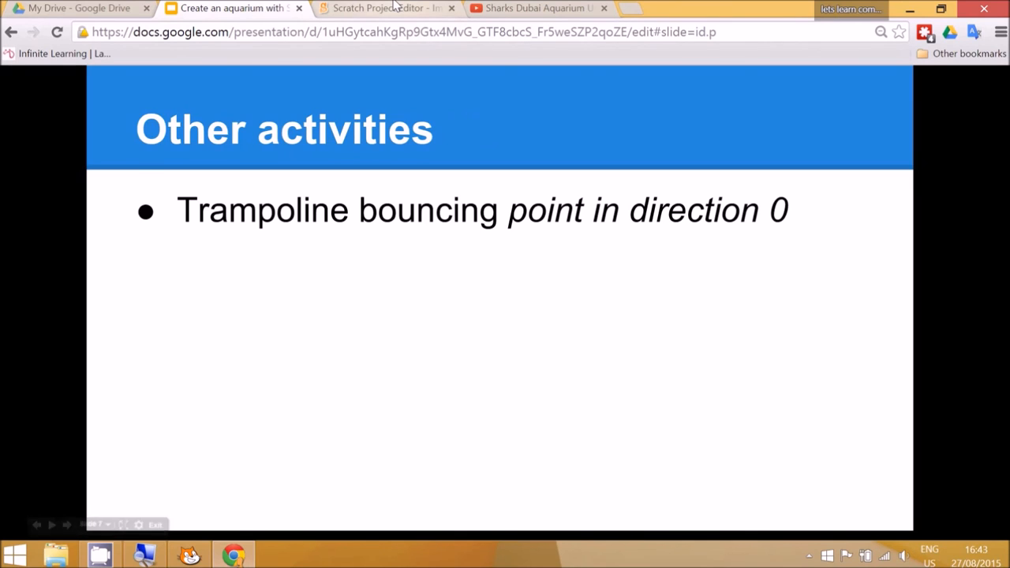
mouse_move(408, 422)
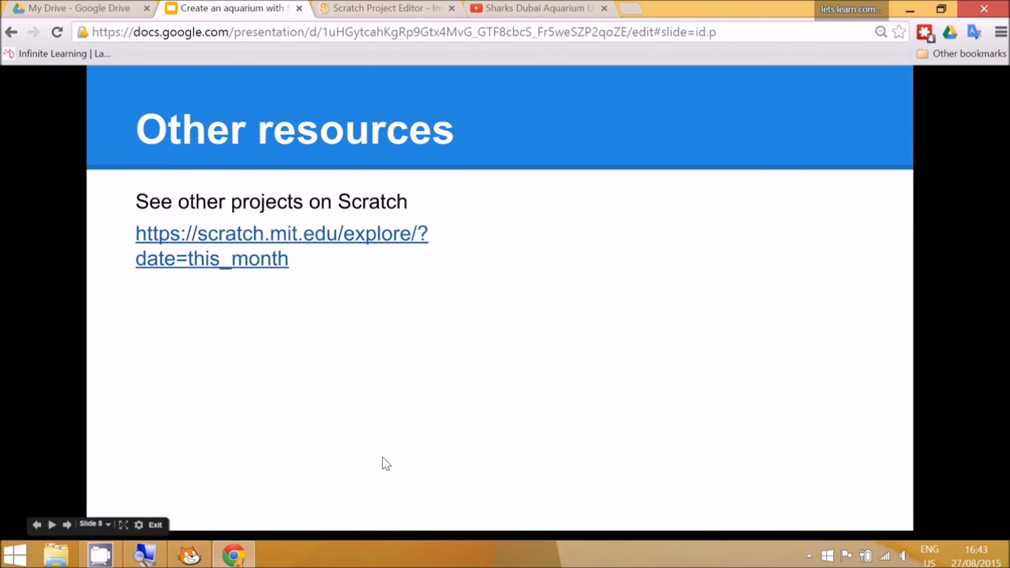
mouse_move(384, 290)
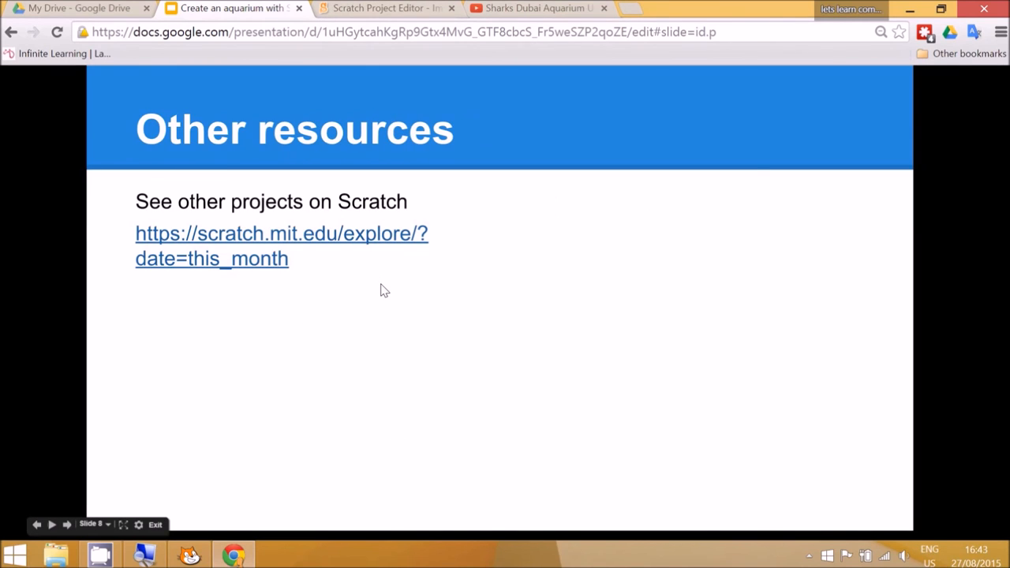
mouse_move(356, 264)
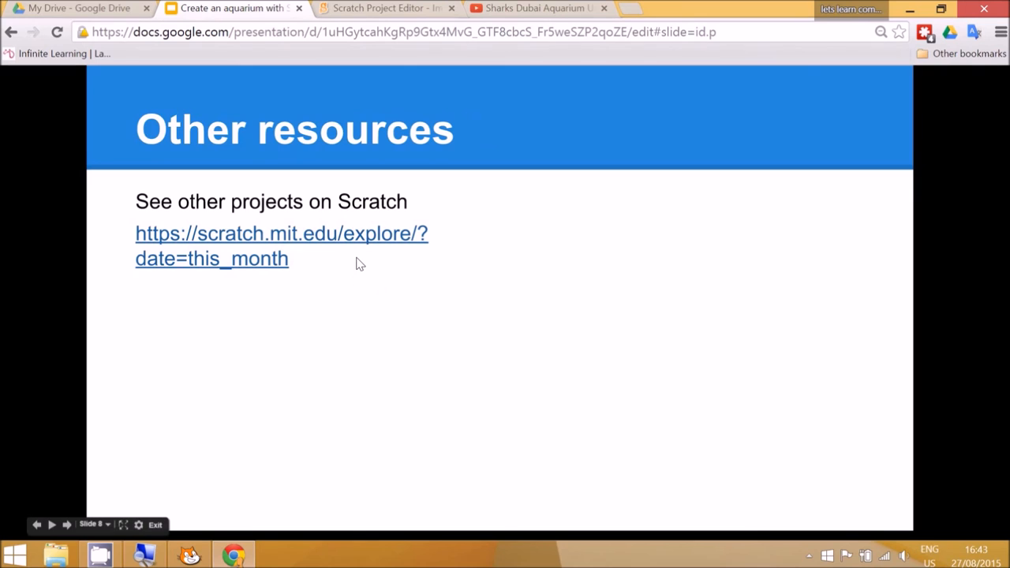